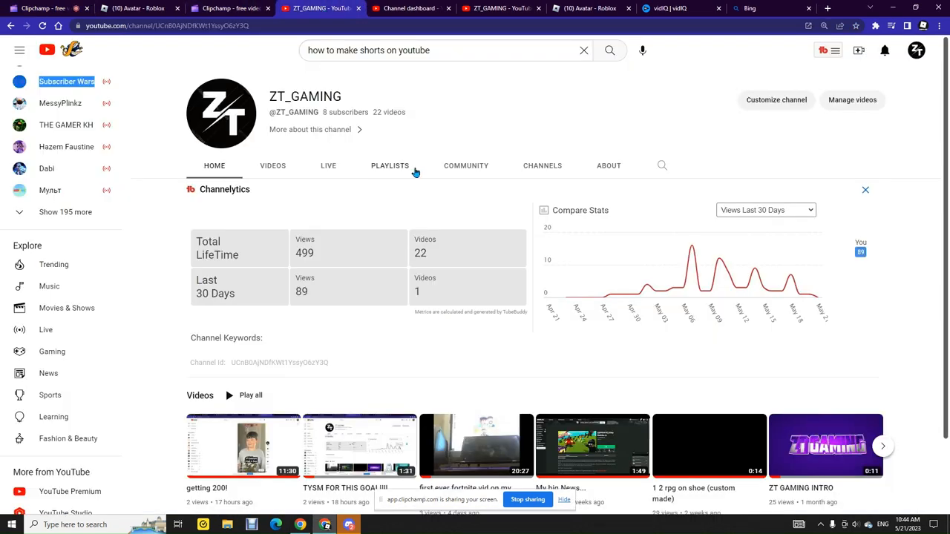
mouse_move(737, 287)
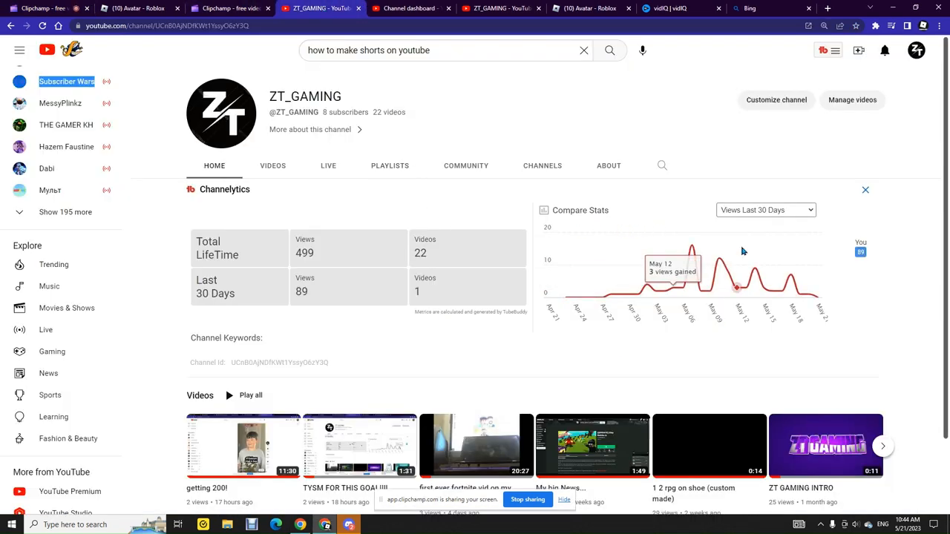
mouse_move(649, 238)
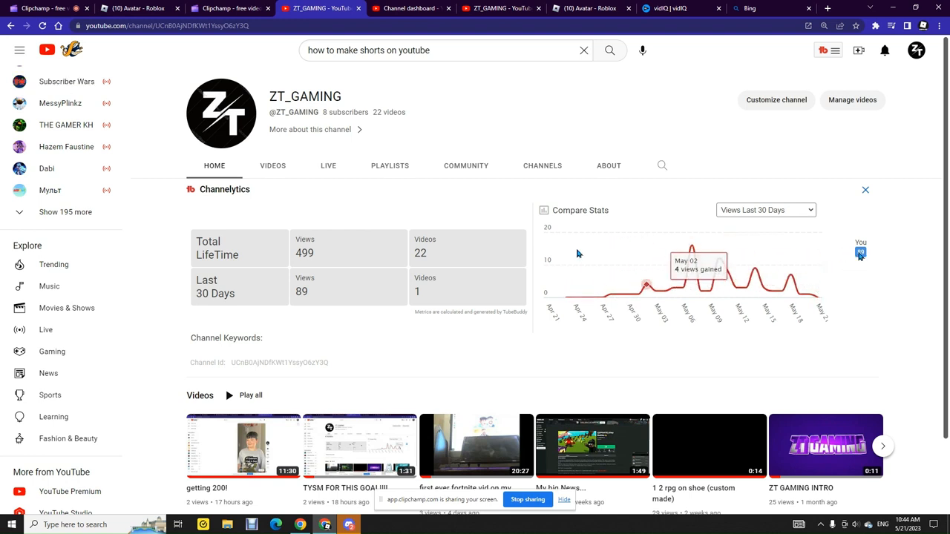
mouse_move(104, 75)
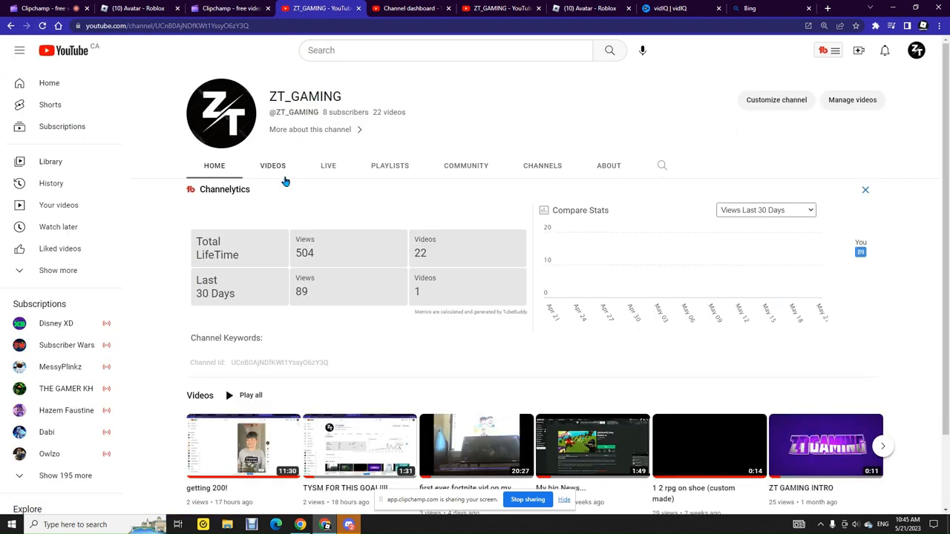
mouse_move(698, 252)
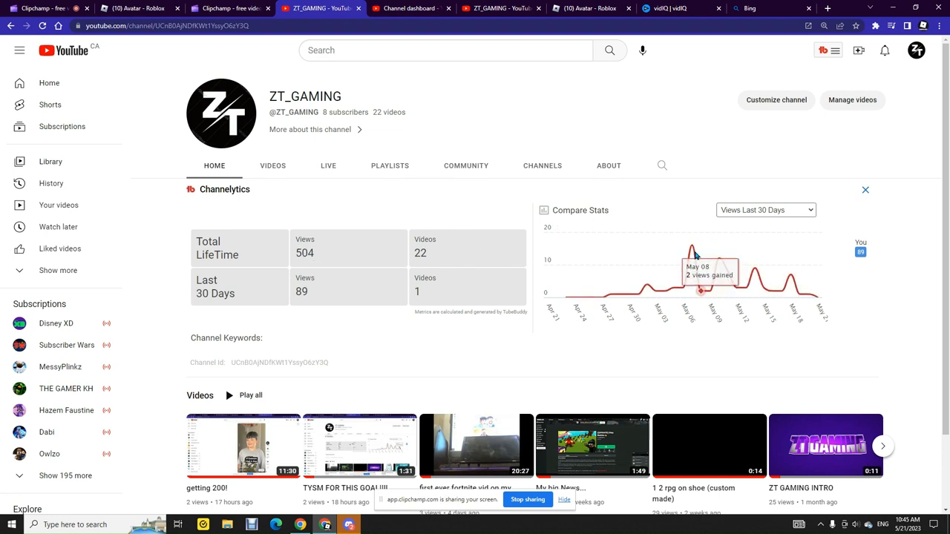
- Switch the Channelytics Compare Stats chart to Subscribers Last 30 Days
left_click(765, 210)
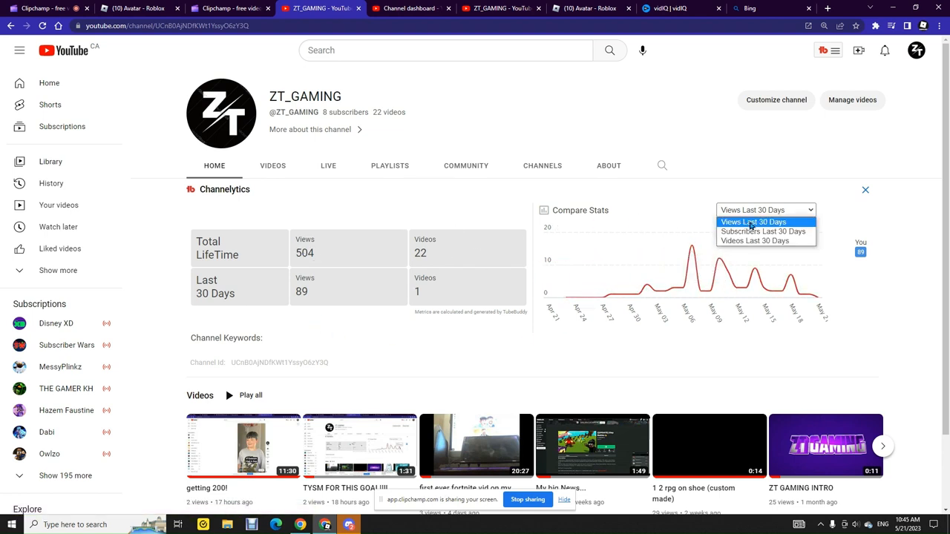
left_click(763, 230)
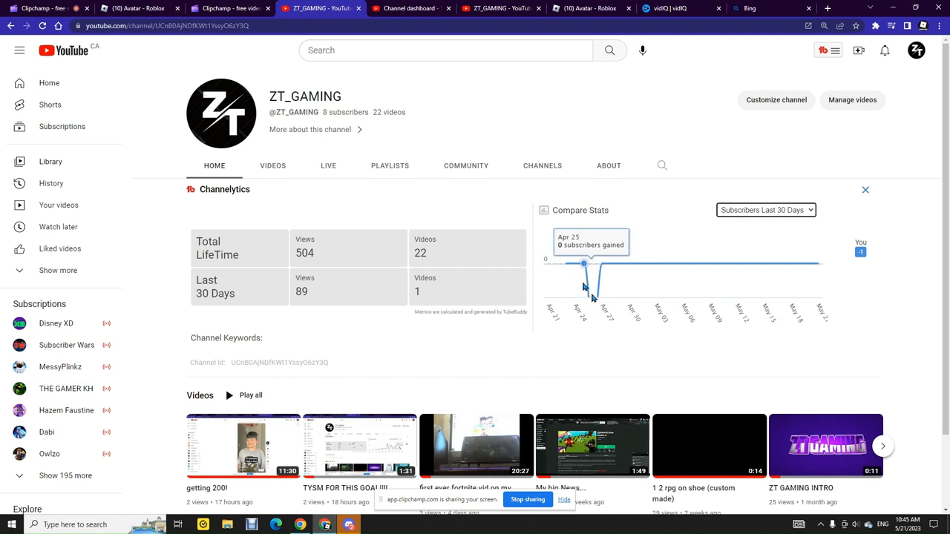
mouse_move(553, 271)
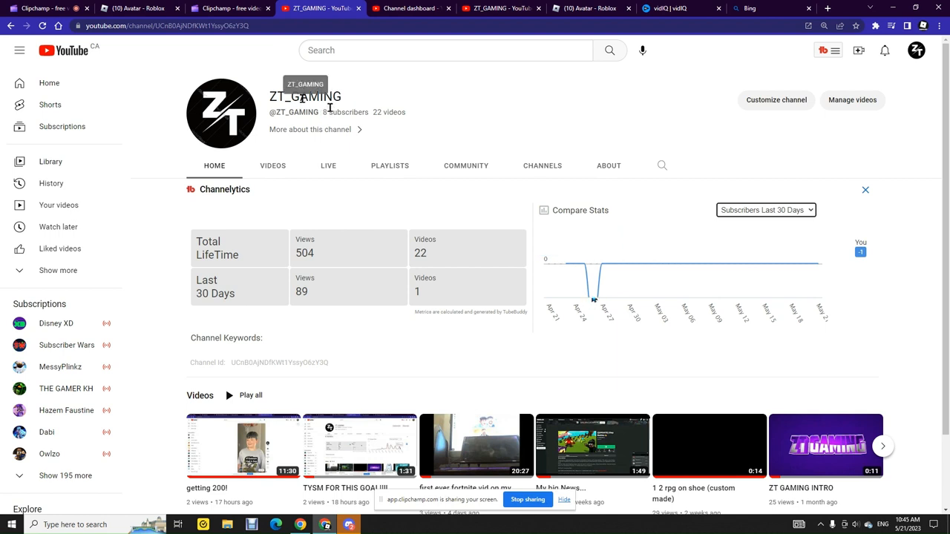
left_click(765, 210)
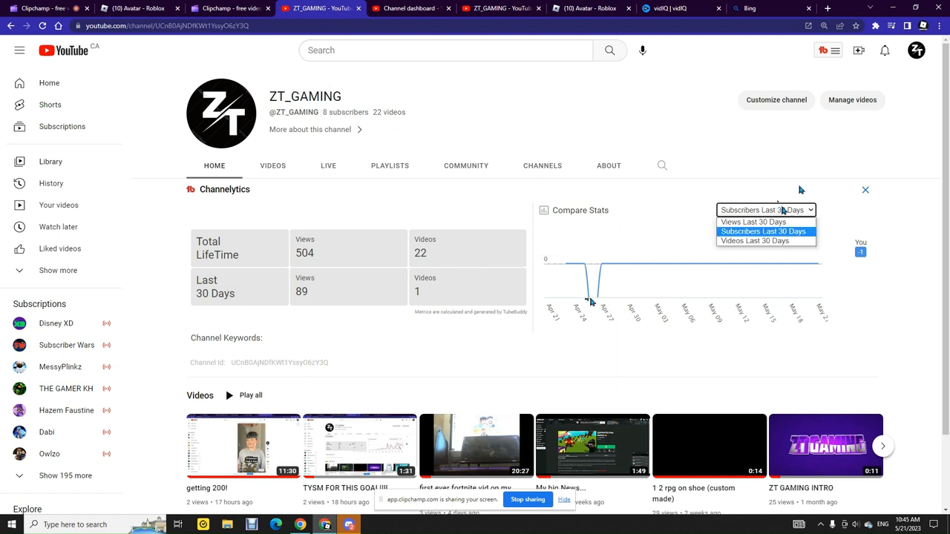
- Chart Videos Last 30 Days, showing one upload around May 6, and scroll down slightly
left_click(755, 241)
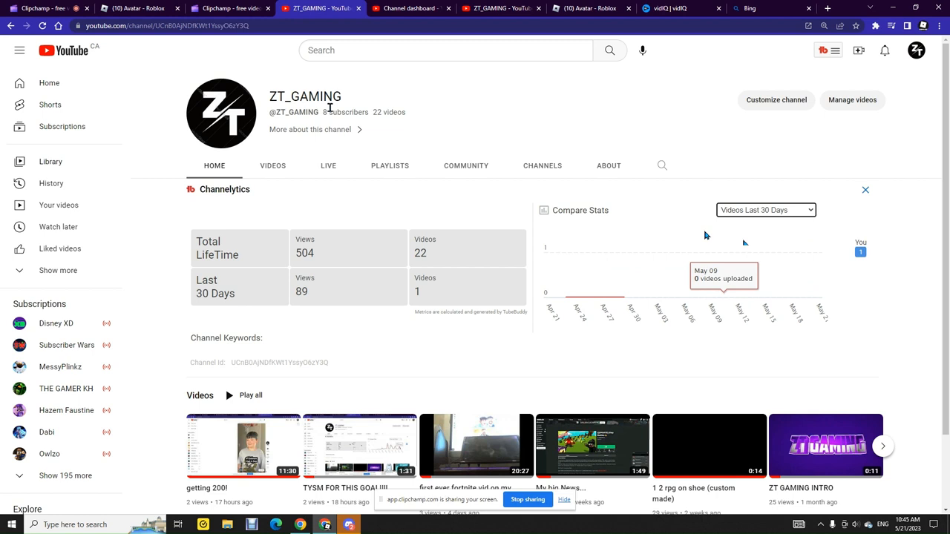
mouse_move(683, 255)
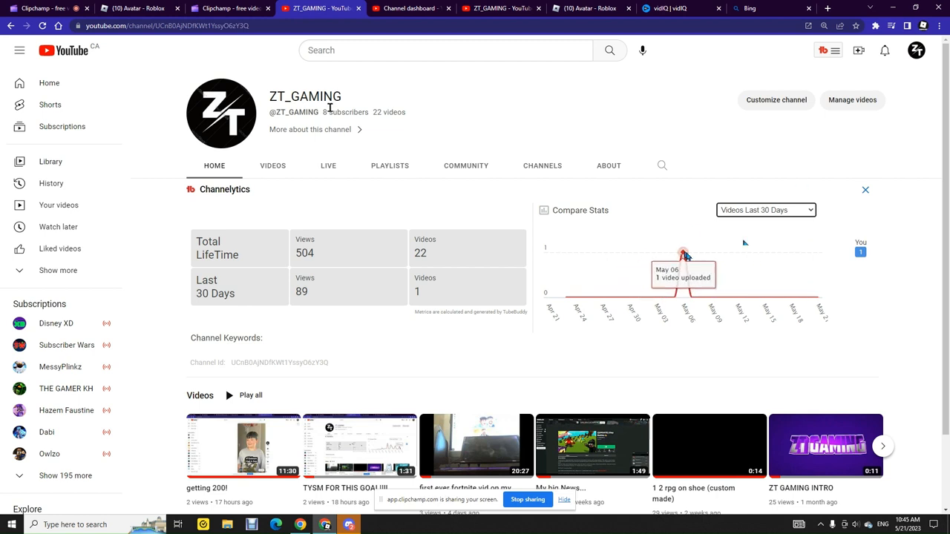
scroll("down", 3)
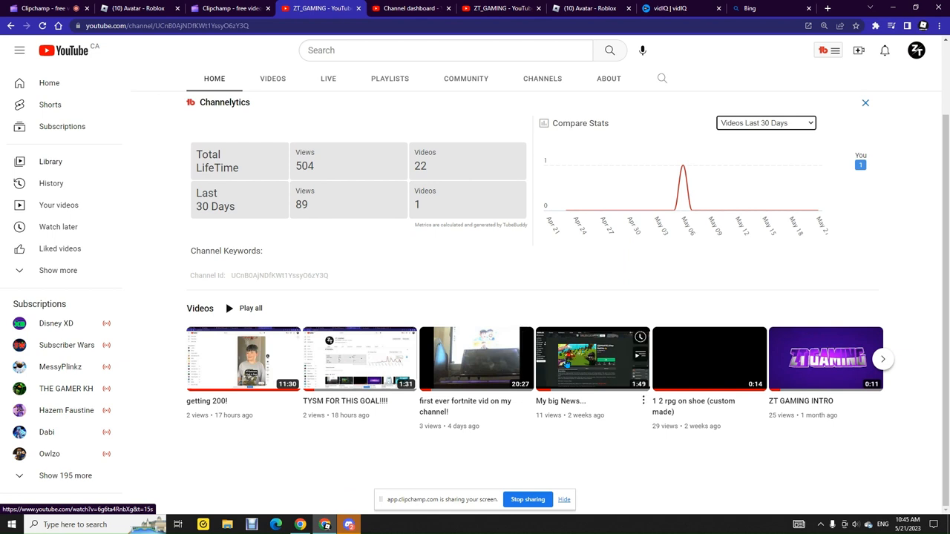
mouse_move(729, 210)
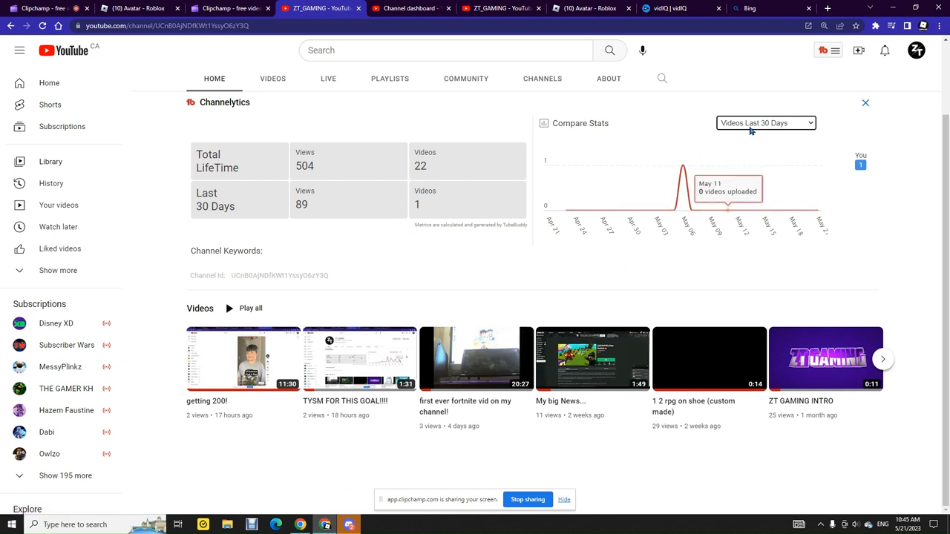
left_click(764, 122)
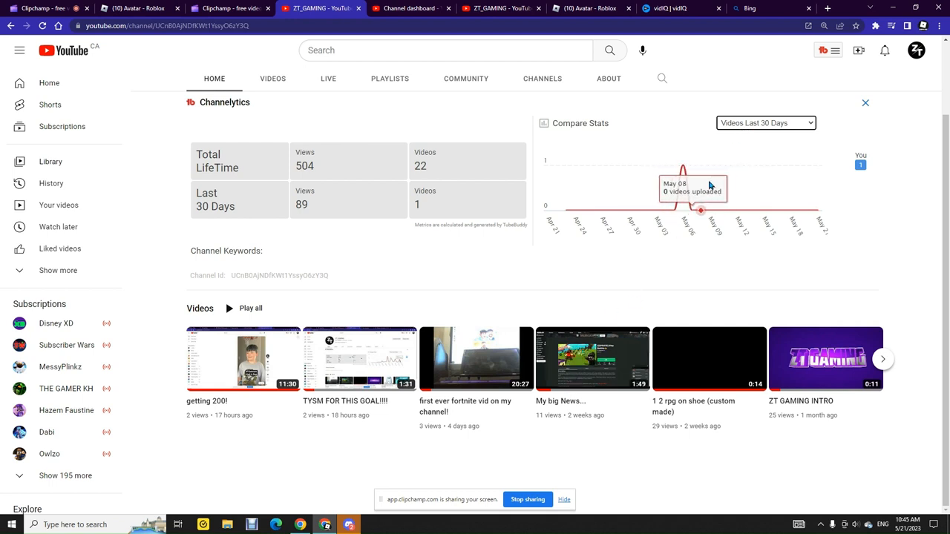
mouse_move(664, 258)
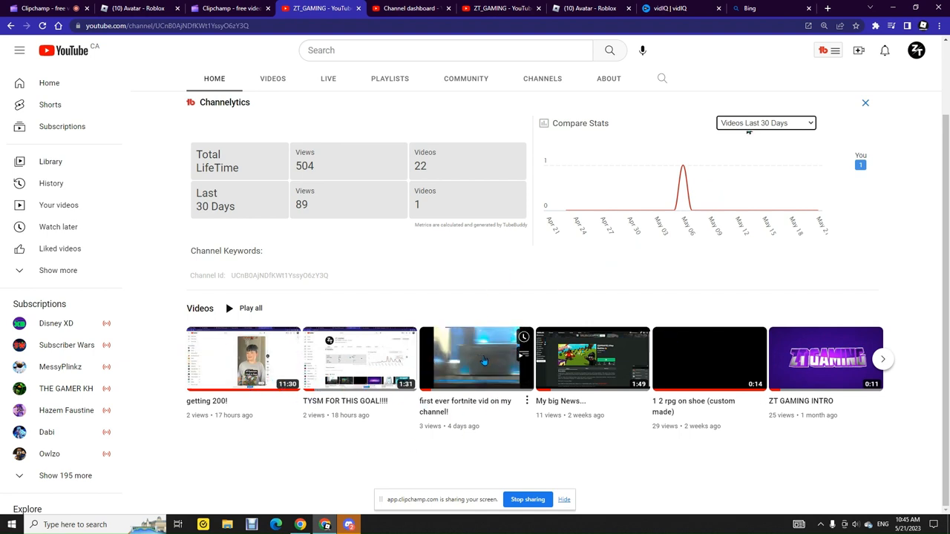
mouse_move(753, 212)
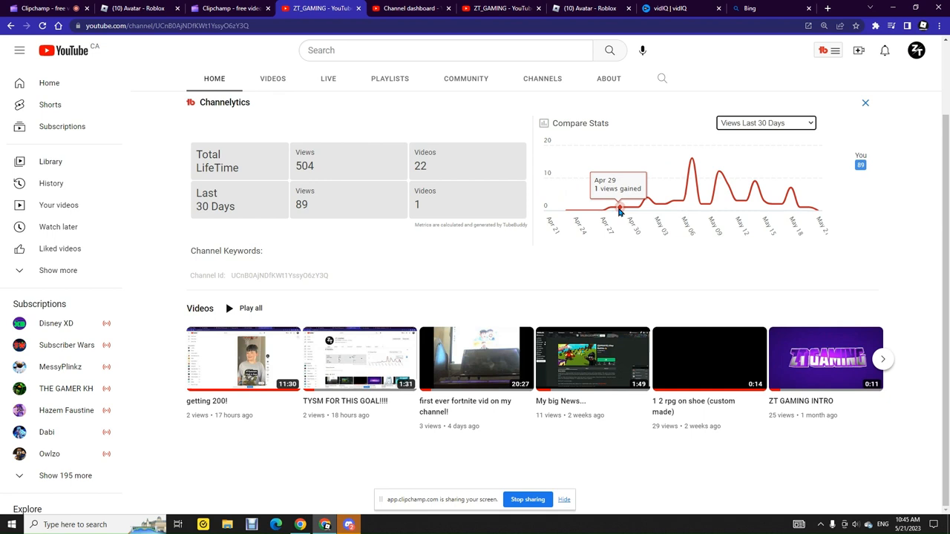
mouse_move(603, 211)
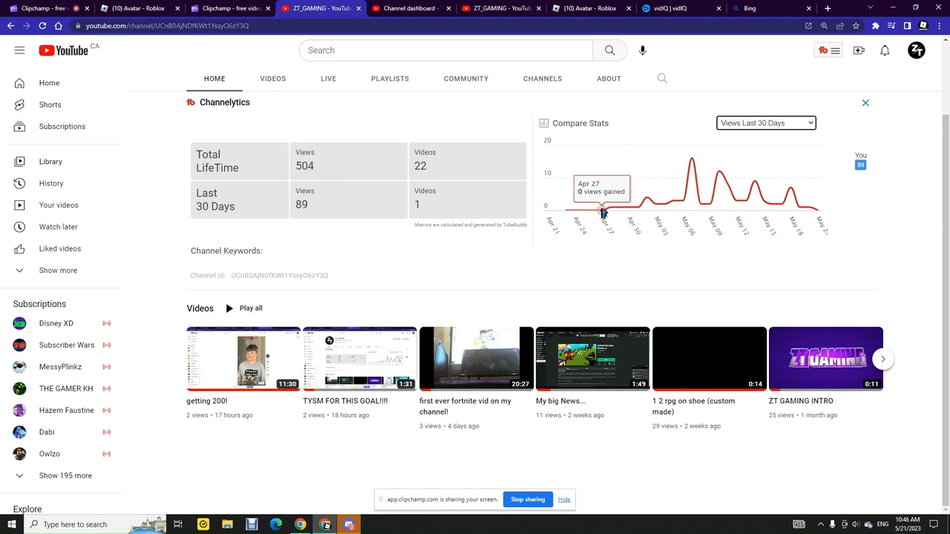
mouse_move(610, 207)
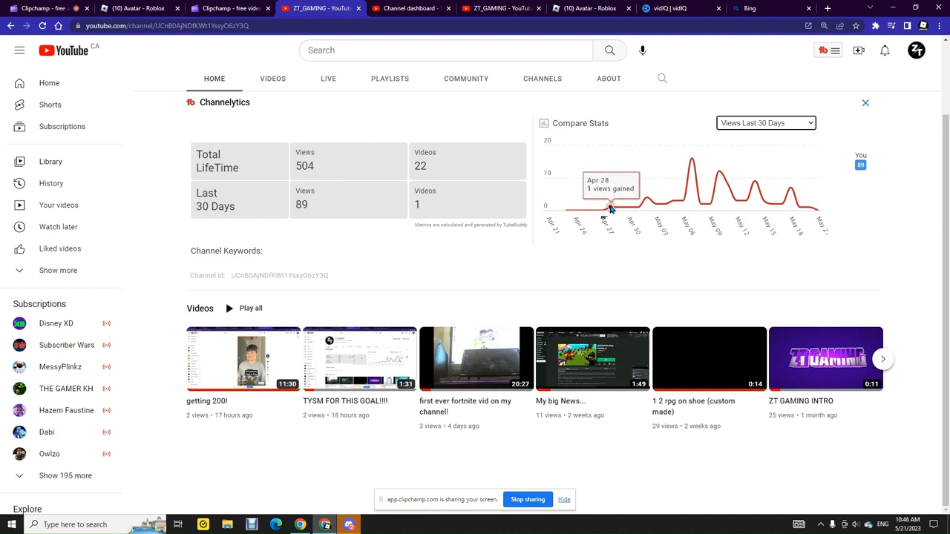
mouse_move(621, 207)
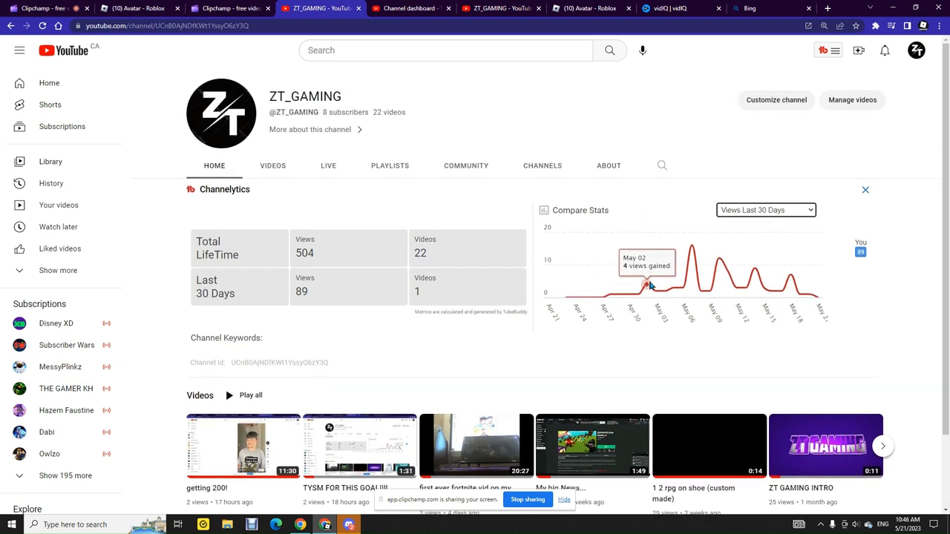
- Review the Channelytics 30-day views graph and return to the ZT_GAMING channel header
scroll("down", 3)
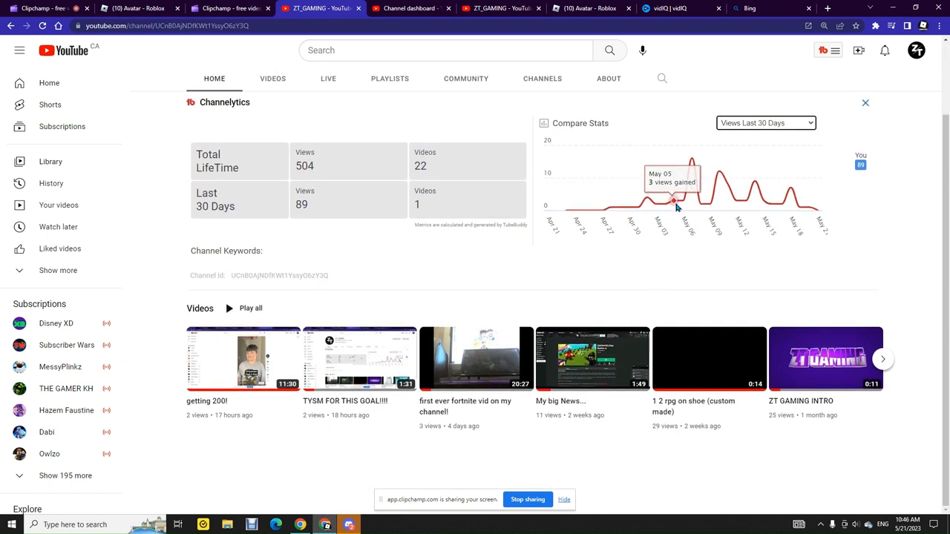
mouse_move(683, 204)
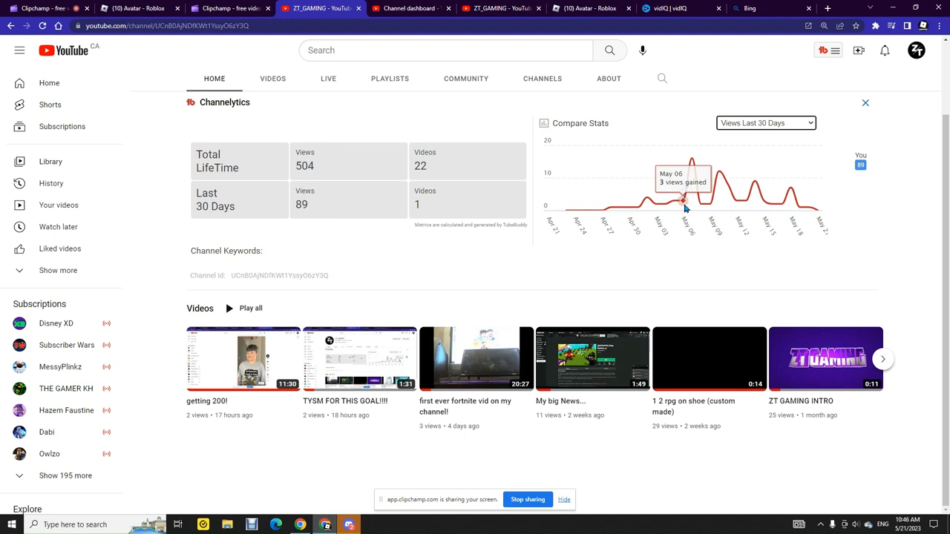
mouse_move(692, 161)
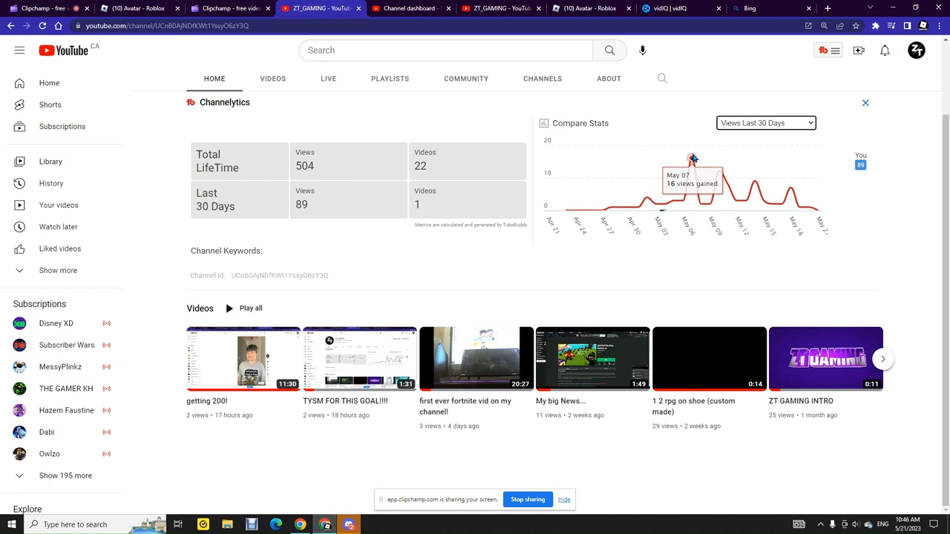
mouse_move(701, 200)
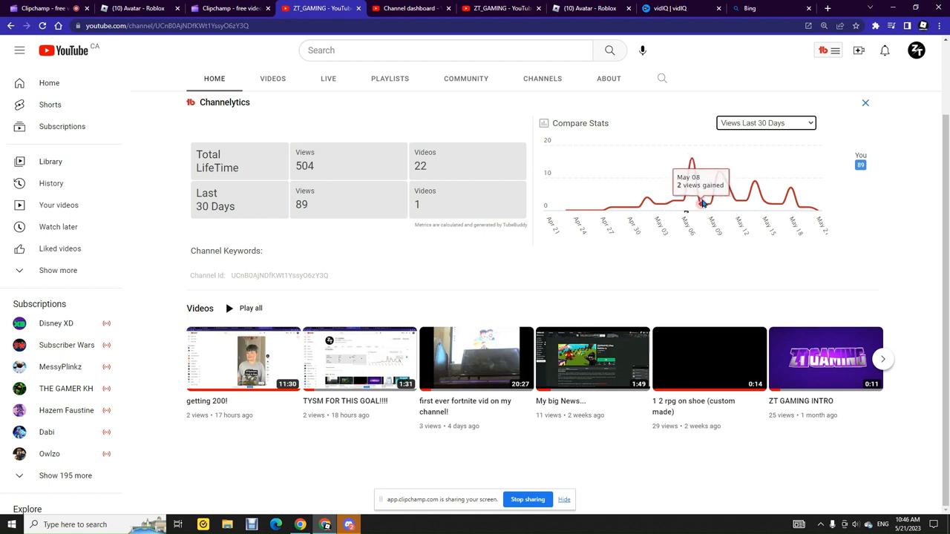
mouse_move(717, 180)
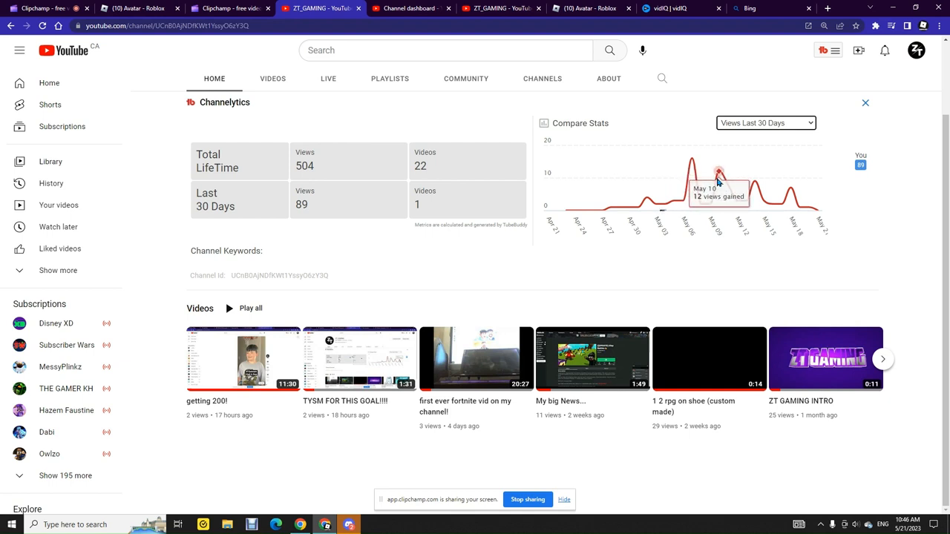
mouse_move(719, 173)
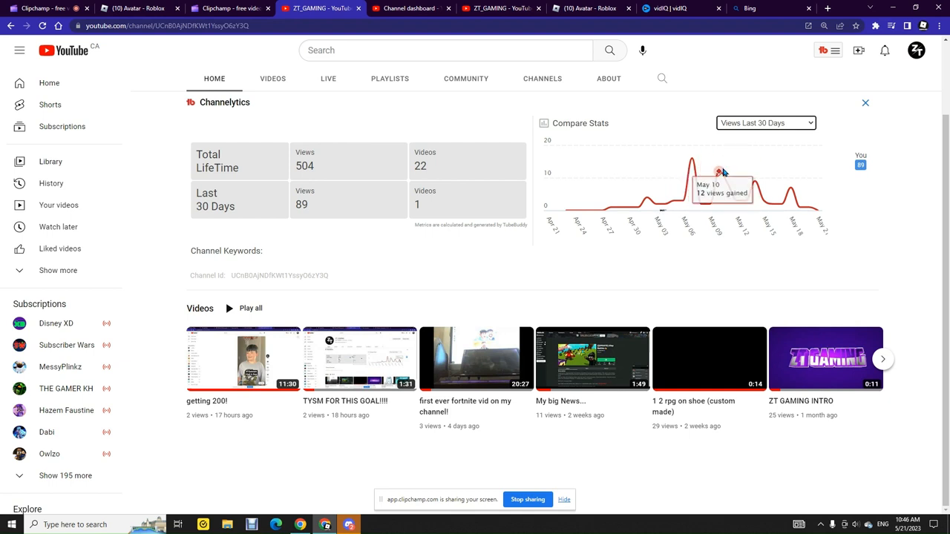
mouse_move(753, 167)
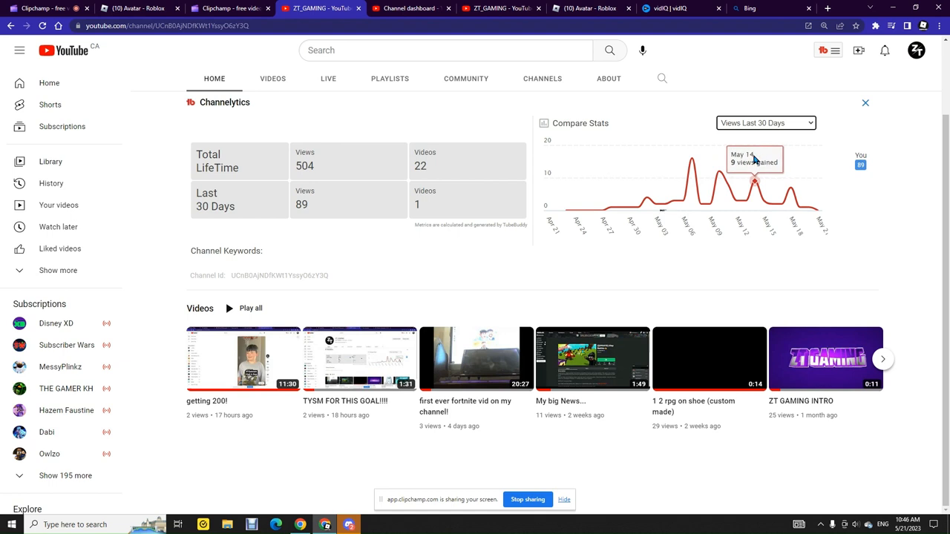
mouse_move(765, 201)
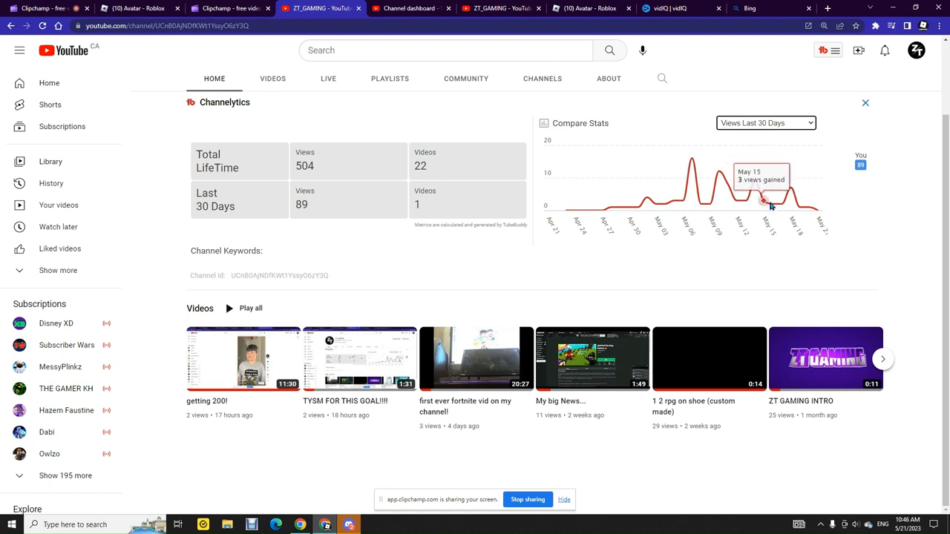
mouse_move(791, 191)
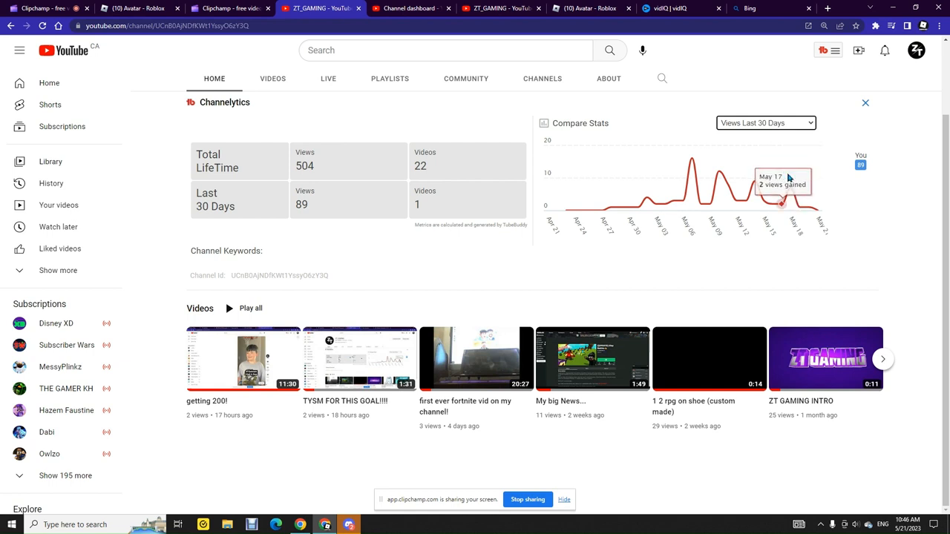
mouse_move(799, 207)
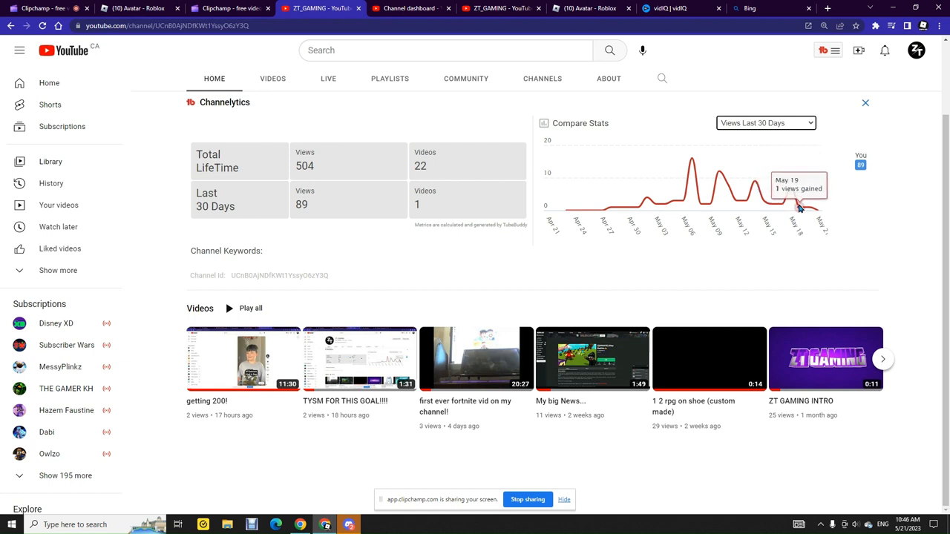
mouse_move(813, 212)
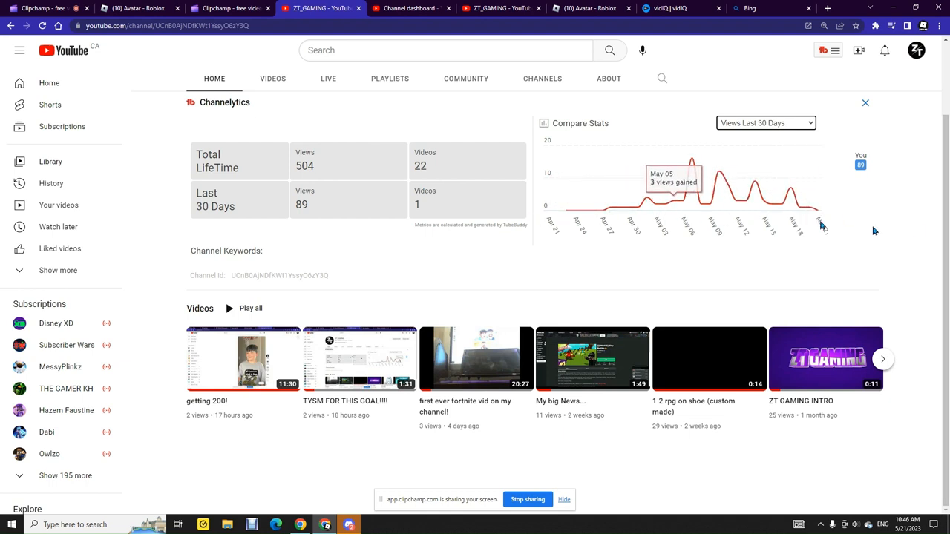
mouse_move(724, 154)
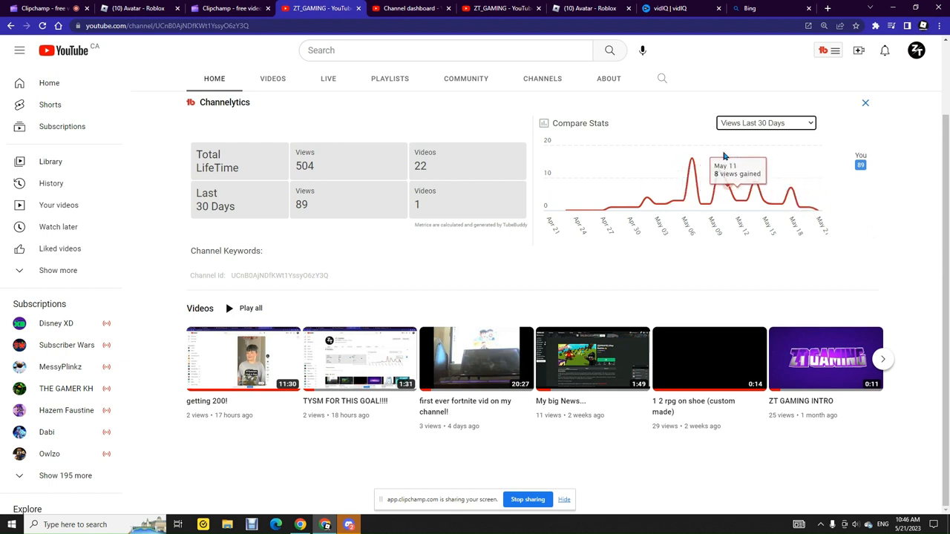
mouse_move(658, 200)
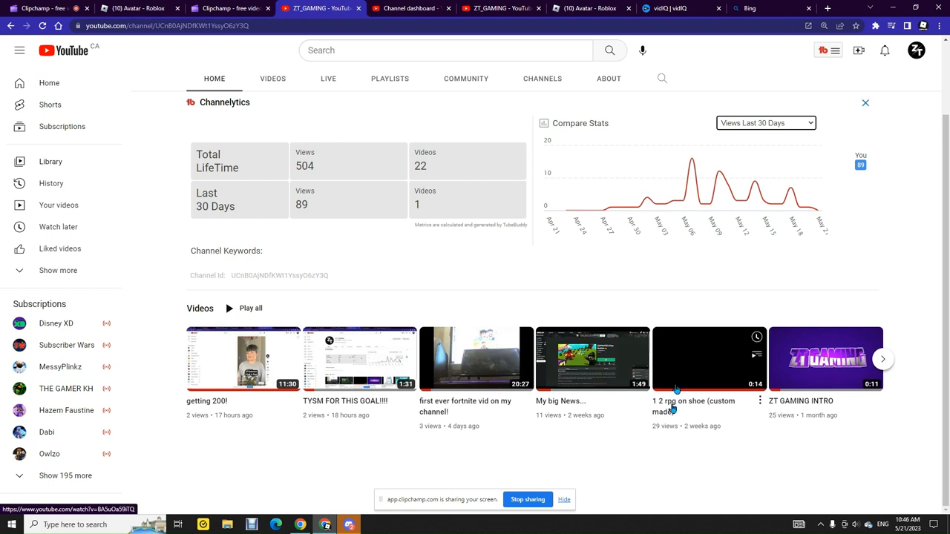
mouse_move(687, 159)
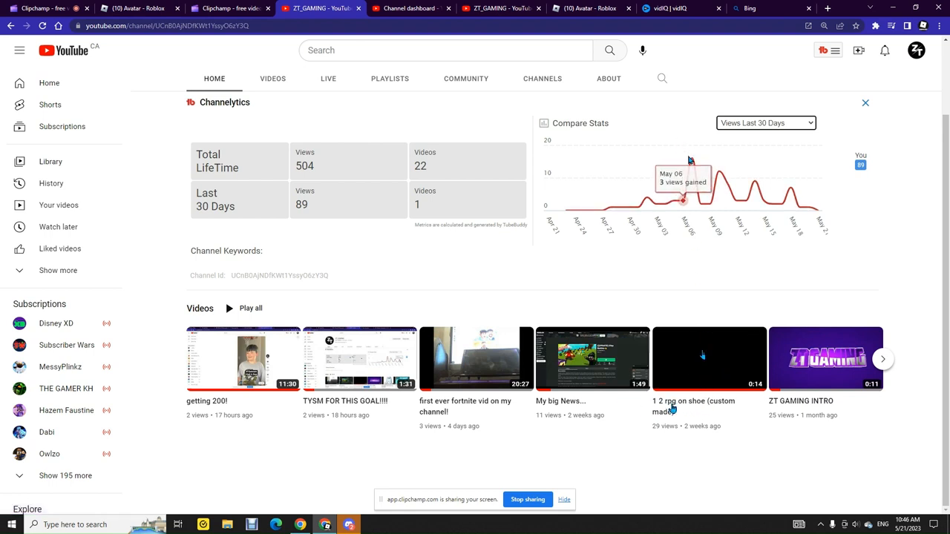
mouse_move(690, 161)
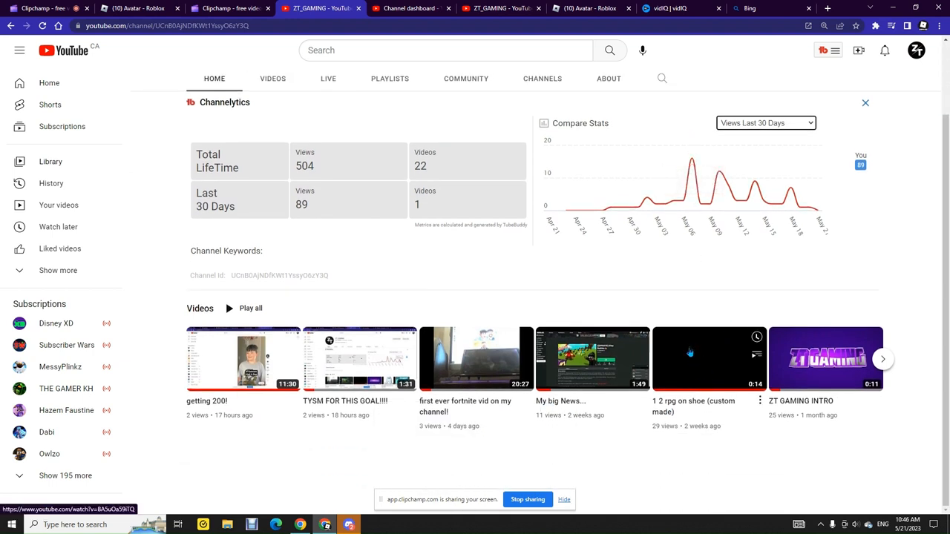
mouse_move(601, 292)
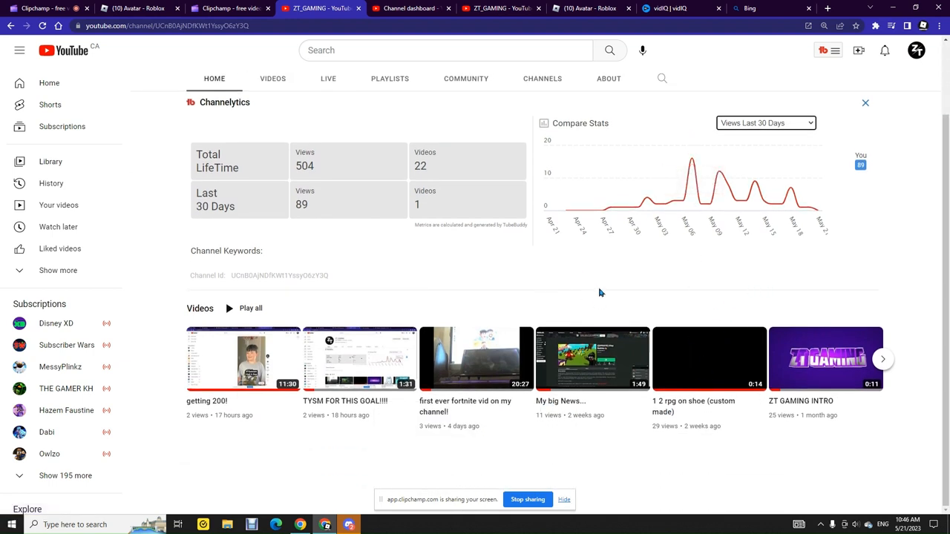
left_click(668, 9)
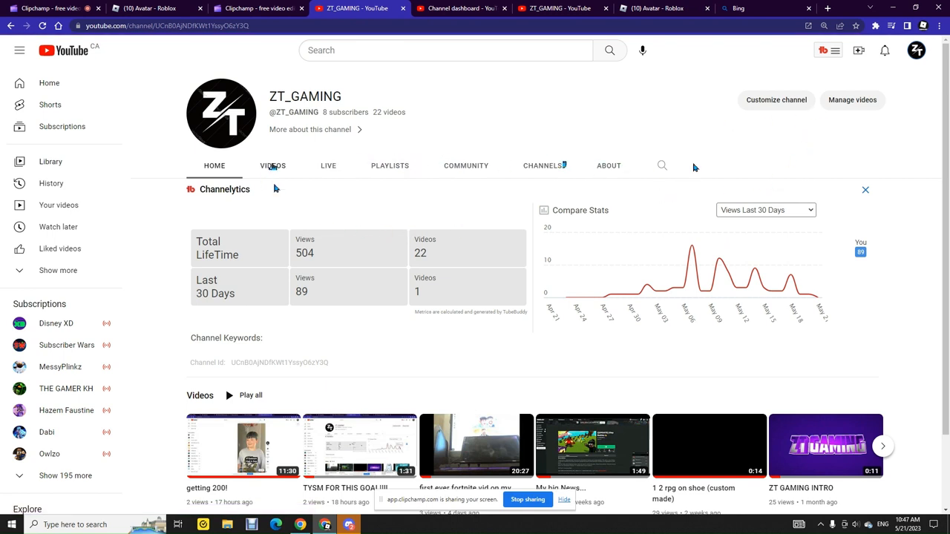
left_click(273, 165)
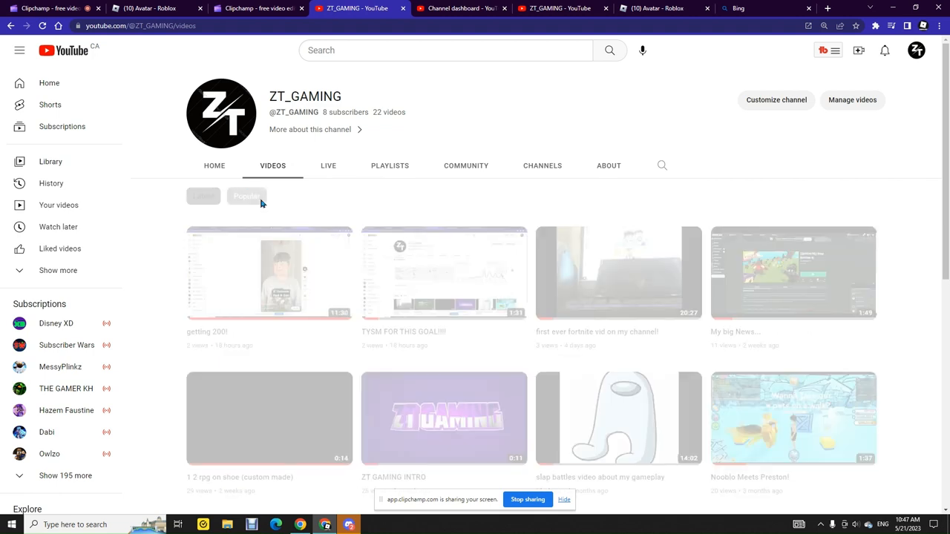
left_click(246, 196)
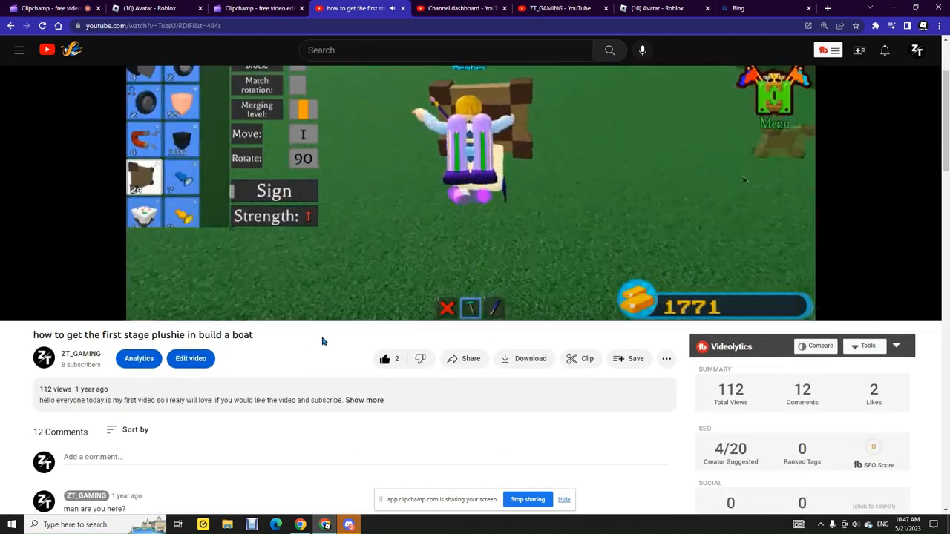
scroll("down", 3)
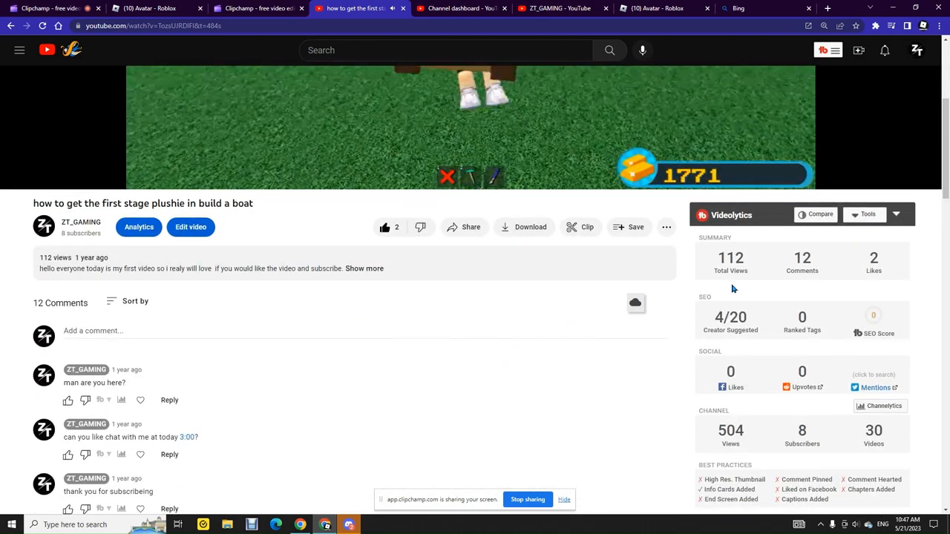
scroll("down", 3)
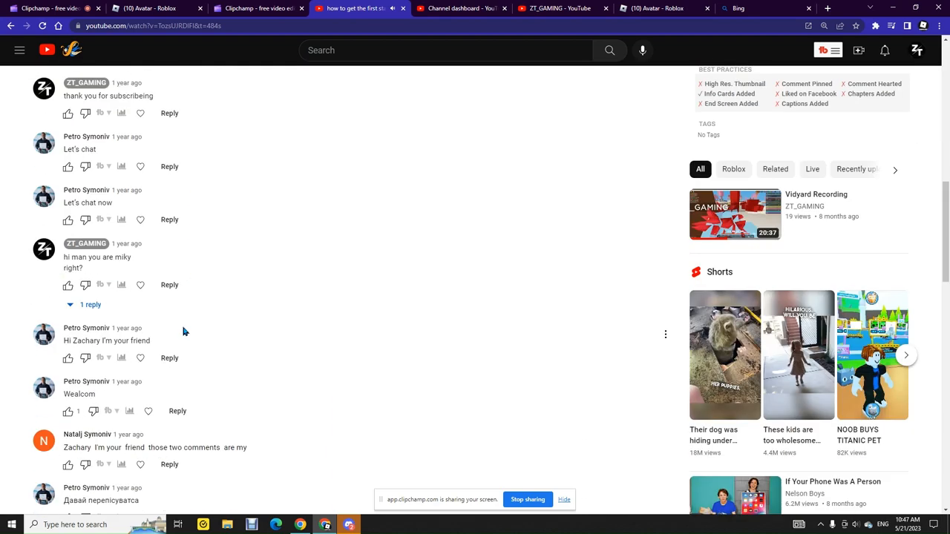
scroll("down", 3)
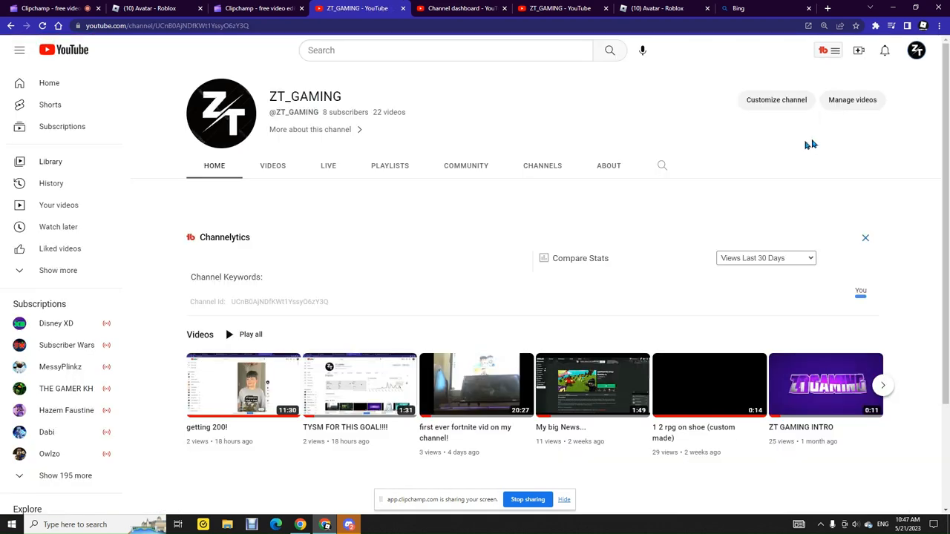
- Open Manage videos and scroll to the build-a-boat plushie video with 112 views
left_click(852, 100)
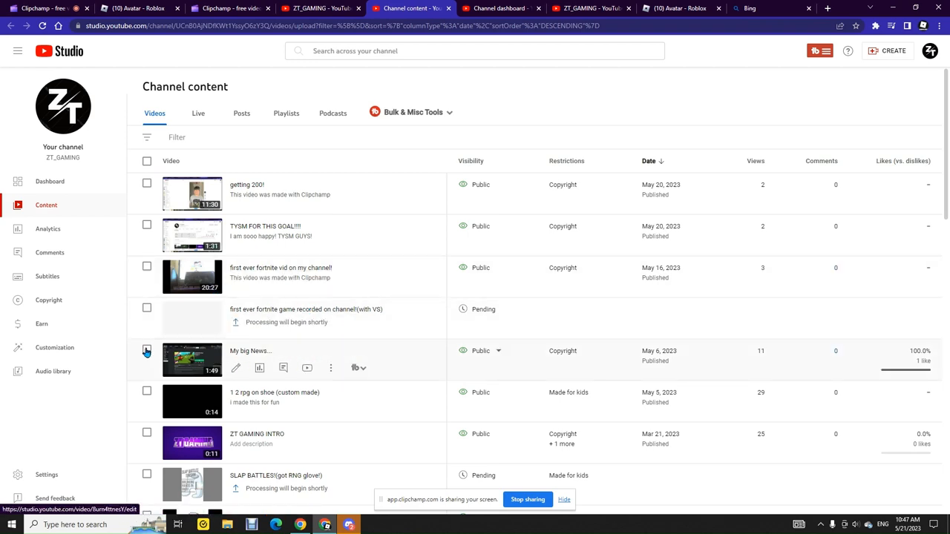
scroll("down", 3)
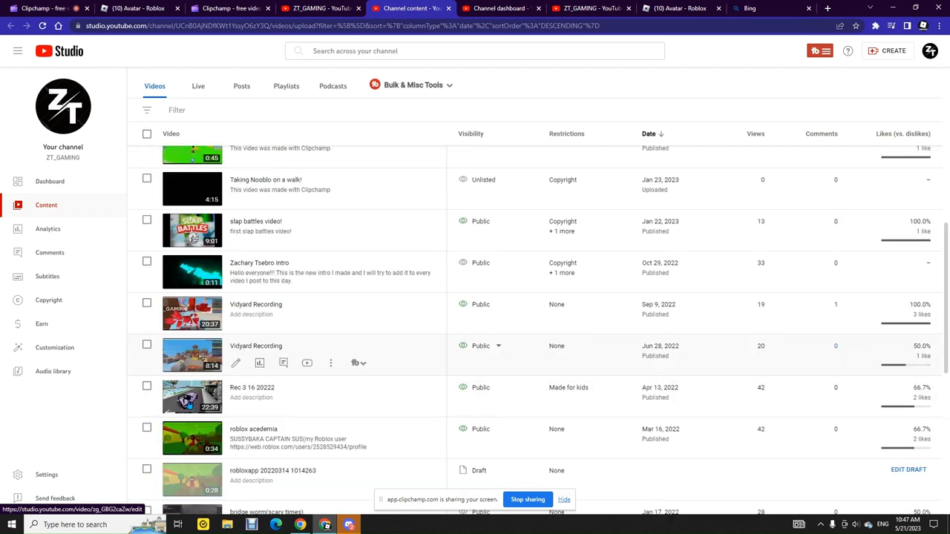
scroll("down", 3)
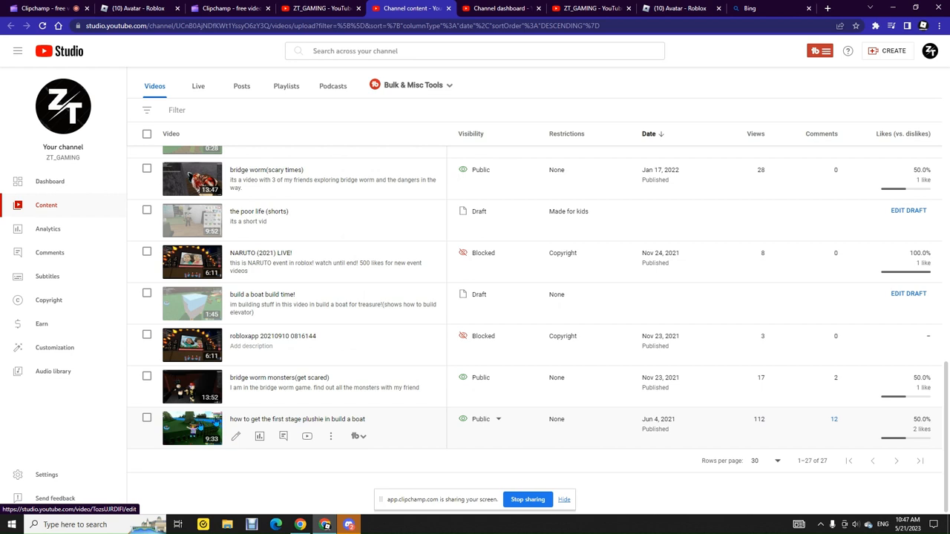
mouse_move(221, 424)
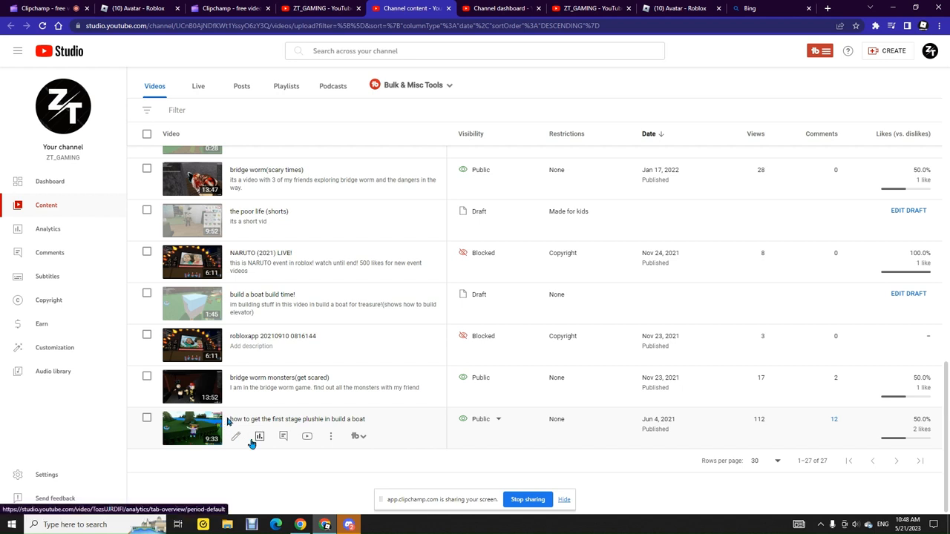
- Open the plushie video's Analytics overview: 110 views and 1.9 watch hours
left_click(259, 436)
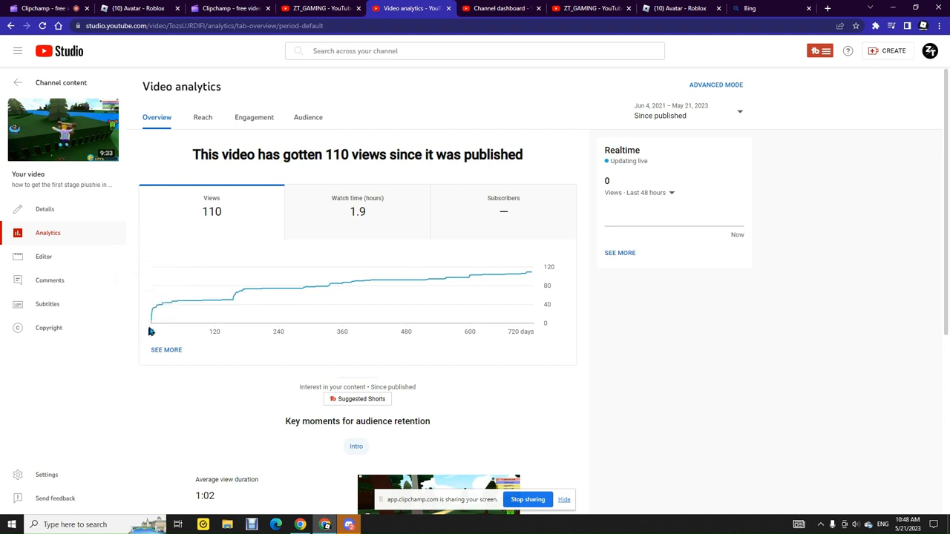
mouse_move(153, 326)
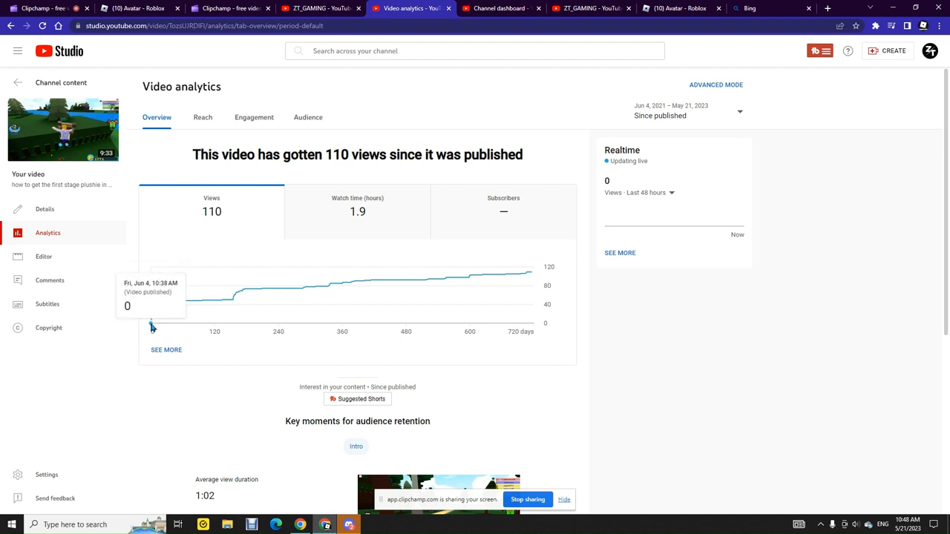
mouse_move(153, 316)
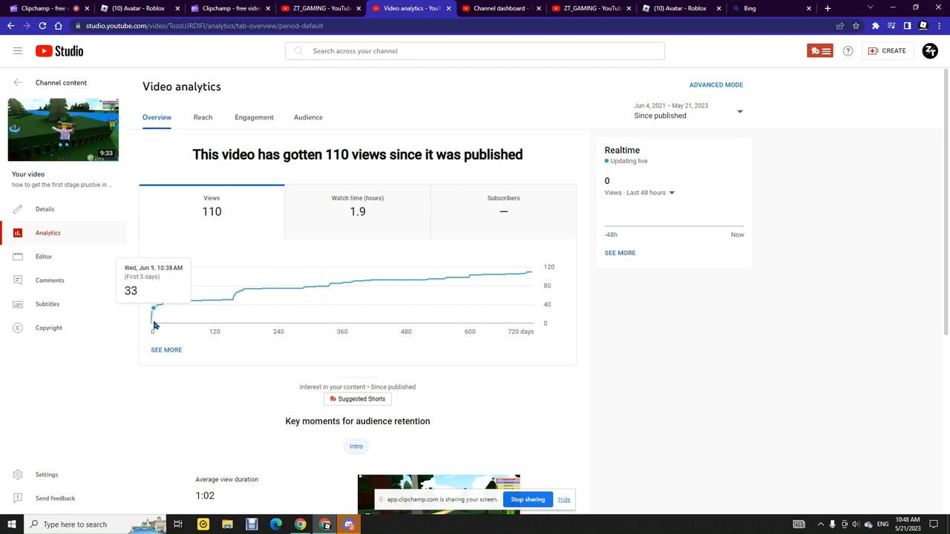
mouse_move(154, 328)
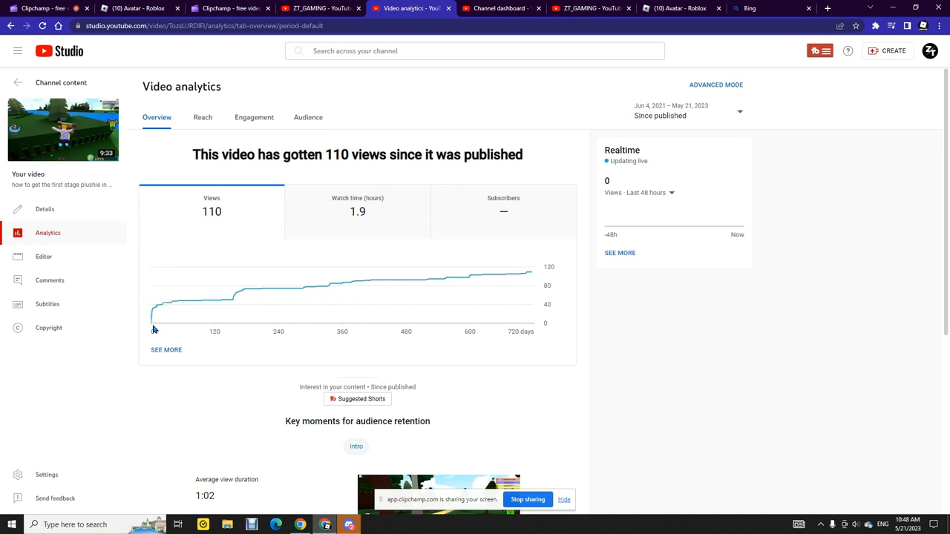
mouse_move(153, 317)
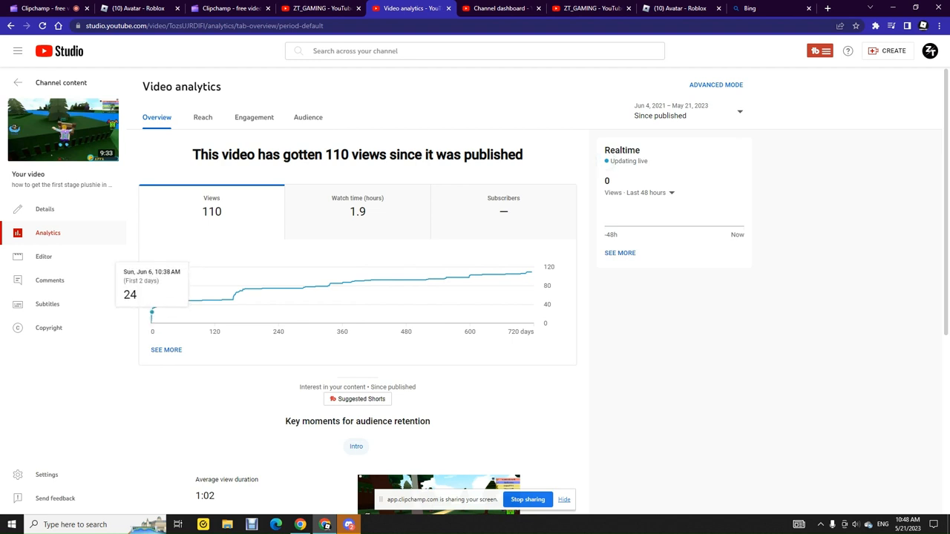
mouse_move(154, 311)
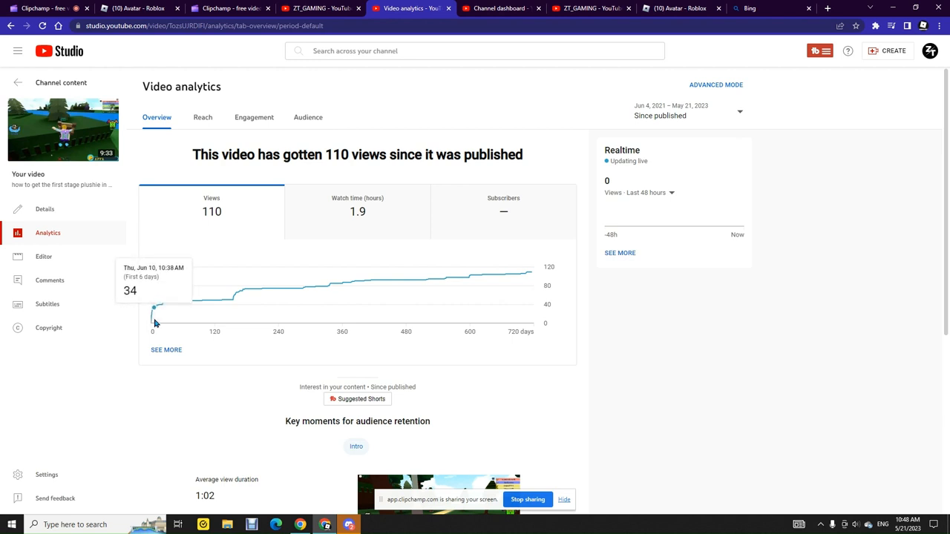
mouse_move(153, 308)
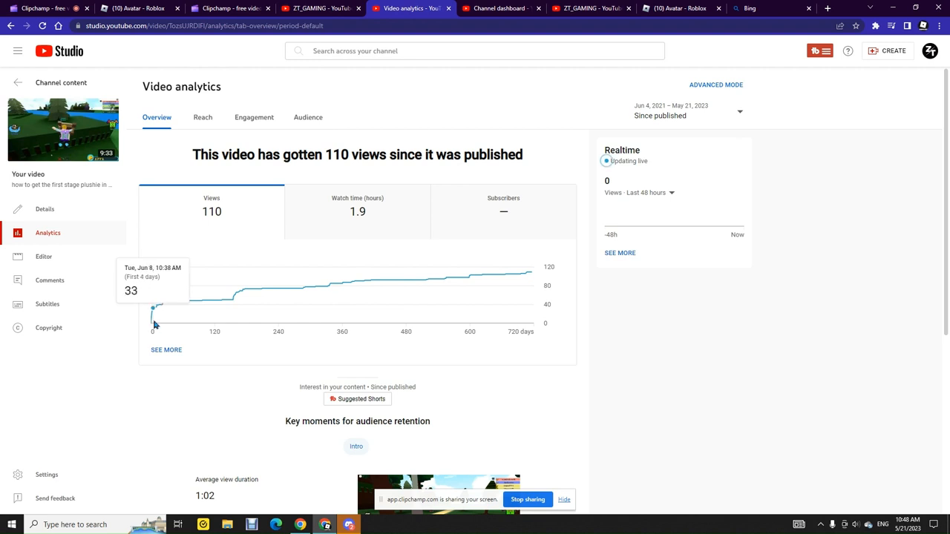
mouse_move(158, 324)
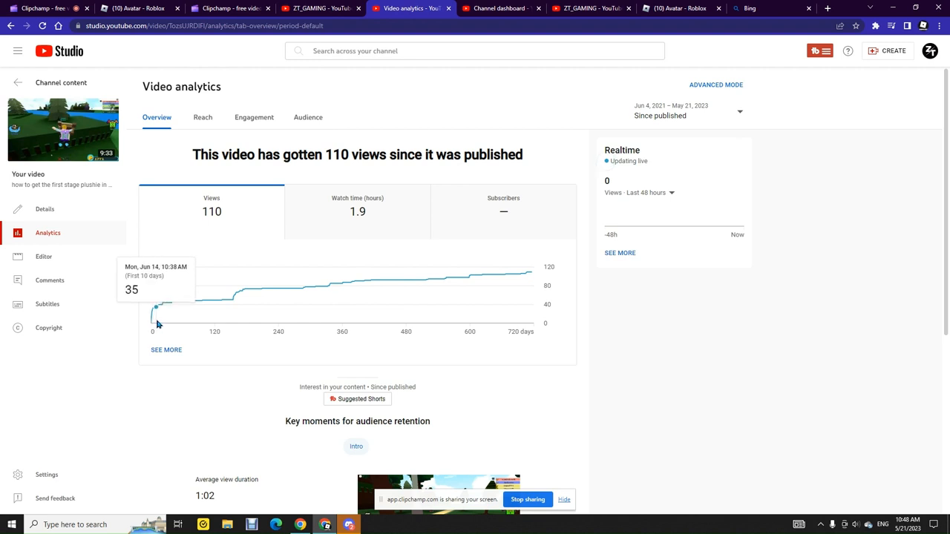
mouse_move(162, 311)
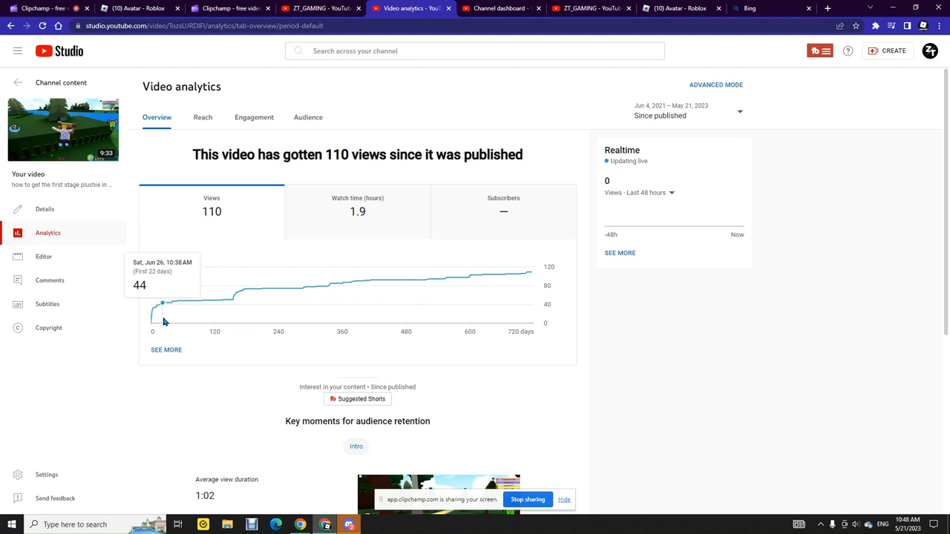
mouse_move(174, 320)
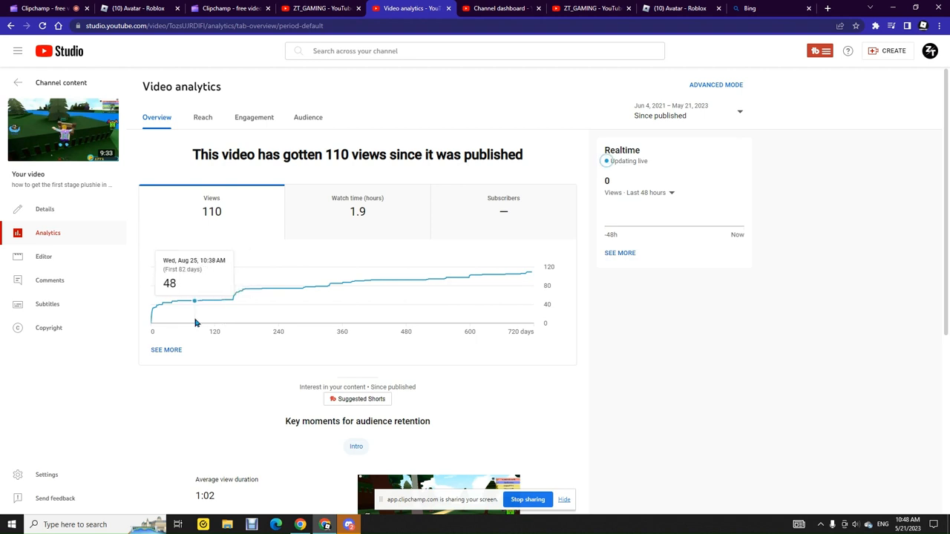
mouse_move(232, 321)
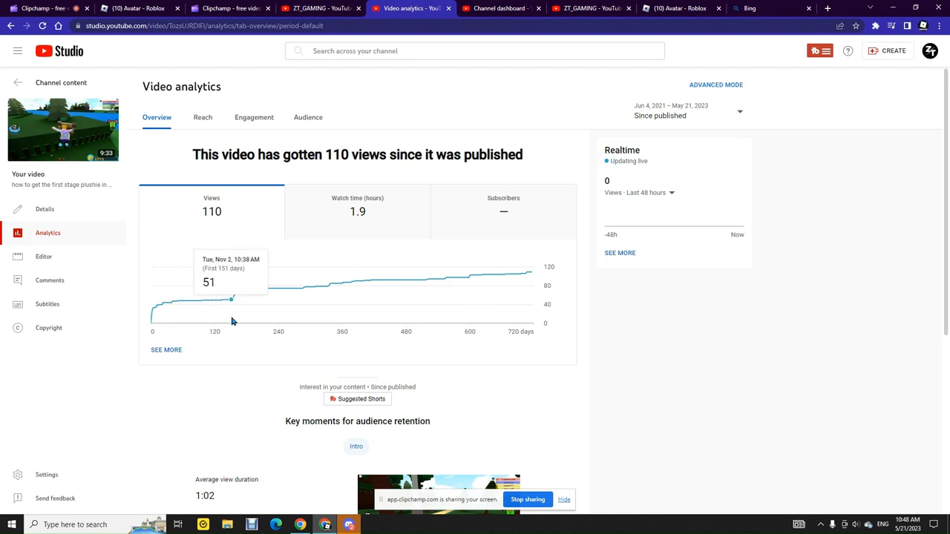
mouse_move(236, 301)
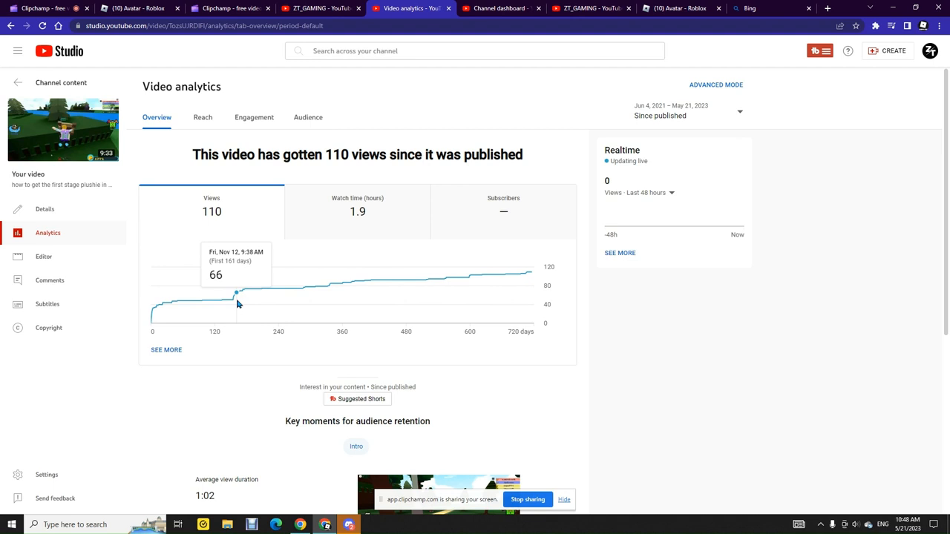
mouse_move(236, 299)
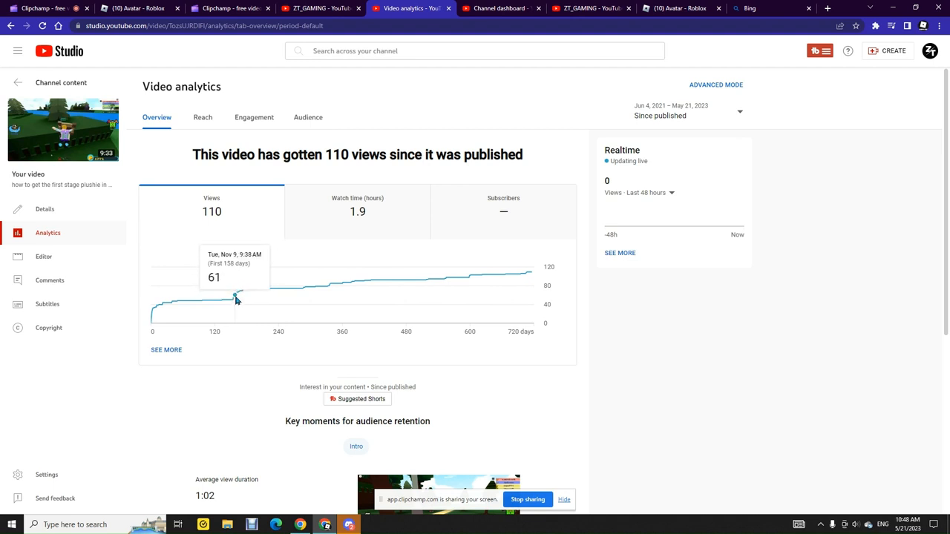
mouse_move(241, 297)
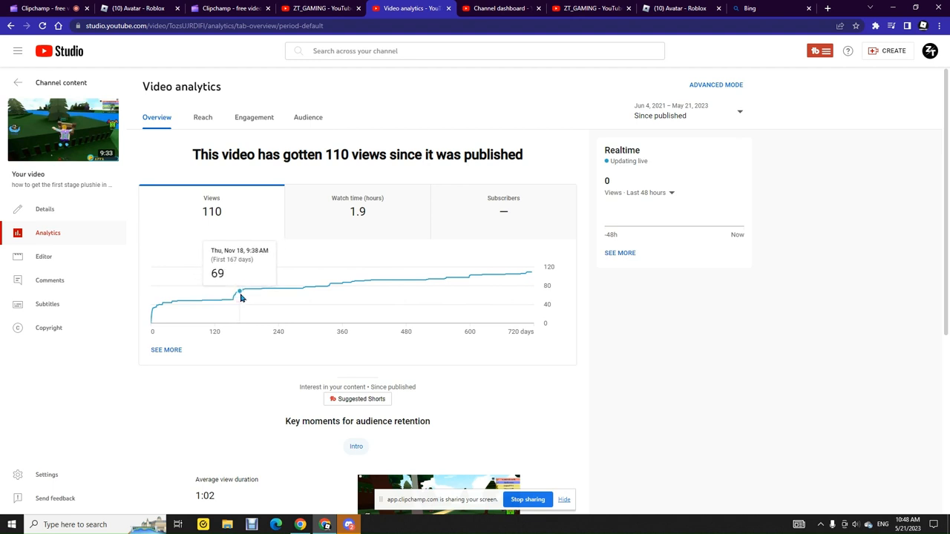
mouse_move(251, 289)
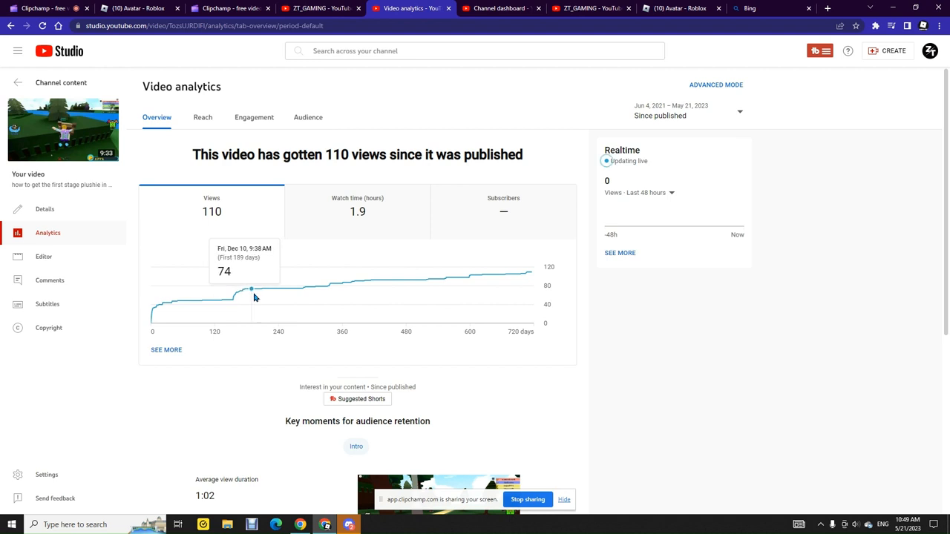
mouse_move(326, 288)
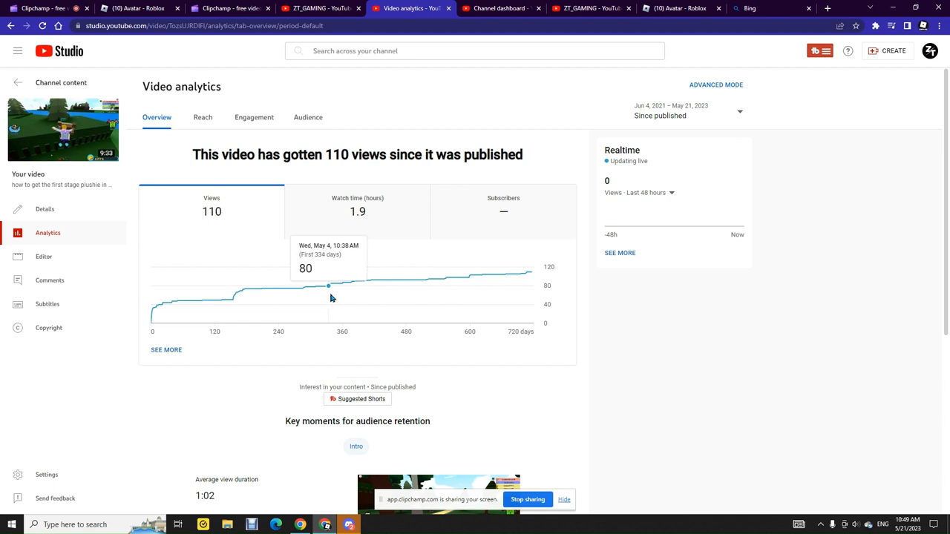
mouse_move(371, 284)
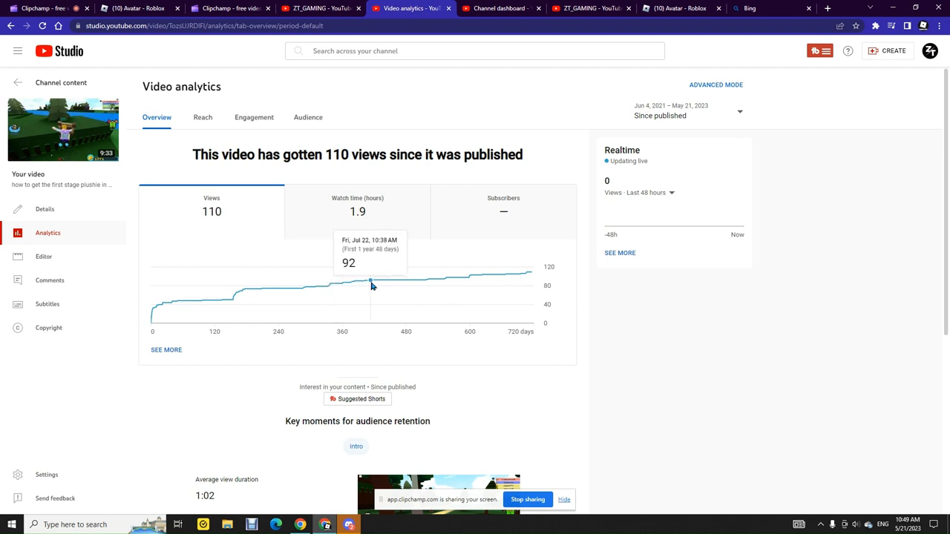
mouse_move(412, 281)
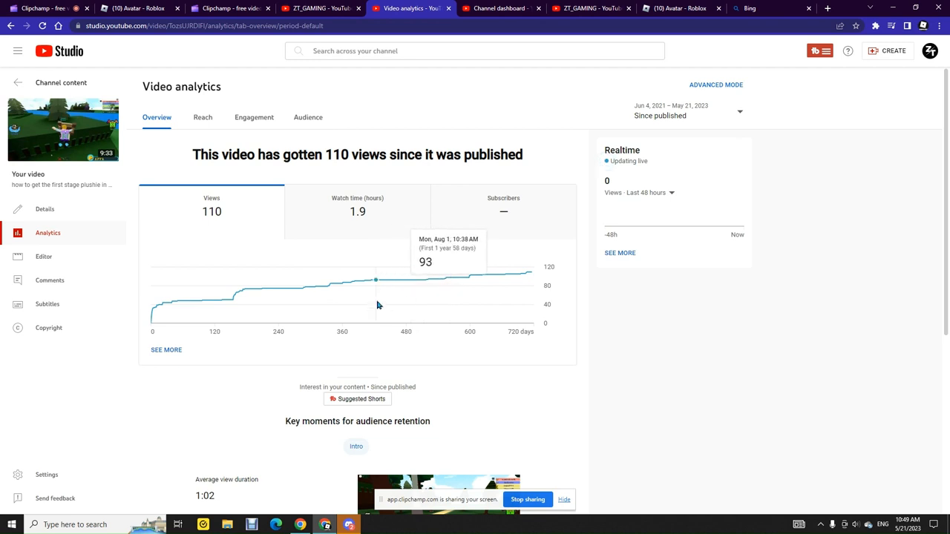
mouse_move(571, 291)
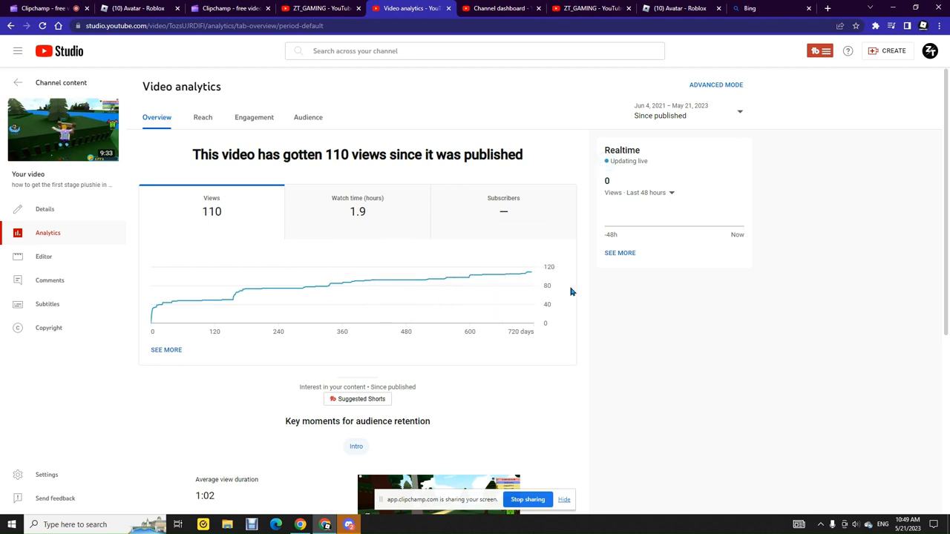
mouse_move(401, 288)
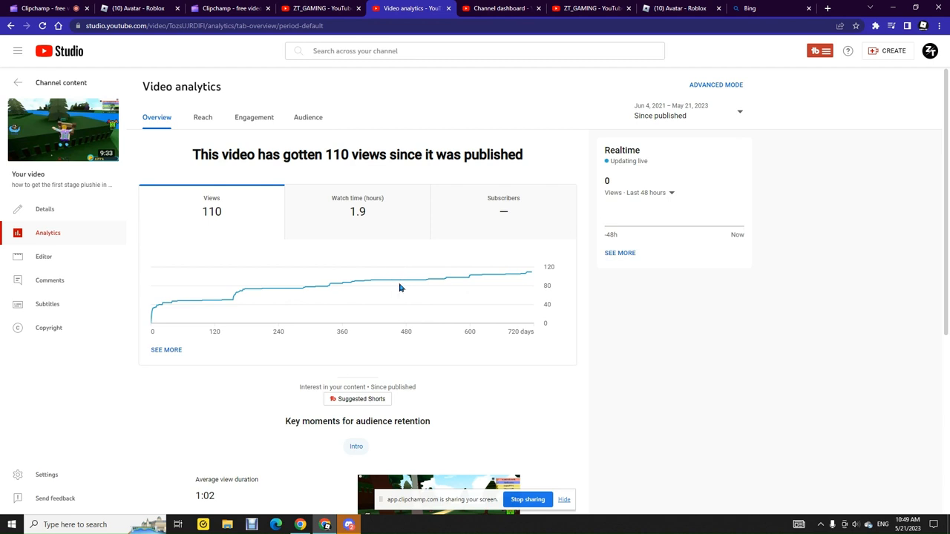
mouse_move(346, 282)
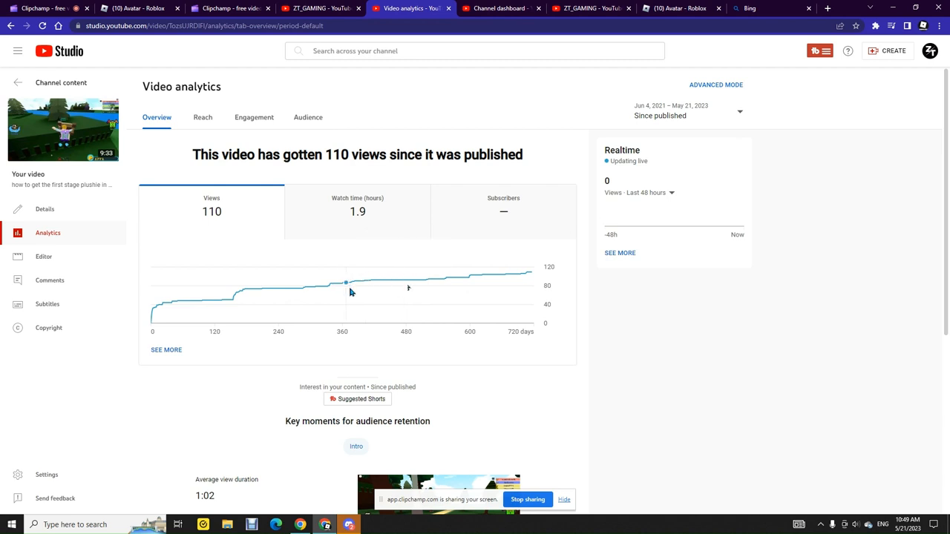
right_click(329, 287)
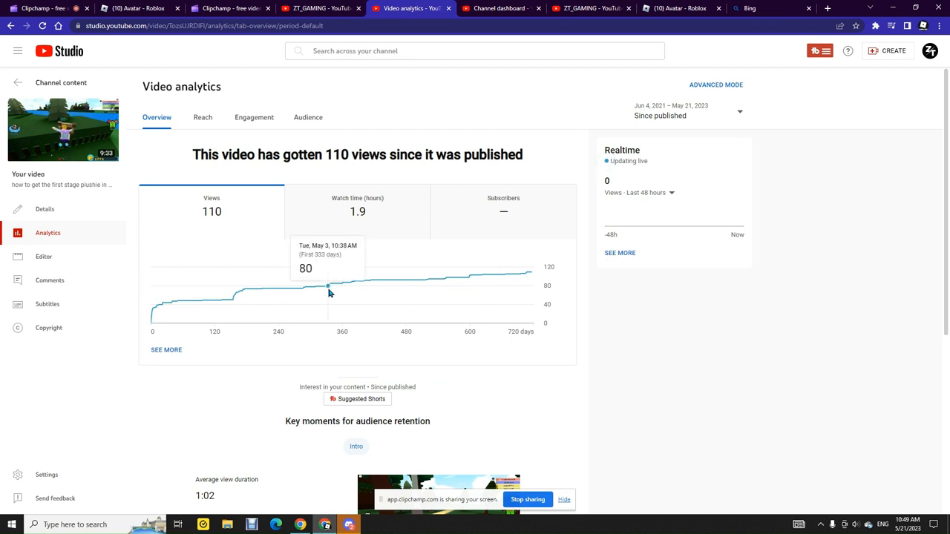
mouse_move(365, 282)
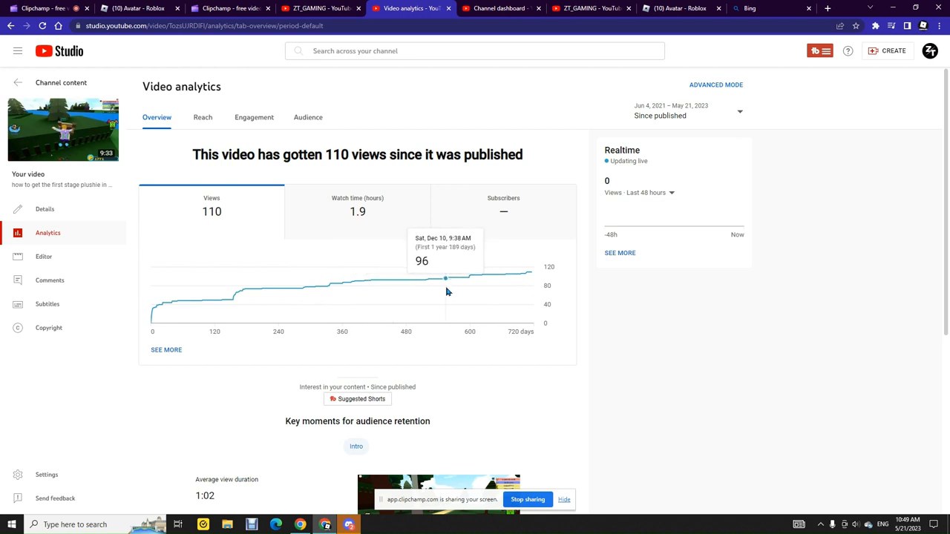
mouse_move(467, 291)
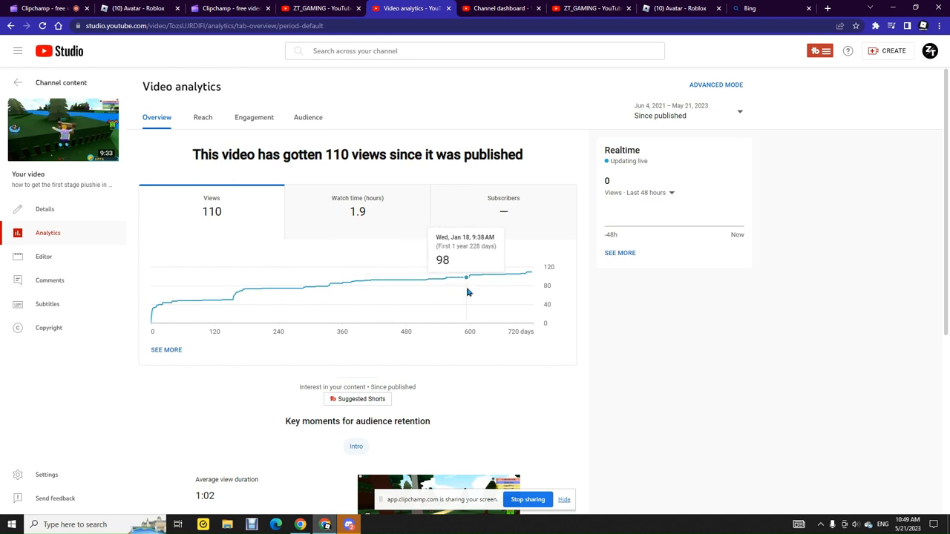
mouse_move(467, 276)
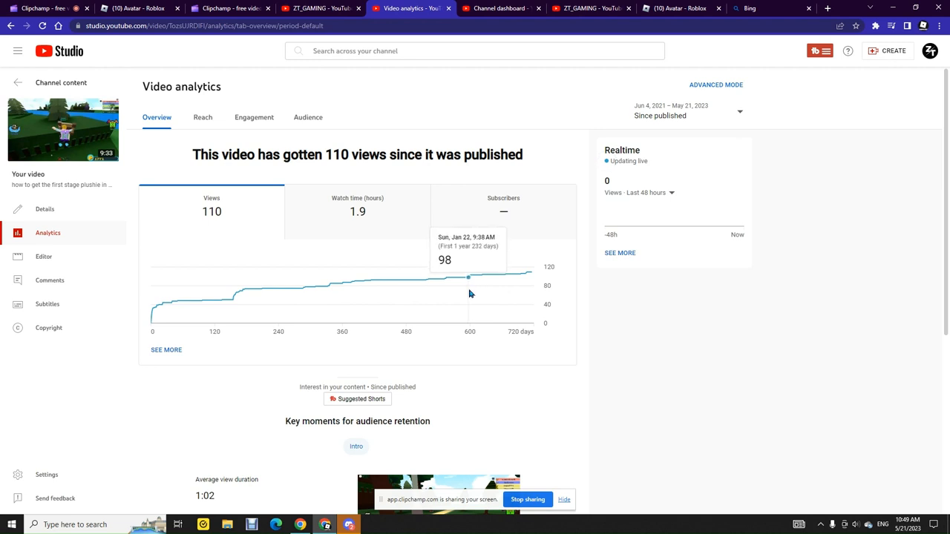
mouse_move(470, 276)
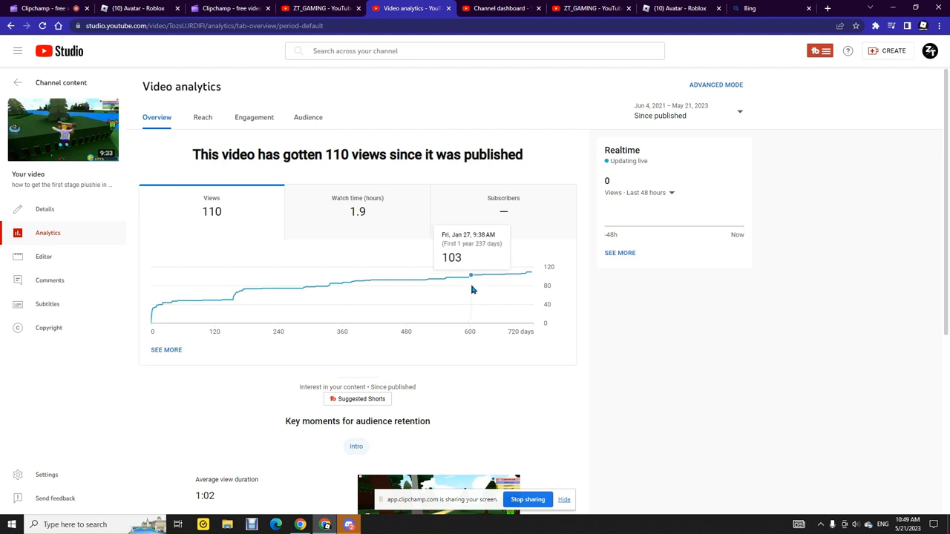
mouse_move(472, 294)
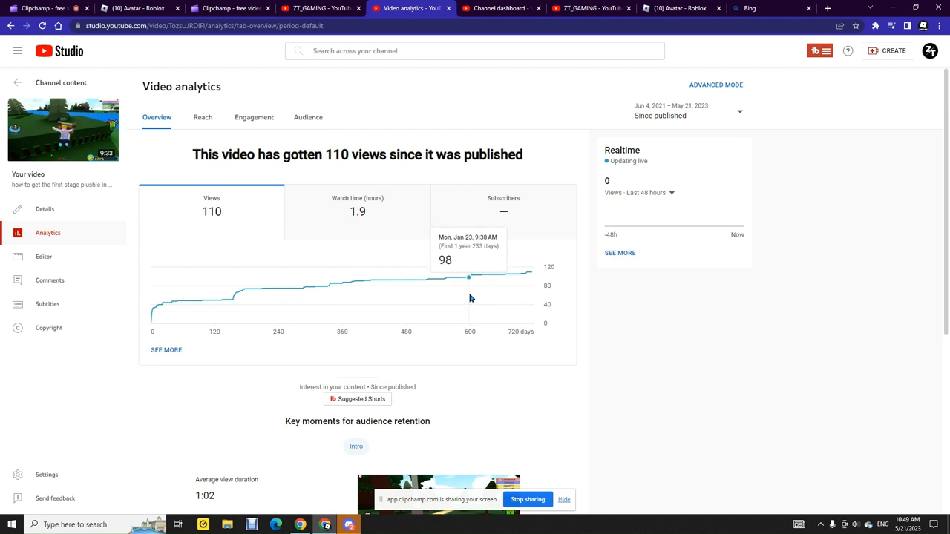
mouse_move(472, 298)
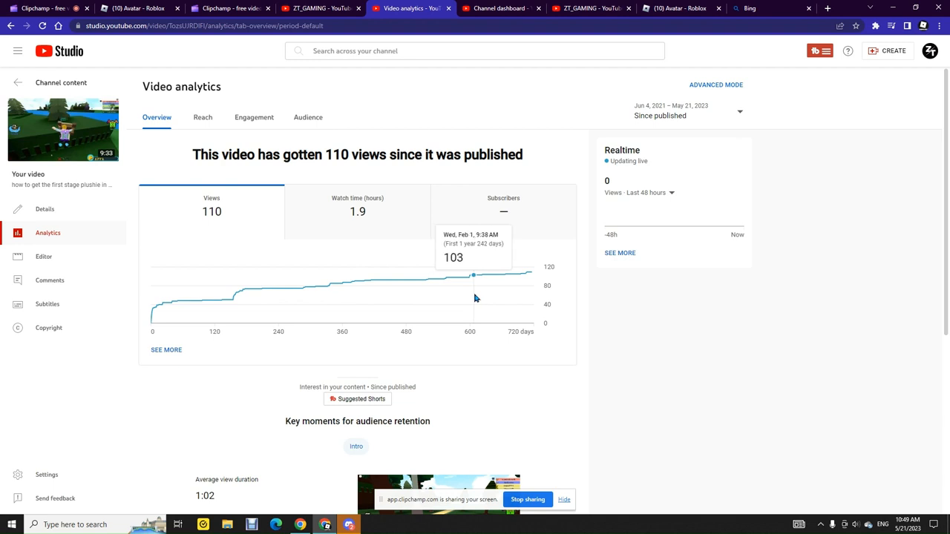
mouse_move(527, 308)
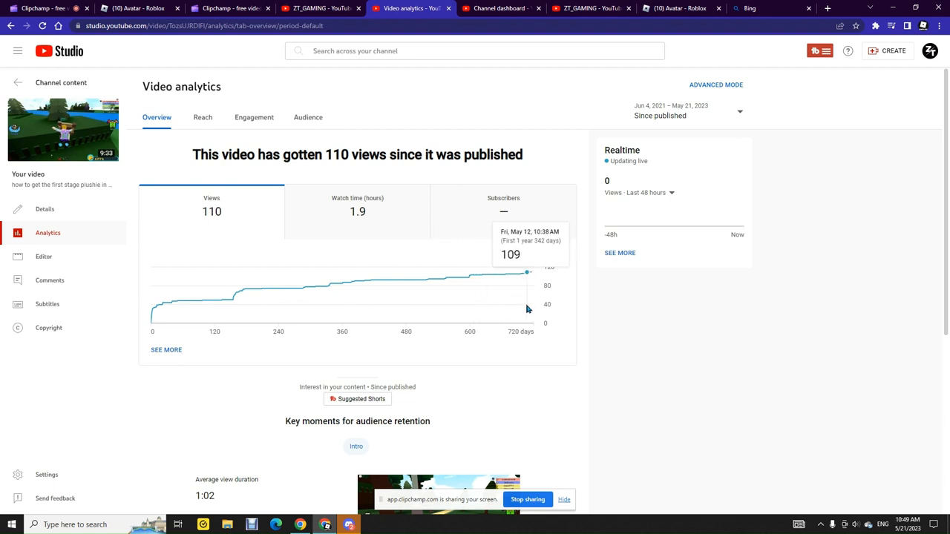
mouse_move(530, 273)
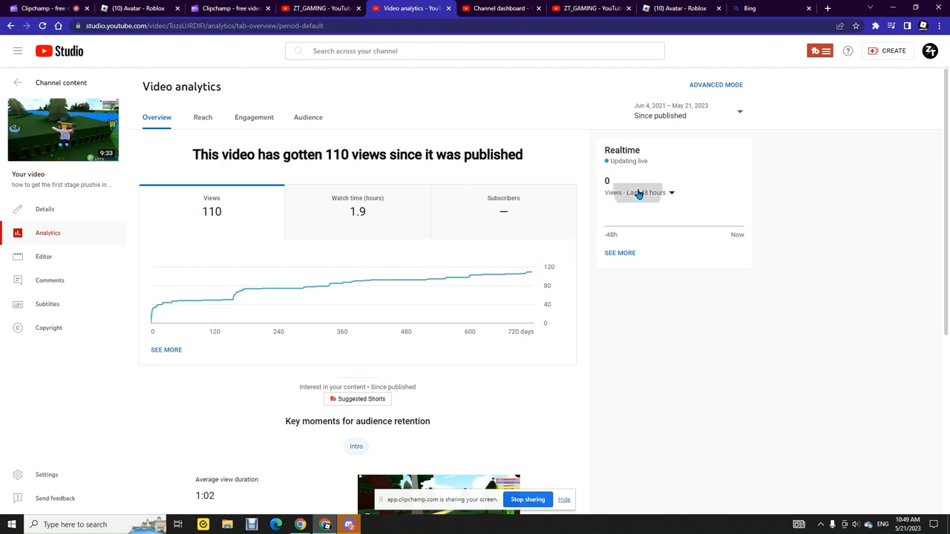
left_click(640, 193)
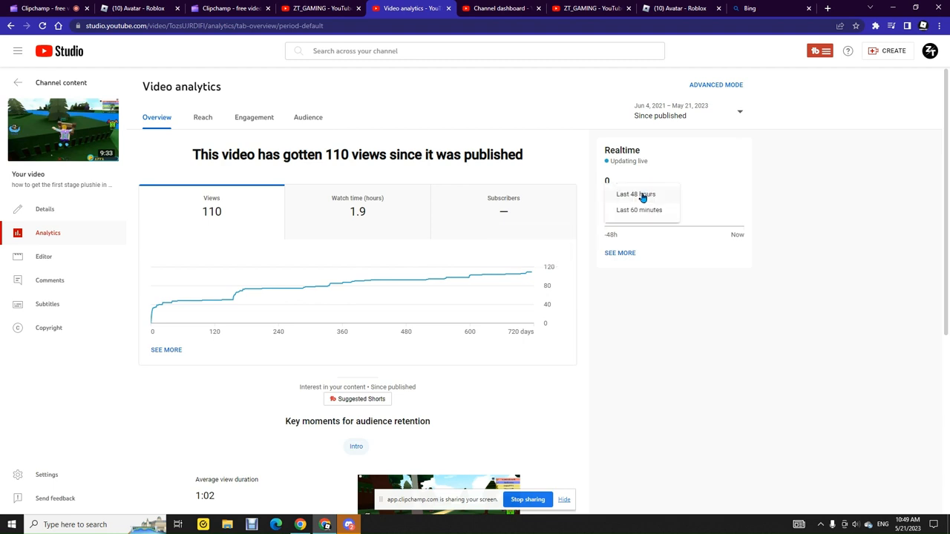
left_click(636, 194)
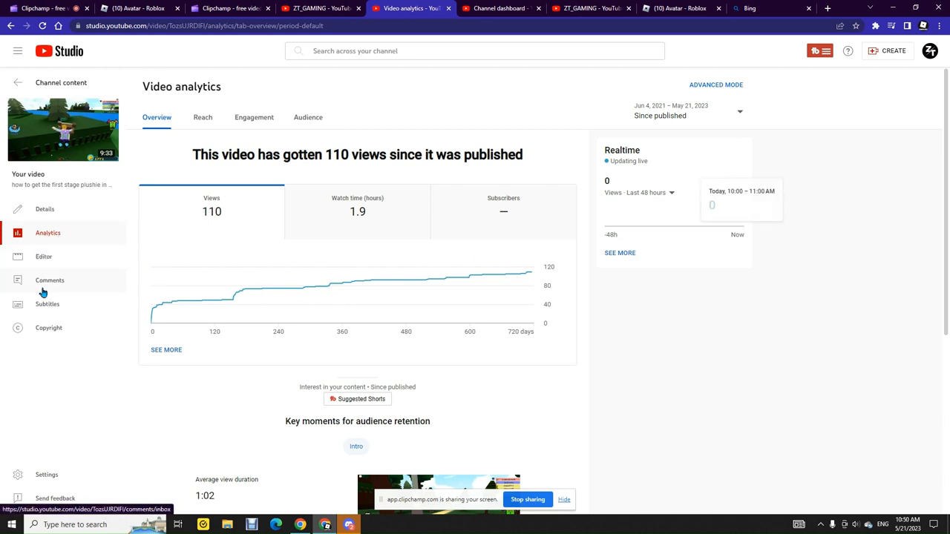
scroll("down", 3)
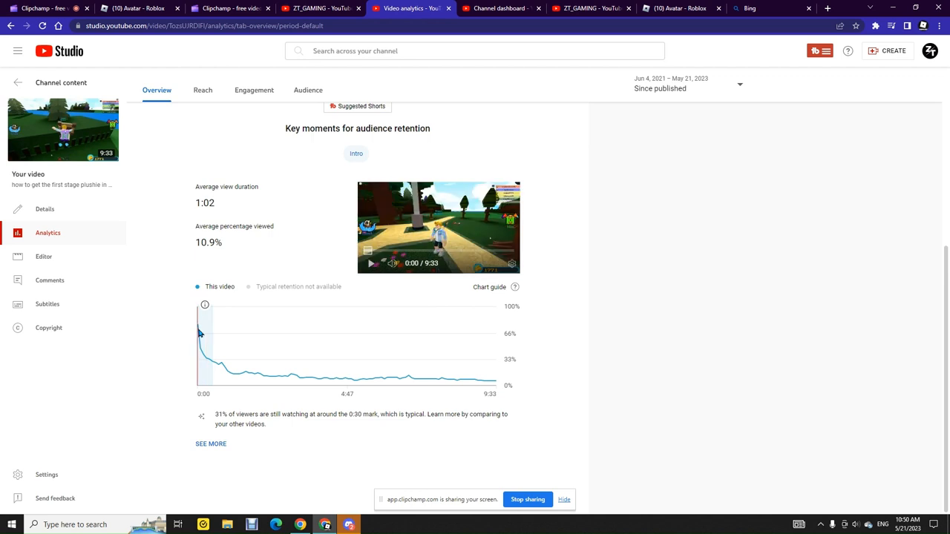
mouse_move(220, 364)
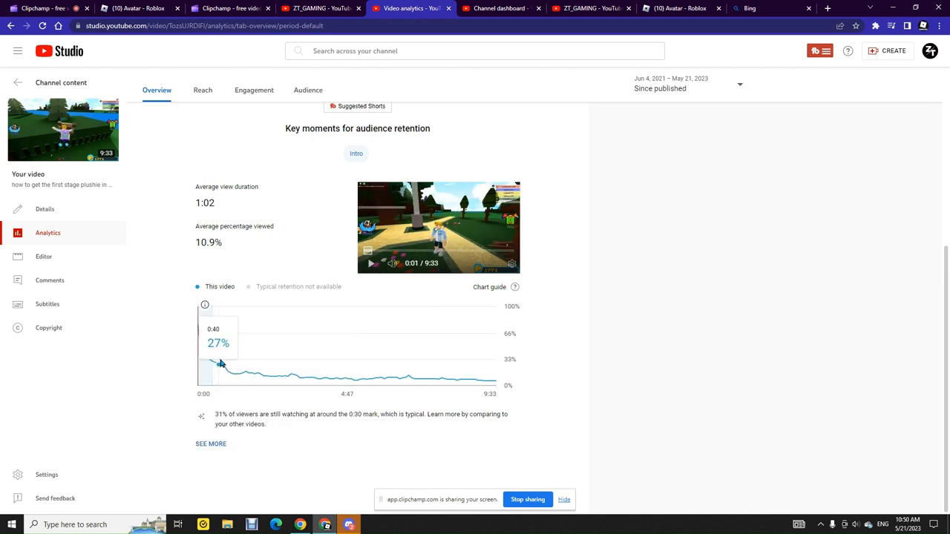
mouse_move(217, 365)
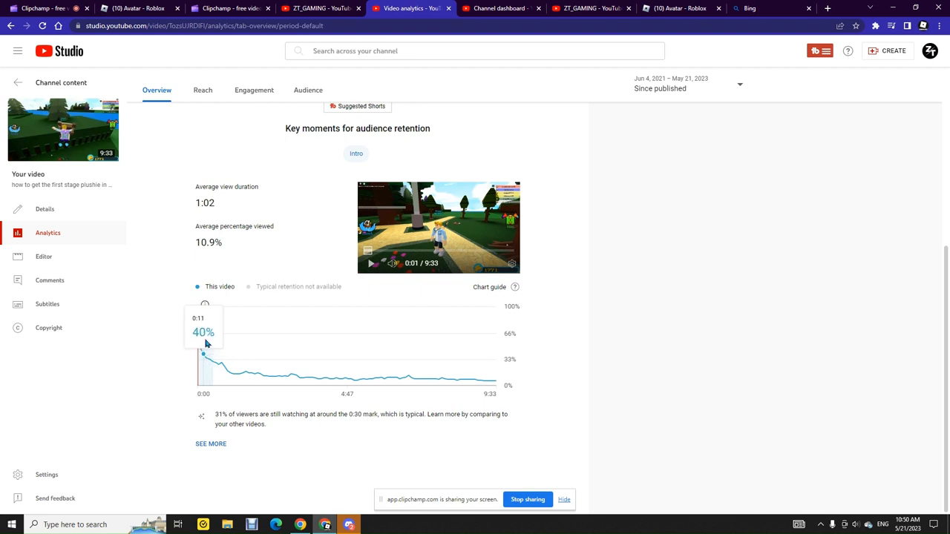
mouse_move(346, 376)
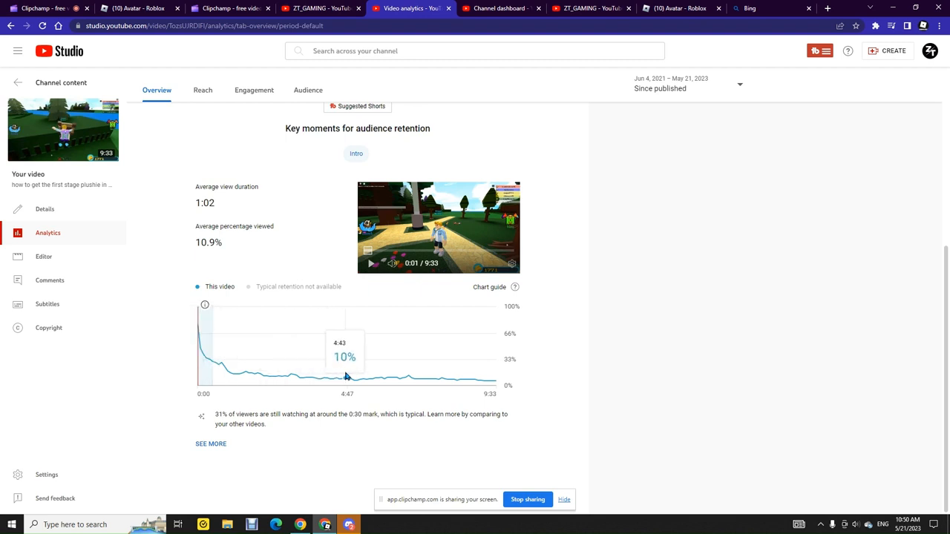
mouse_move(416, 375)
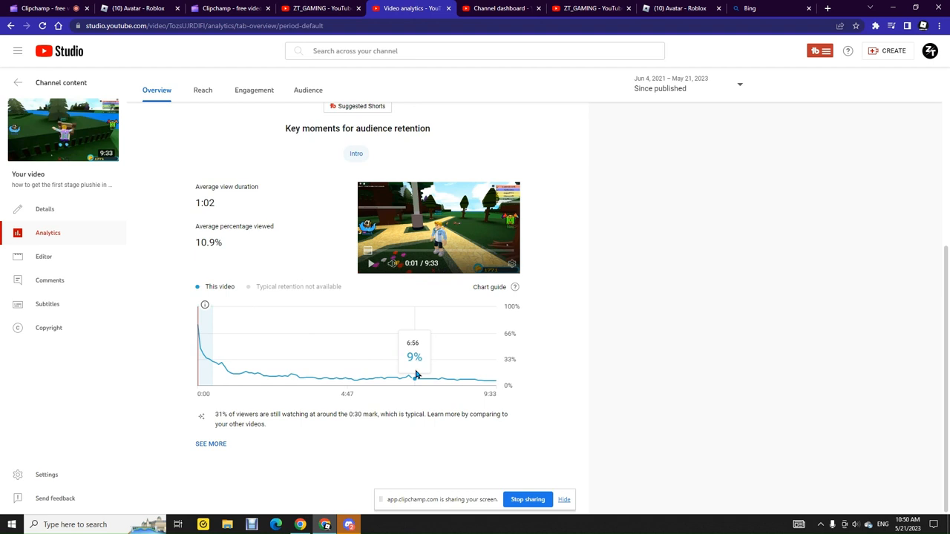
mouse_move(453, 379)
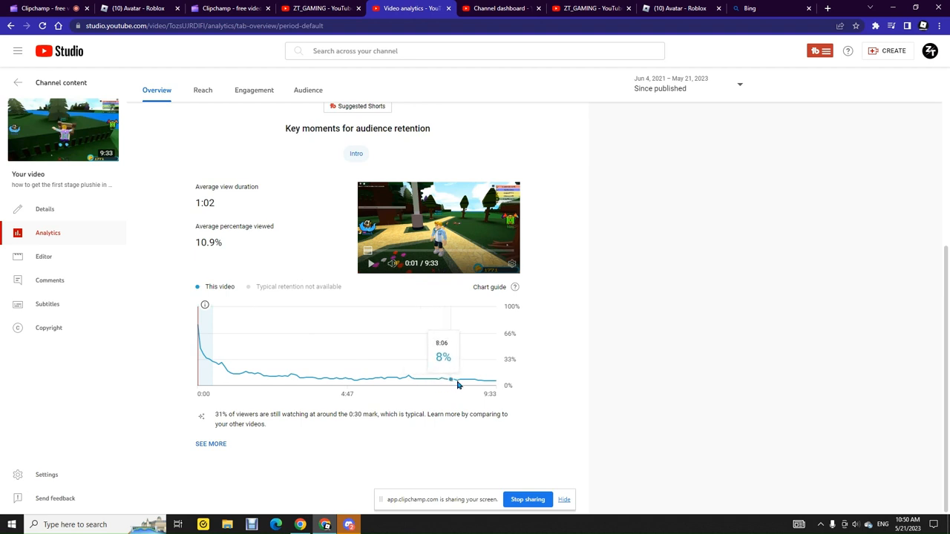
mouse_move(496, 384)
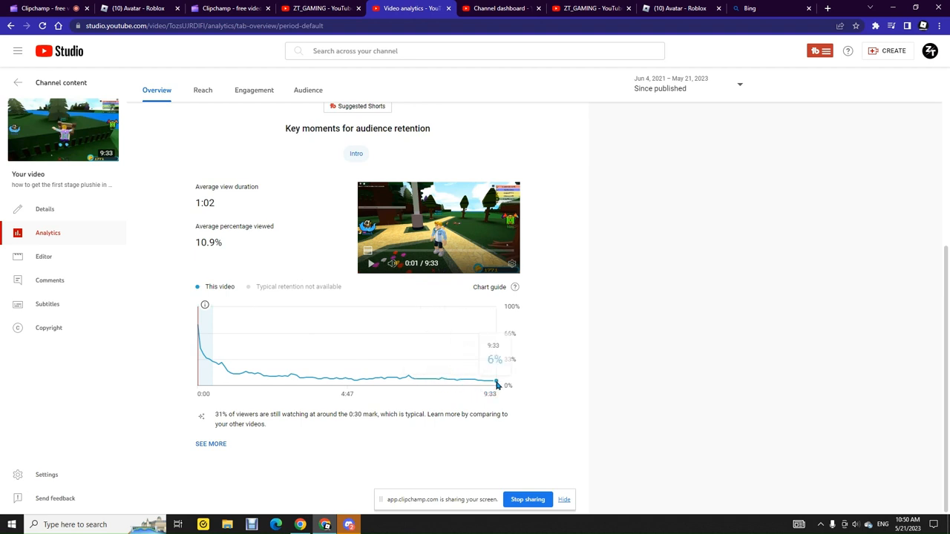
mouse_move(411, 377)
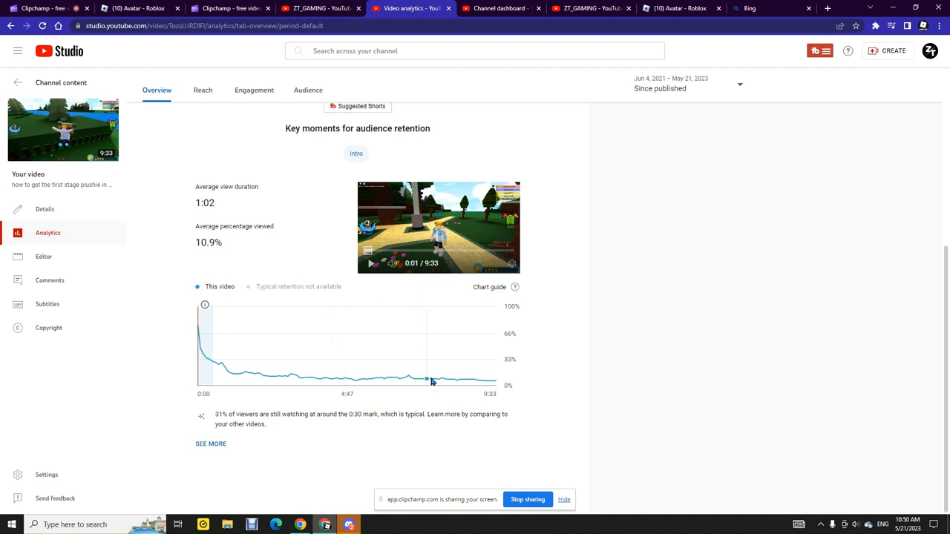
mouse_move(199, 355)
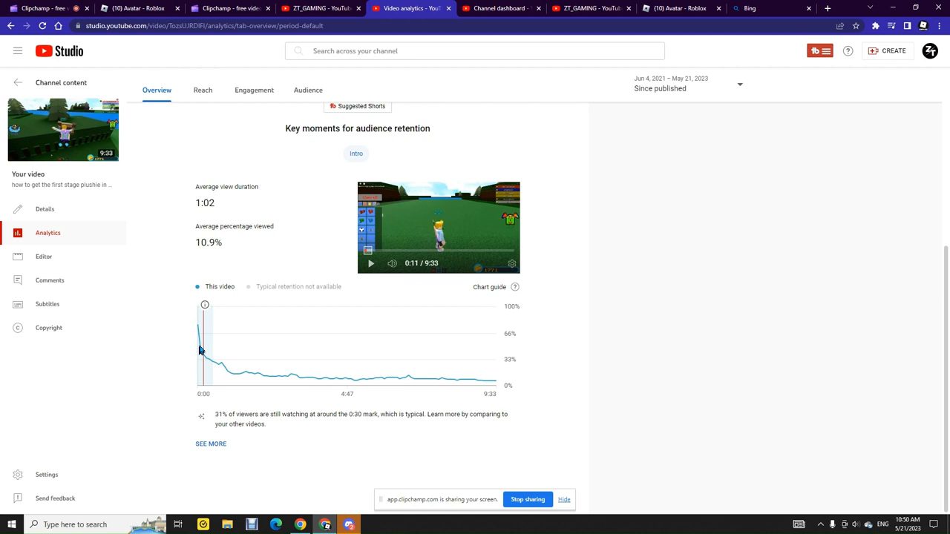
mouse_move(202, 349)
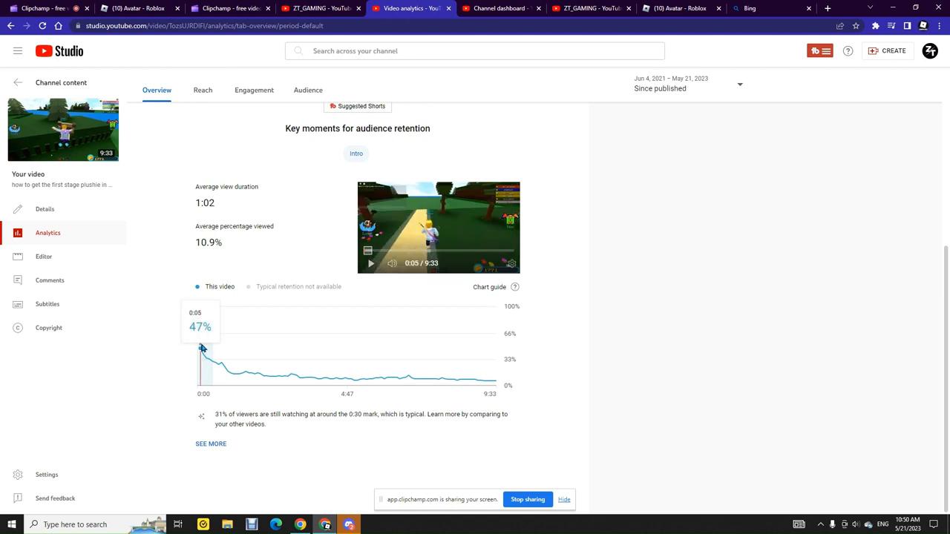
mouse_move(214, 360)
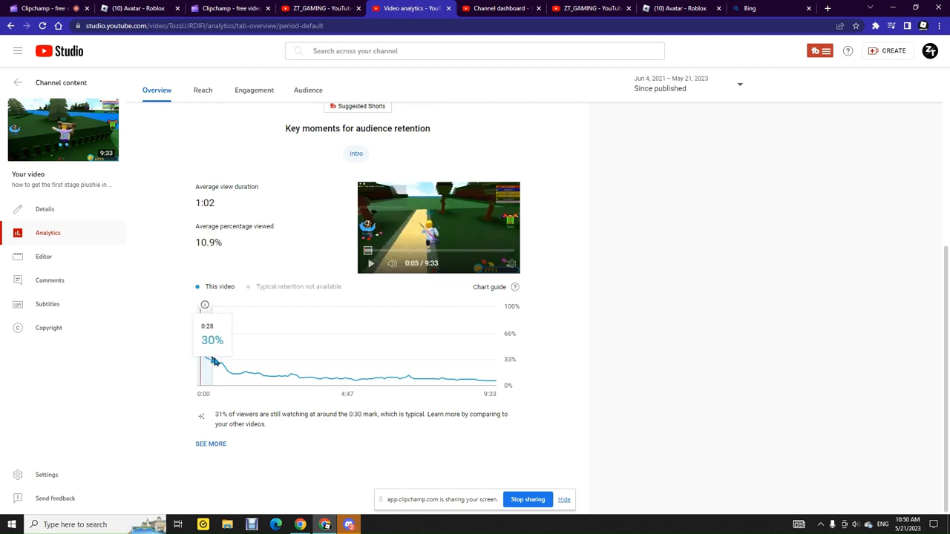
mouse_move(219, 364)
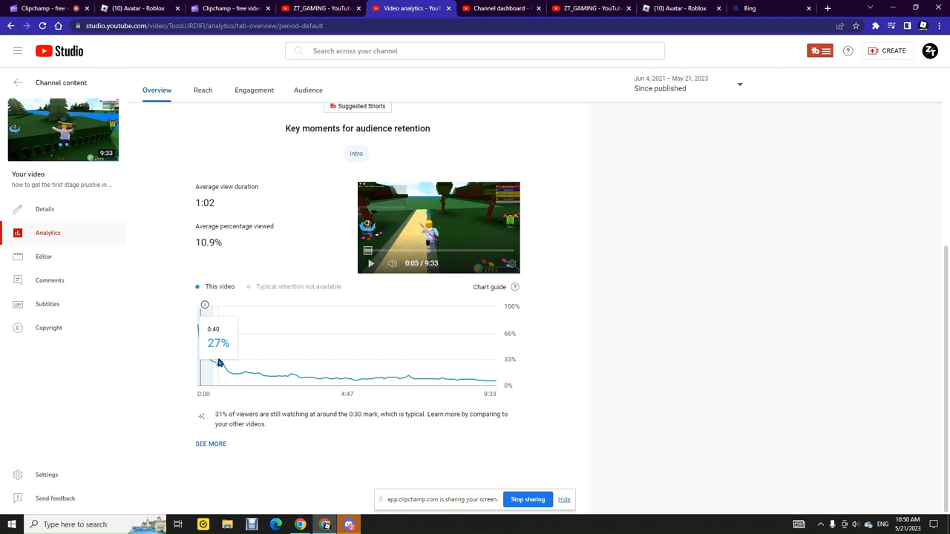
mouse_move(215, 362)
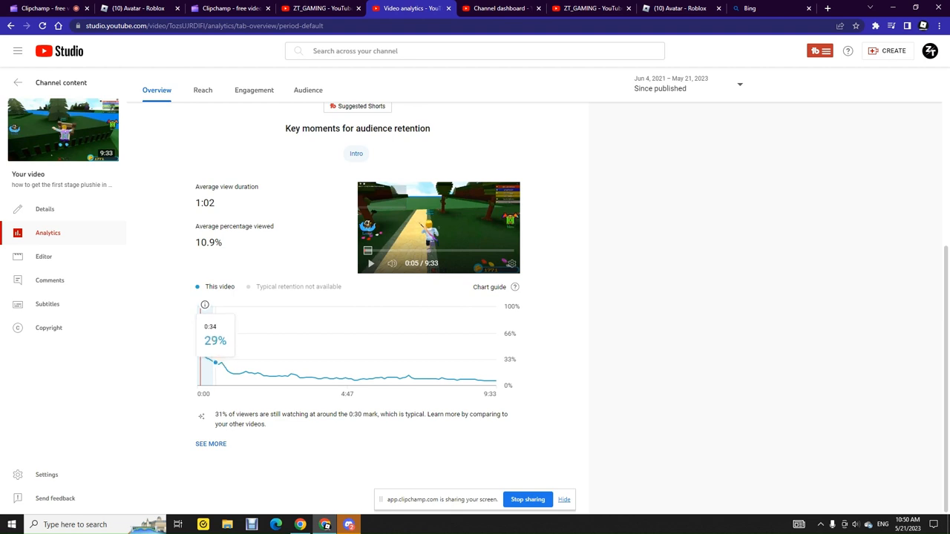
mouse_move(214, 363)
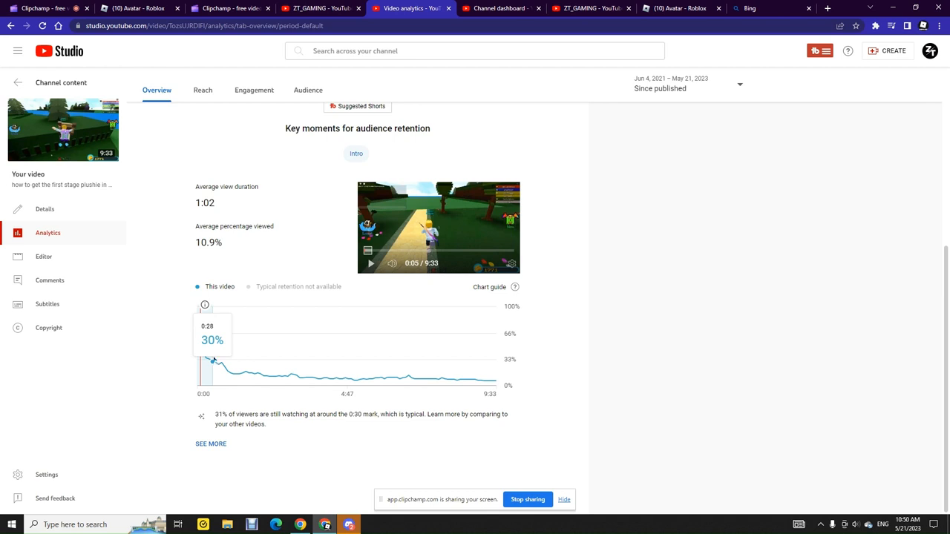
mouse_move(218, 366)
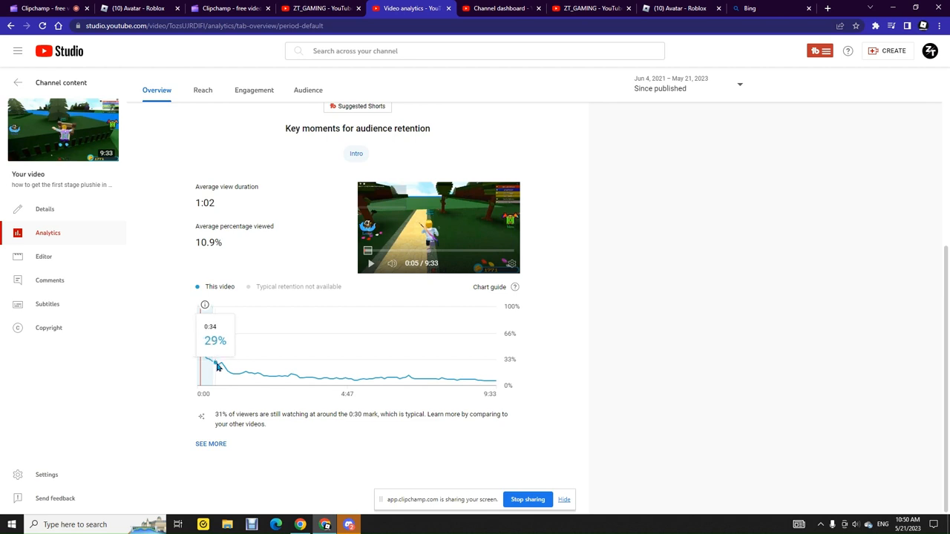
mouse_move(223, 367)
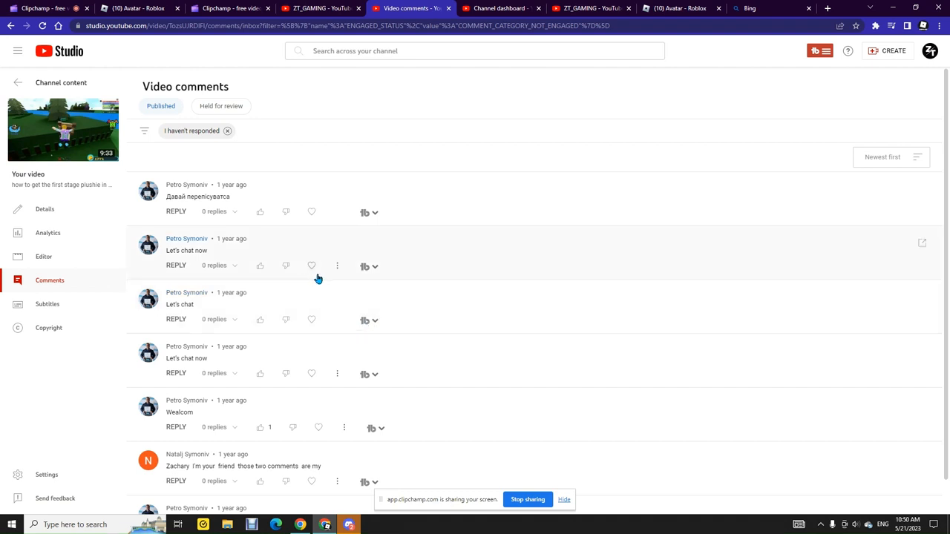
- List the plushie video's comments, like "Let's chat now", and open the account menu
left_click(44, 209)
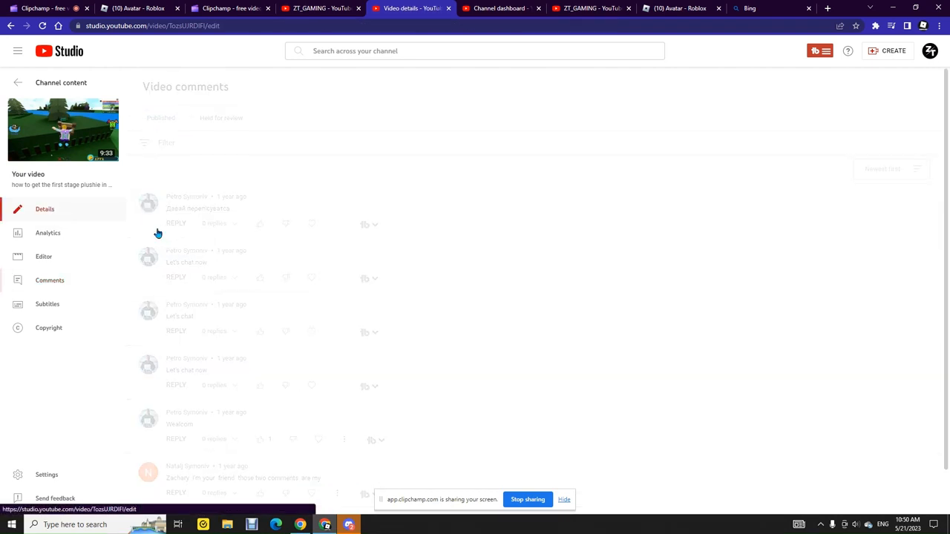
left_click(45, 208)
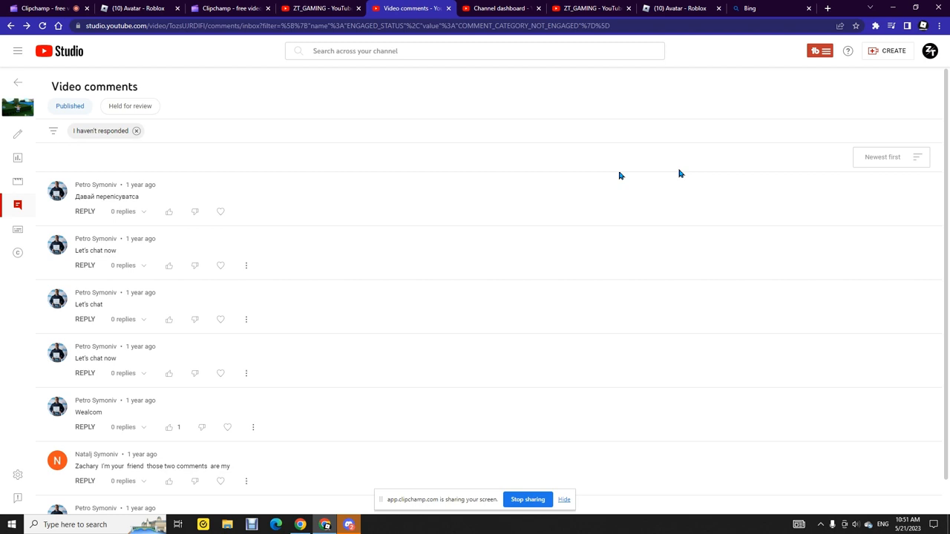
mouse_move(913, 42)
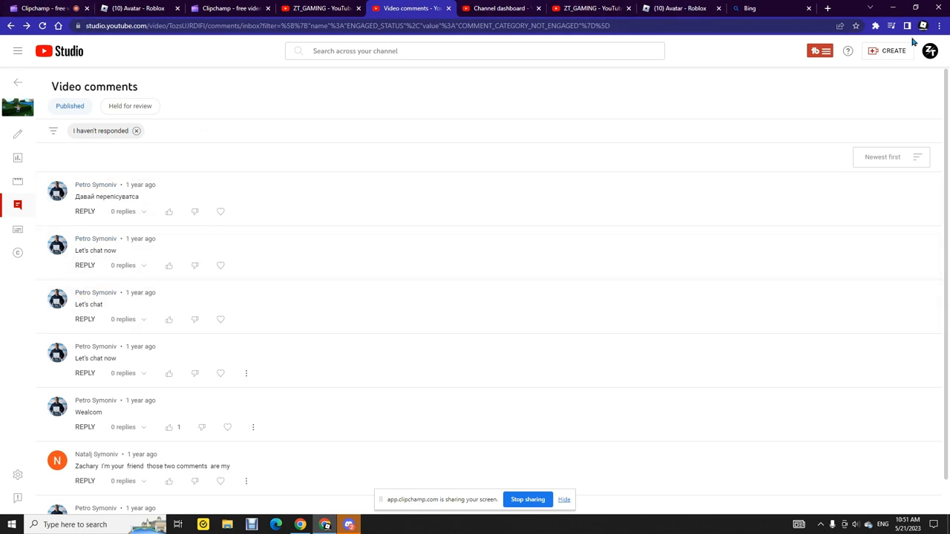
left_click(930, 51)
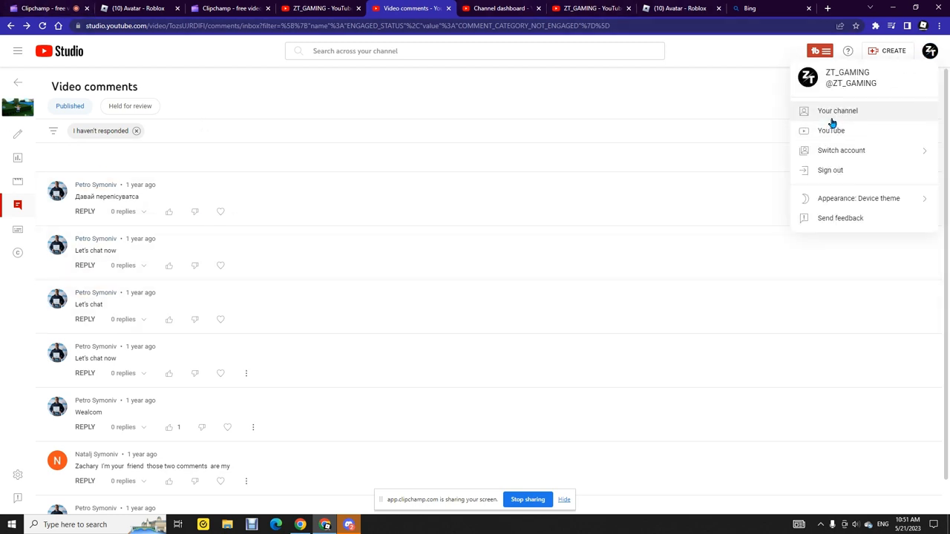
- Go to Your channel, sort Videos by Popular, and play Rec 3 16 20222
left_click(837, 110)
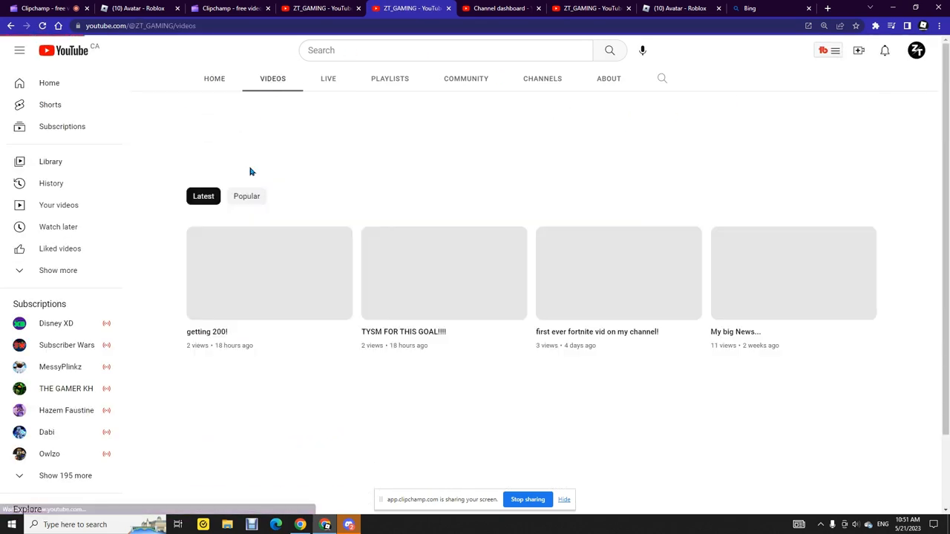
left_click(247, 196)
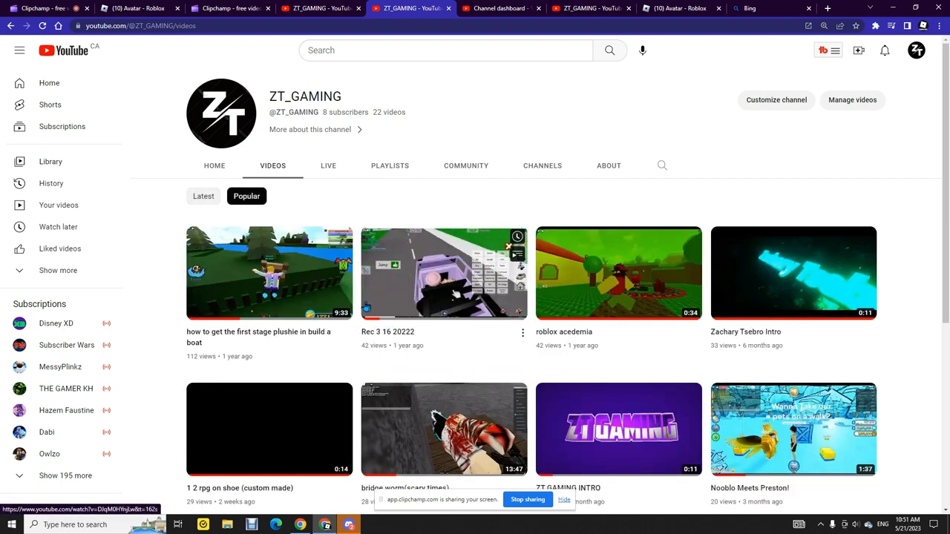
mouse_move(444, 272)
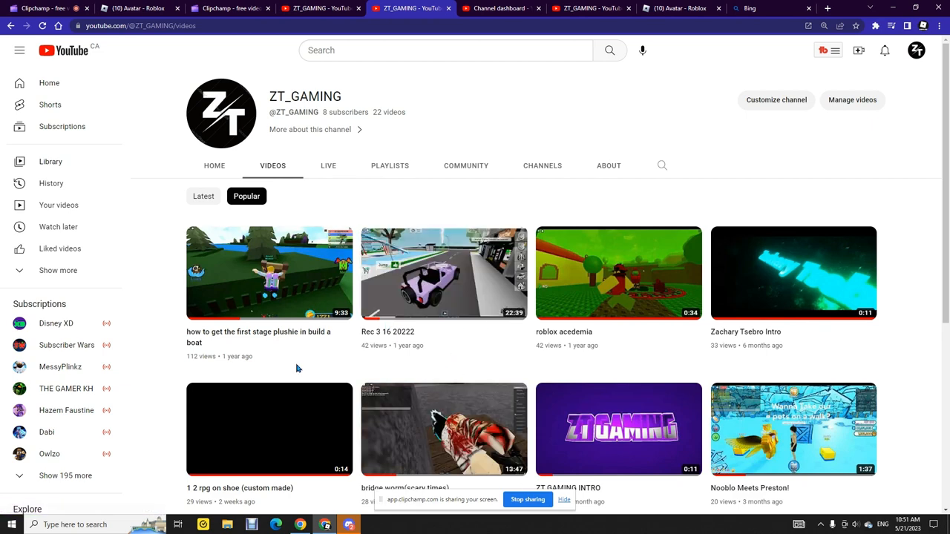
left_click(443, 273)
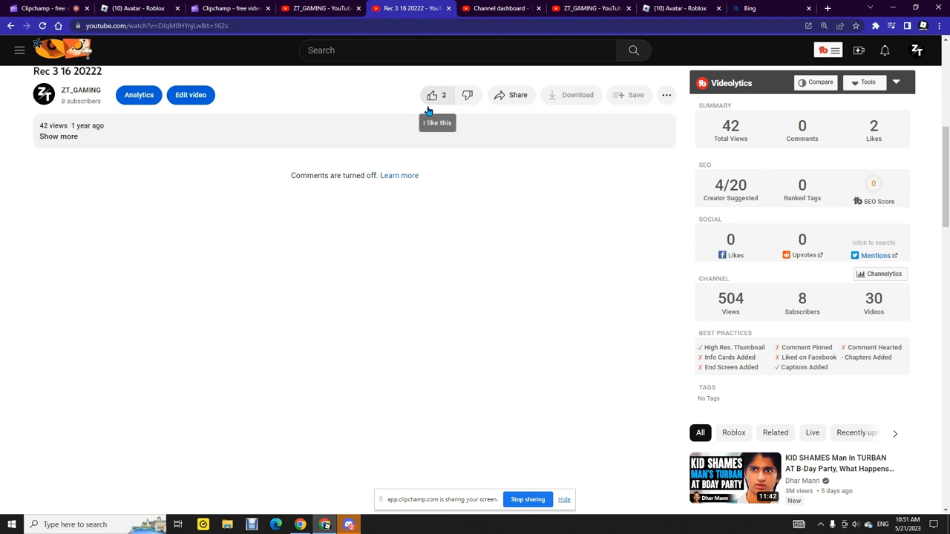
mouse_move(656, 131)
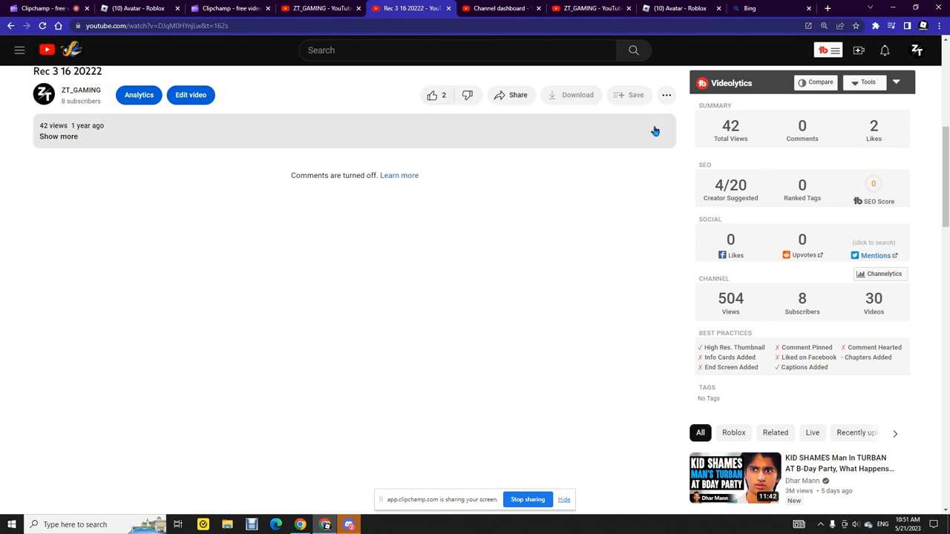
- Scroll the Rec 3 16 20222 watch page and open its analytics (42 views)
scroll("down", 3)
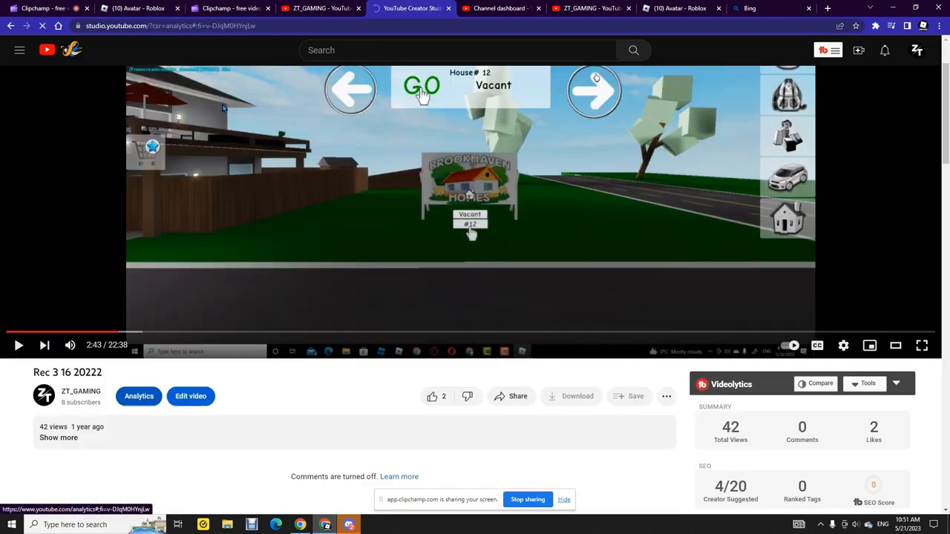
left_click(138, 396)
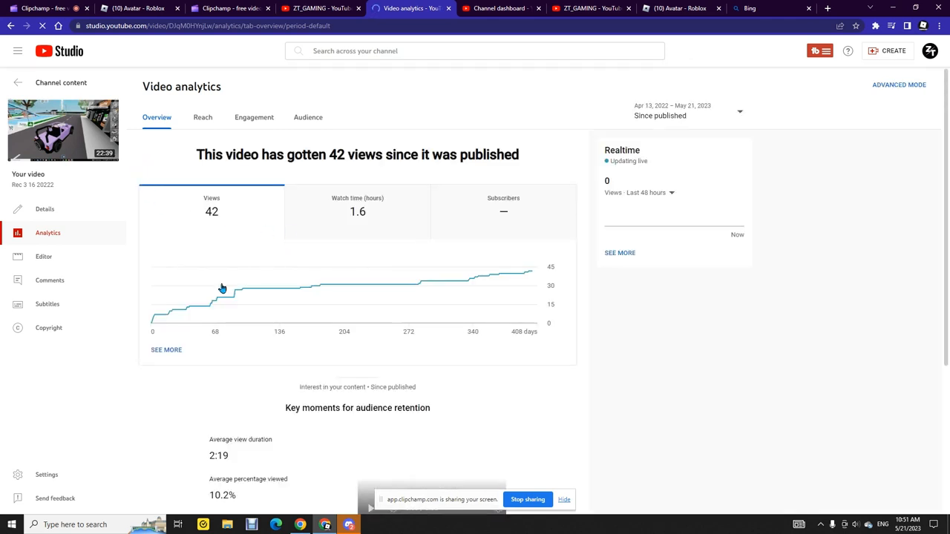
mouse_move(315, 373)
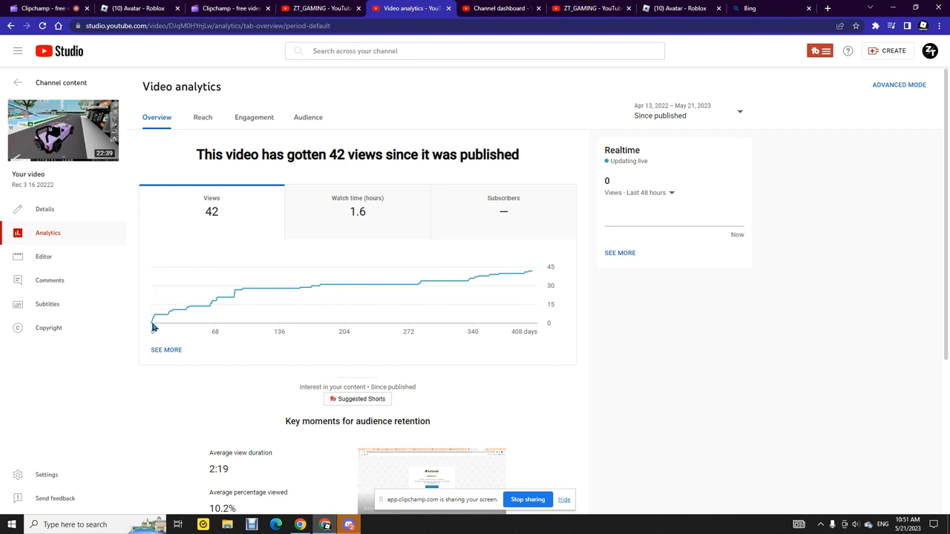
mouse_move(154, 321)
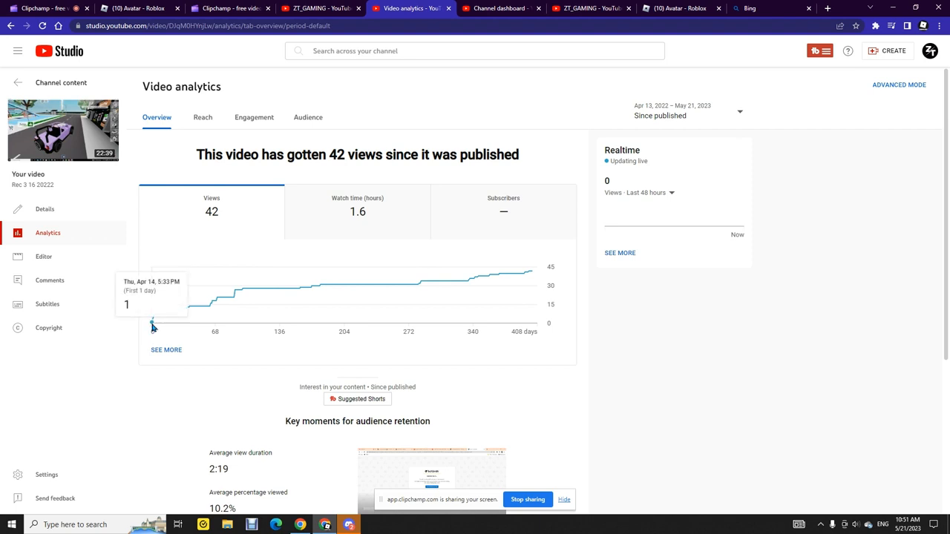
mouse_move(154, 323)
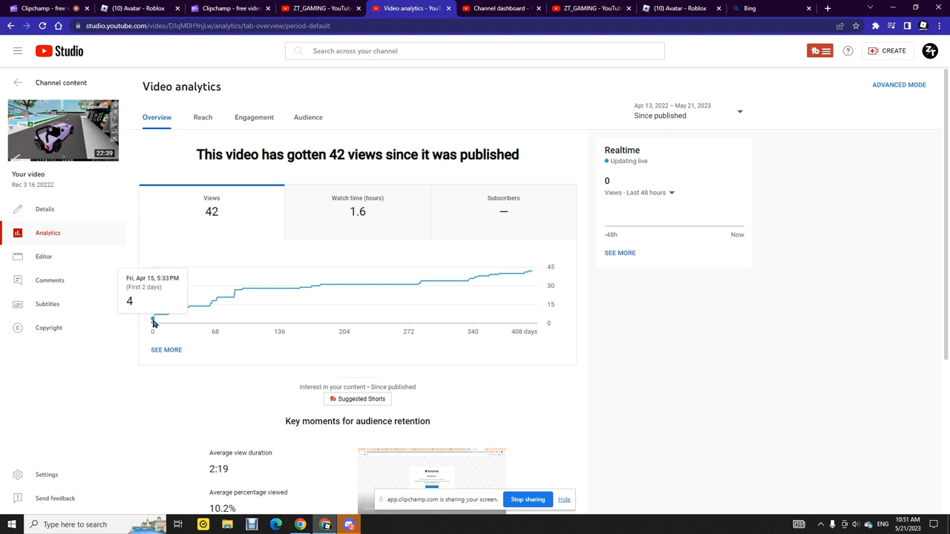
mouse_move(154, 320)
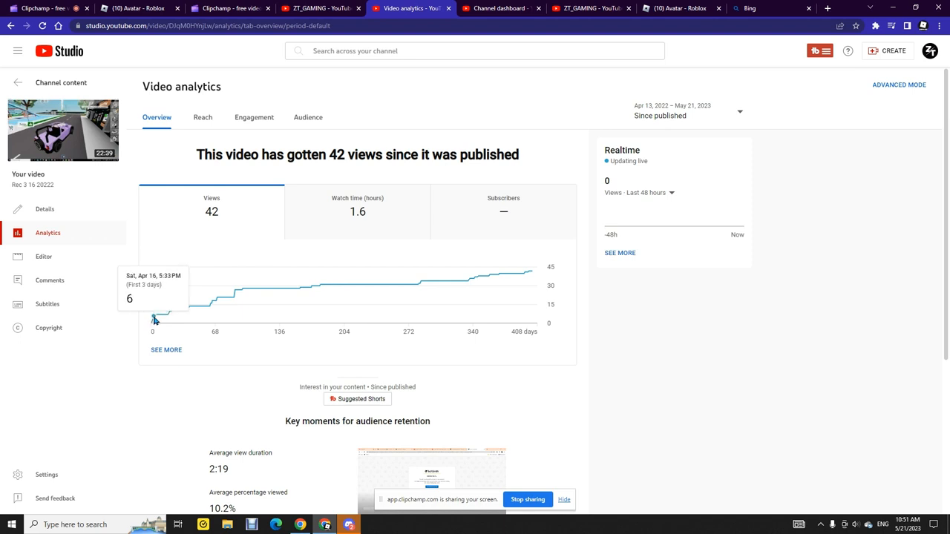
mouse_move(165, 319)
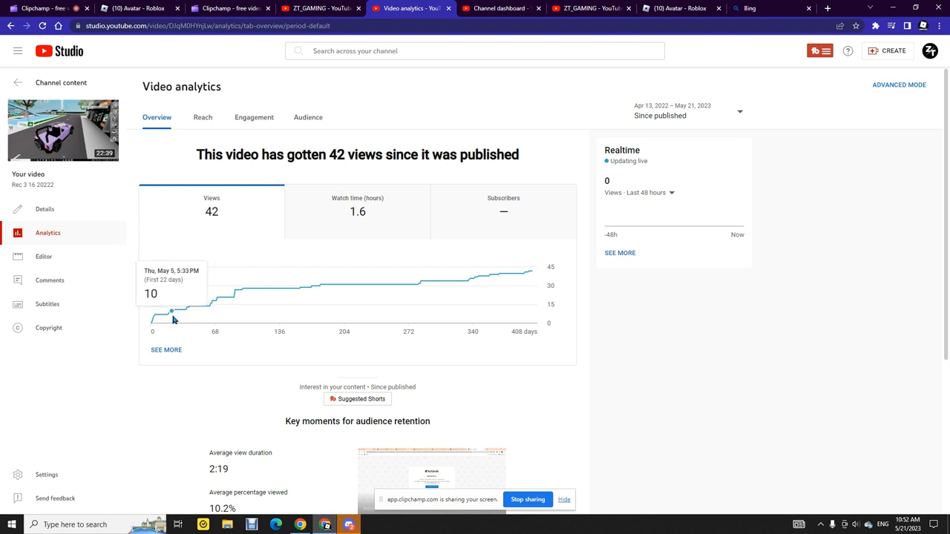
mouse_move(185, 309)
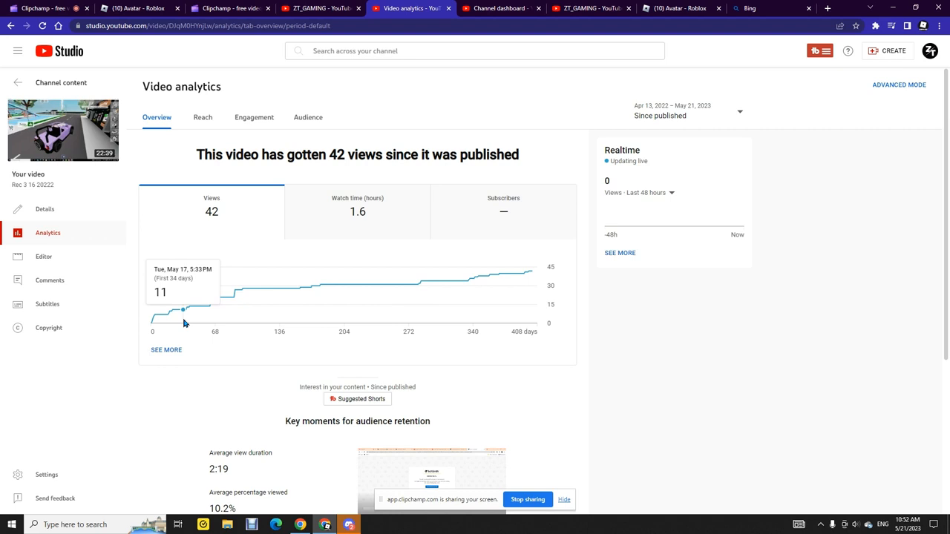
mouse_move(185, 310)
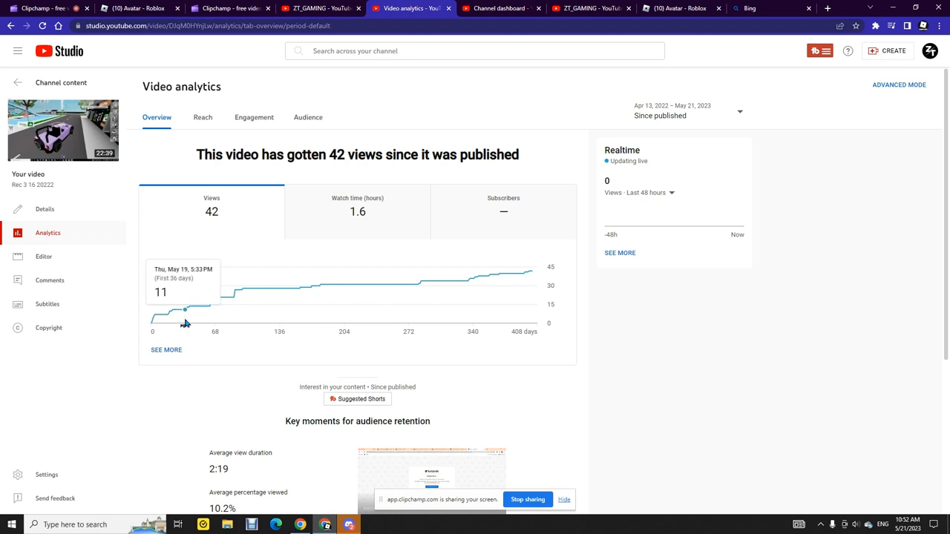
mouse_move(187, 307)
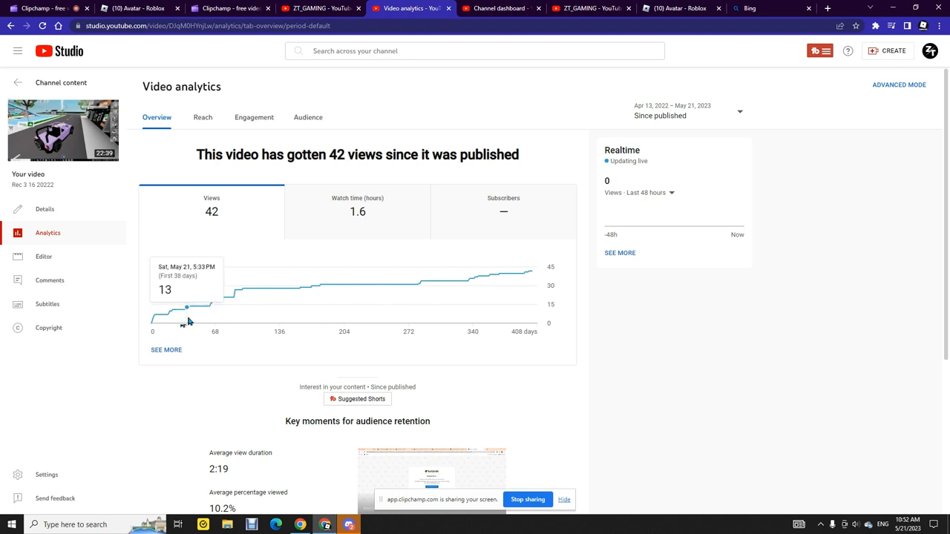
mouse_move(239, 290)
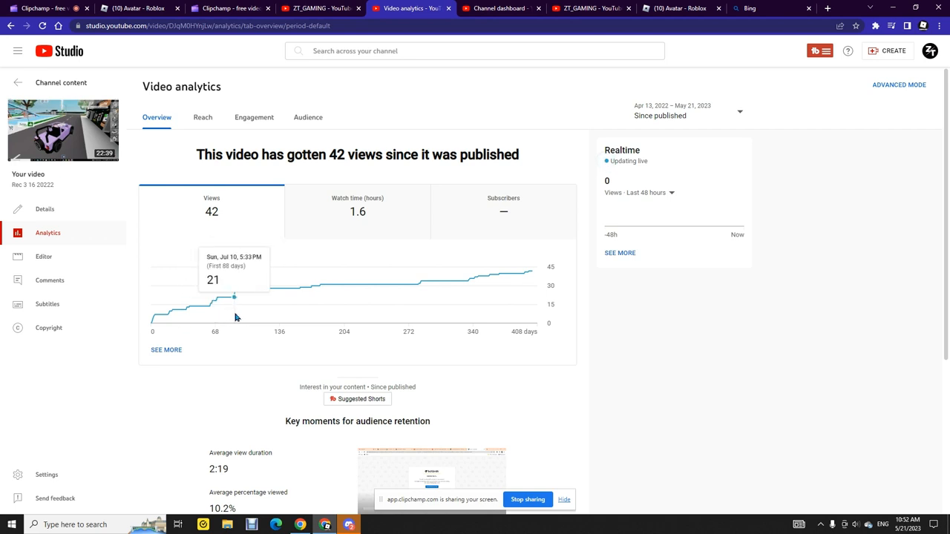
mouse_move(237, 290)
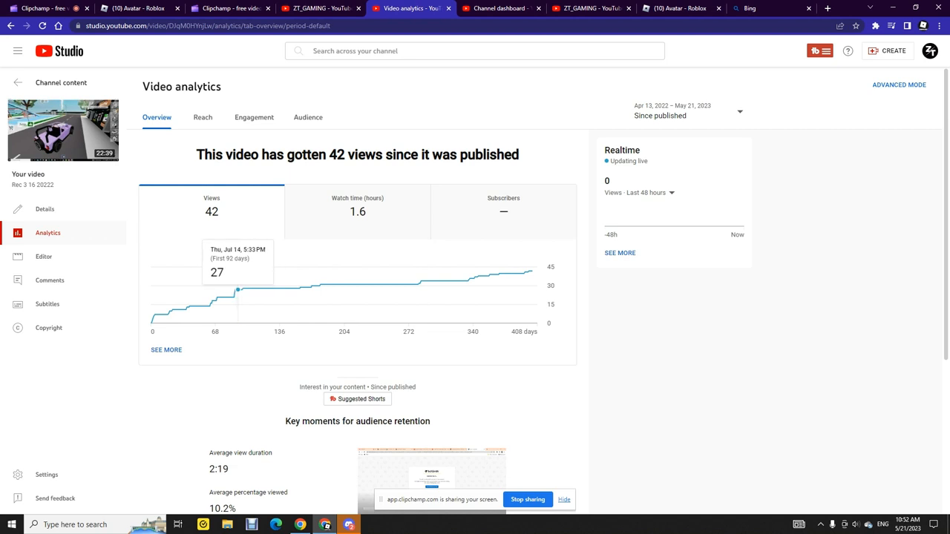
mouse_move(245, 312)
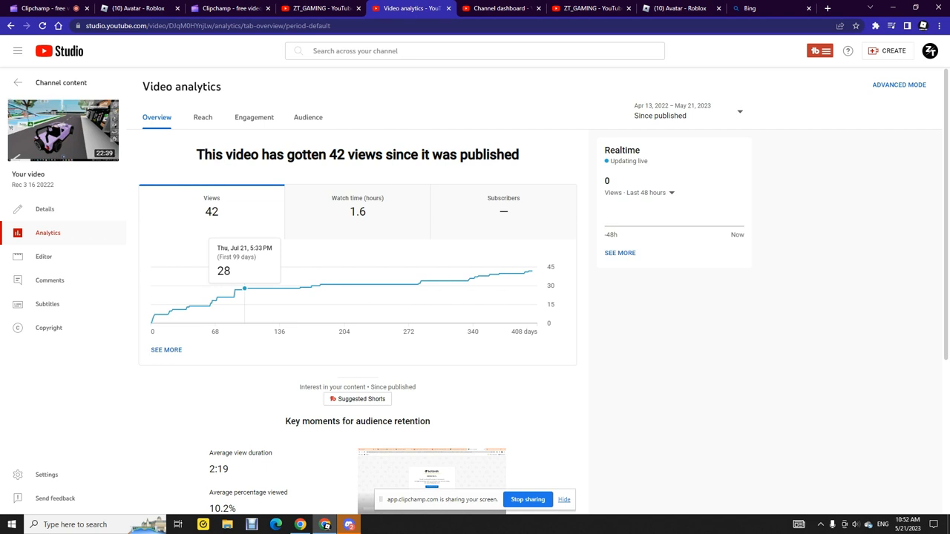
mouse_move(247, 316)
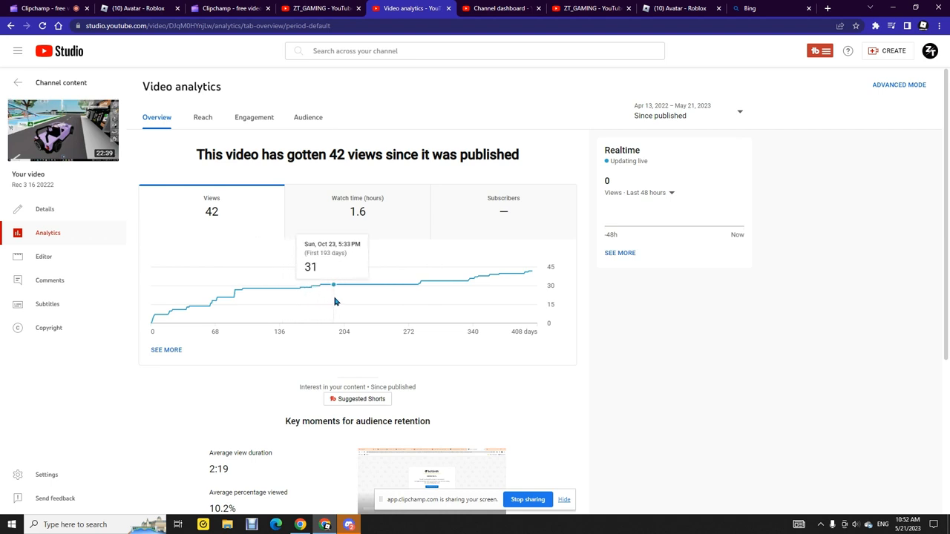
mouse_move(320, 286)
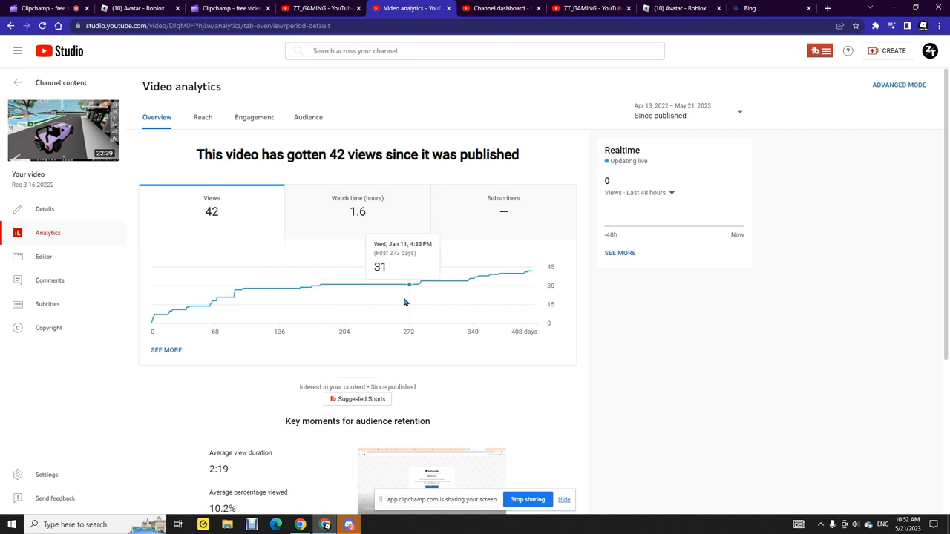
mouse_move(354, 290)
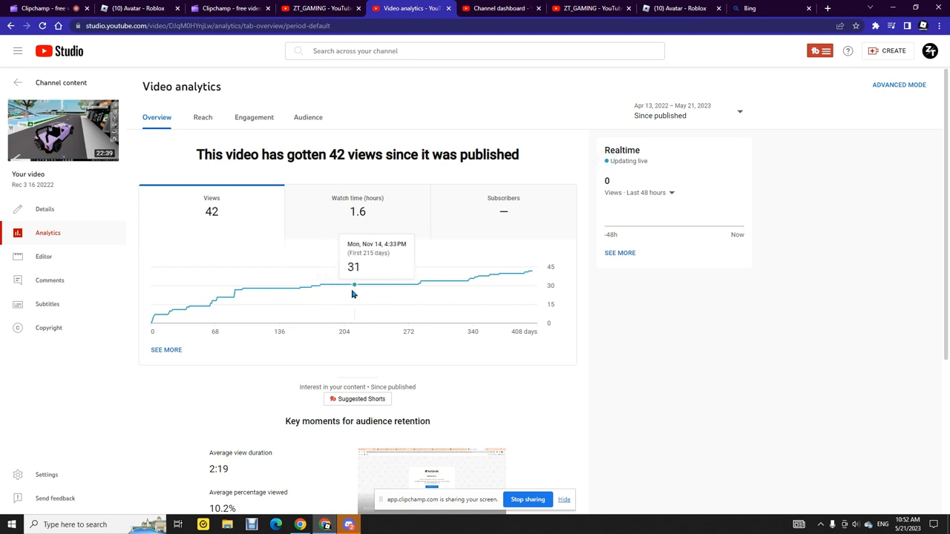
mouse_move(421, 283)
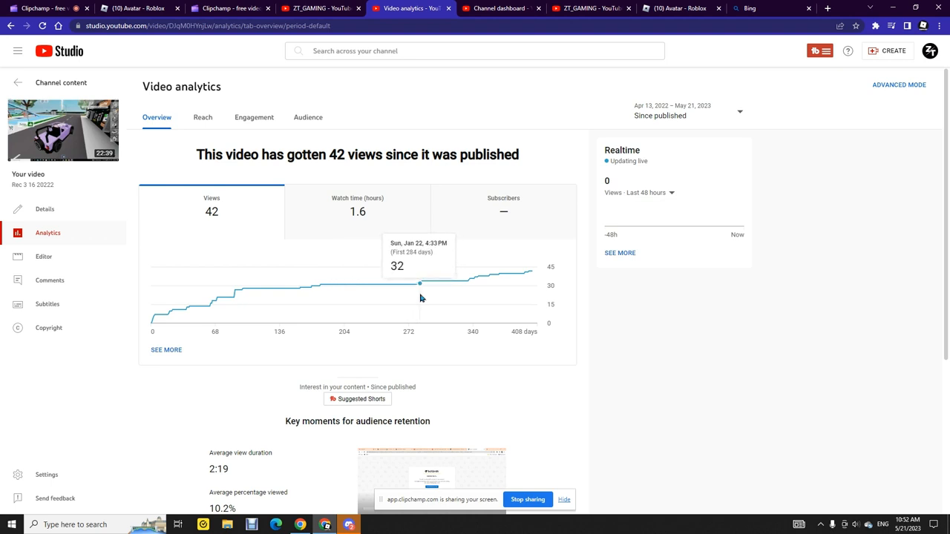
mouse_move(464, 297)
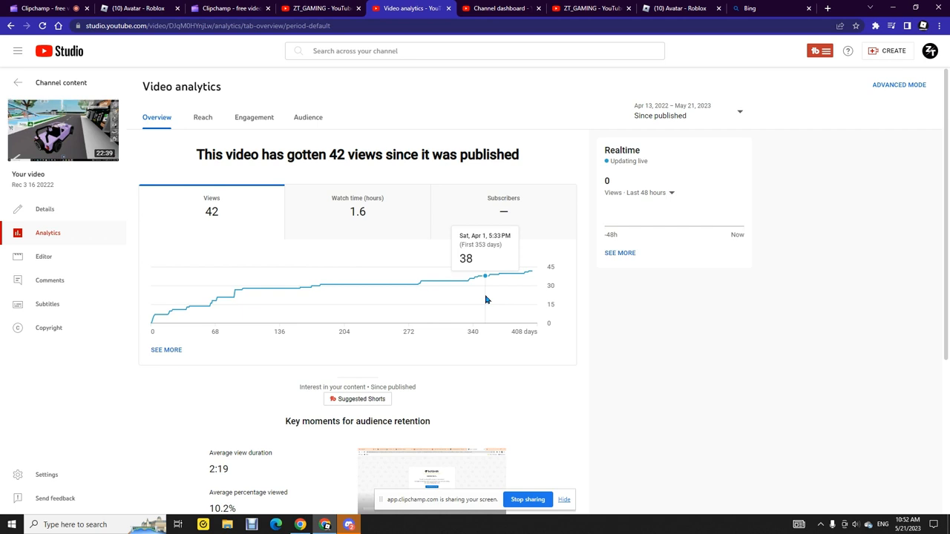
mouse_move(497, 300)
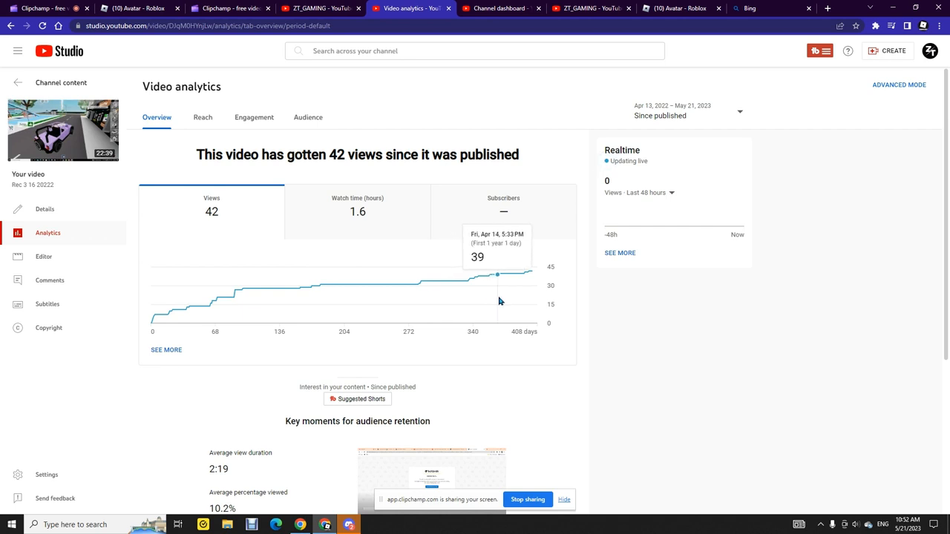
mouse_move(518, 303)
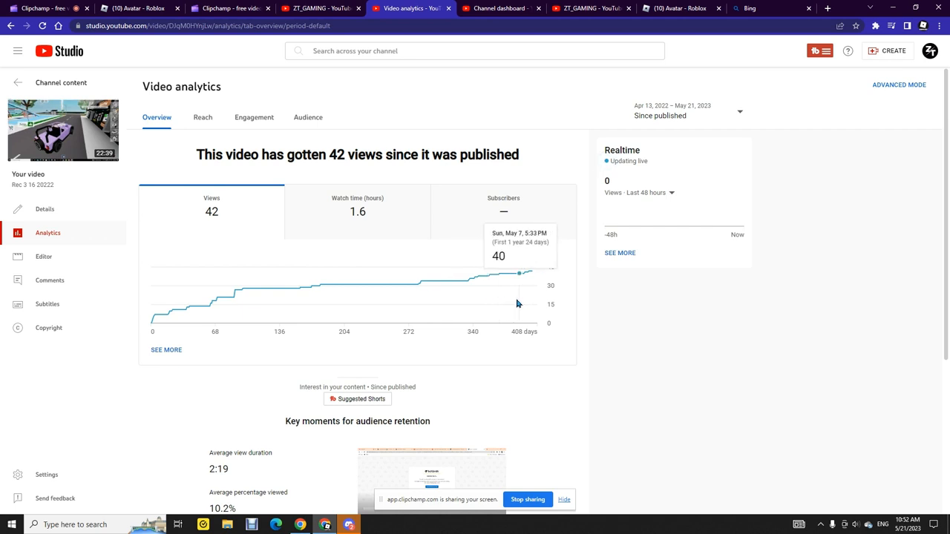
mouse_move(517, 303)
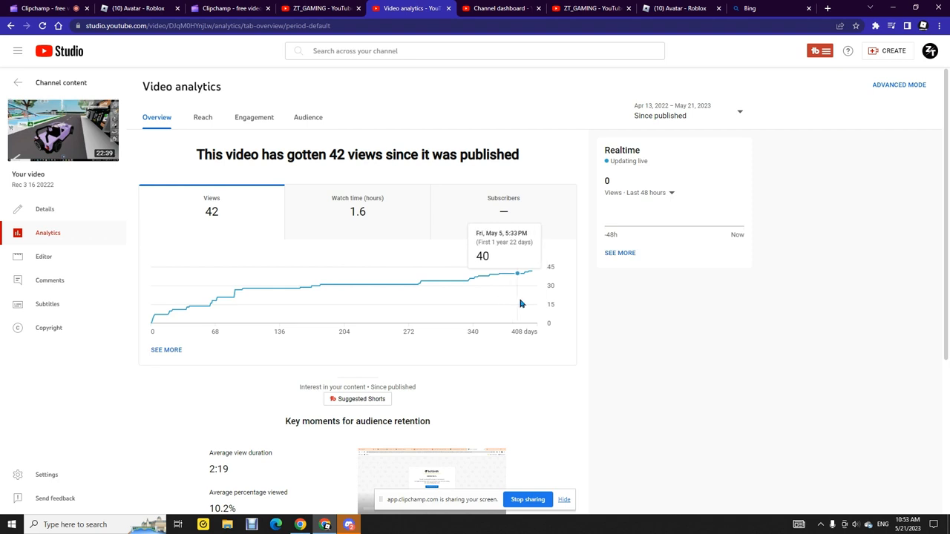
mouse_move(529, 302)
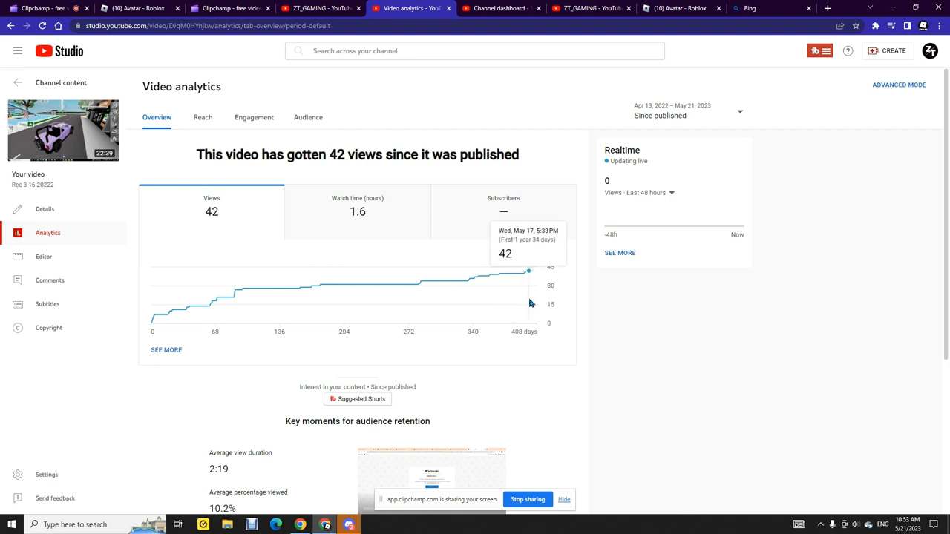
mouse_move(531, 273)
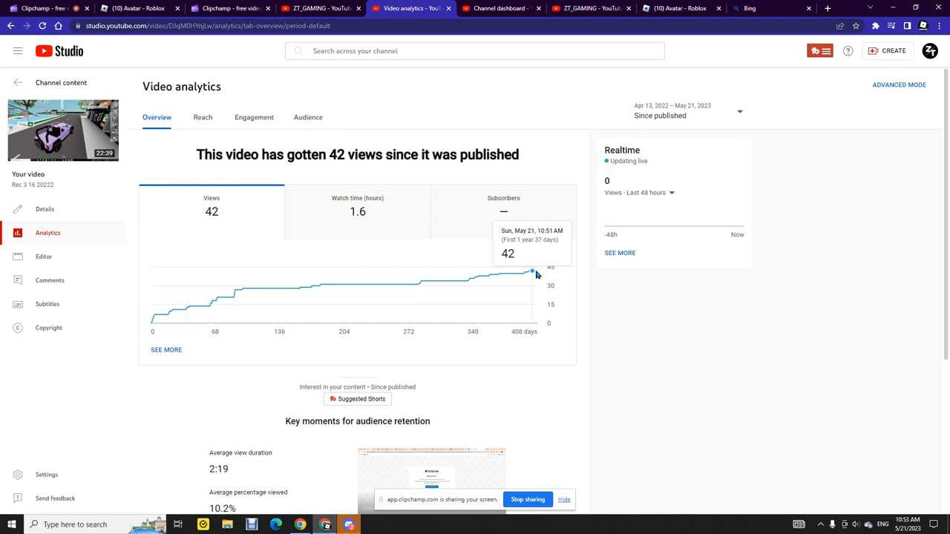
- Scroll Rec 3 16 20222's analytics down to audience retention, 2:19 average view duration
scroll("down", 3)
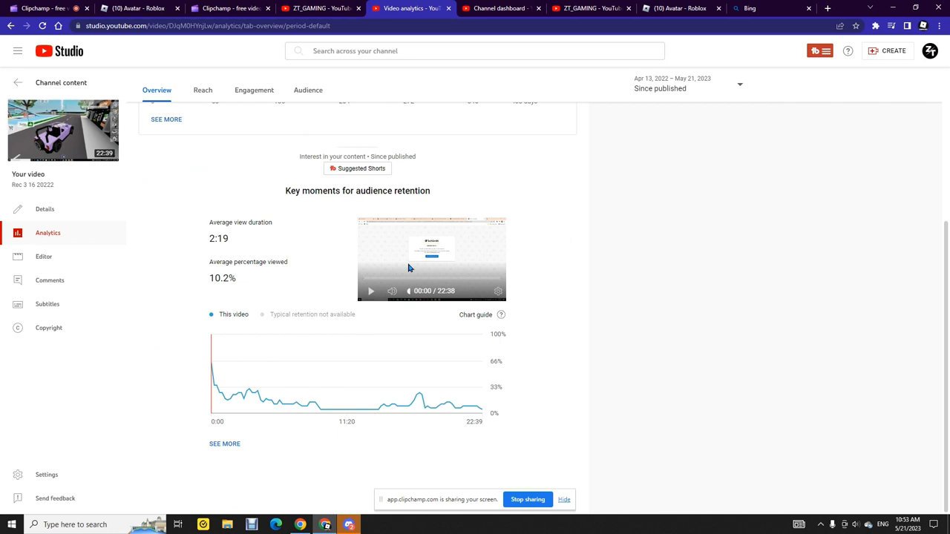
- Cue the retention preview from the chart, showing 36% still watching at 0:13
left_click(371, 291)
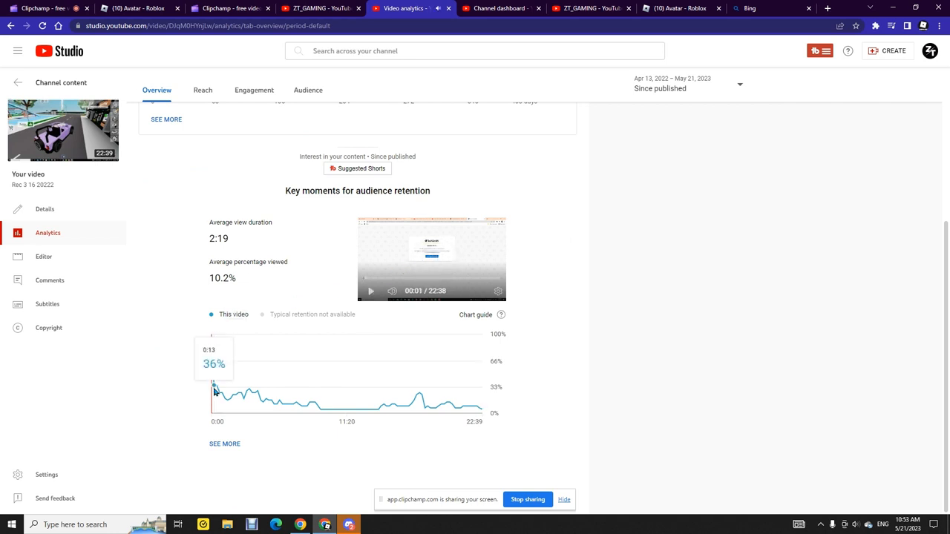
mouse_move(212, 375)
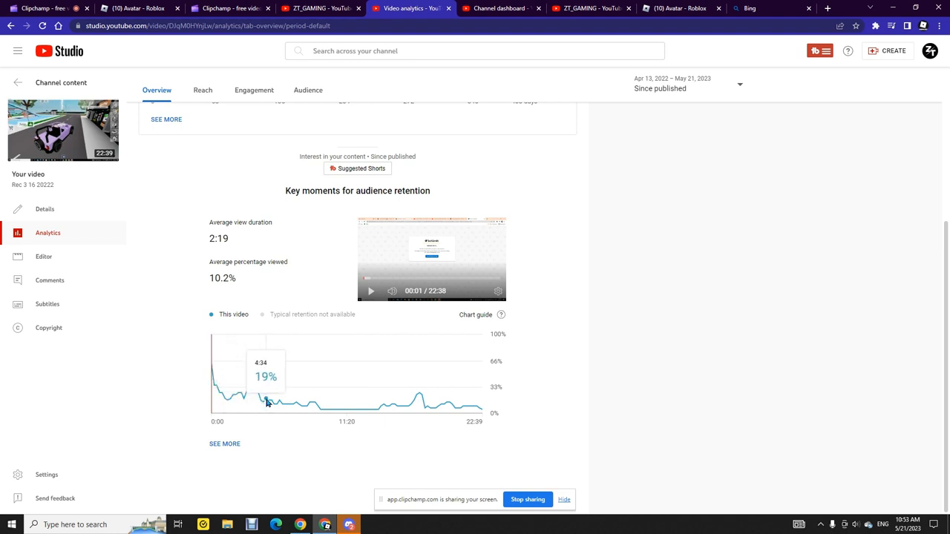
mouse_move(377, 422)
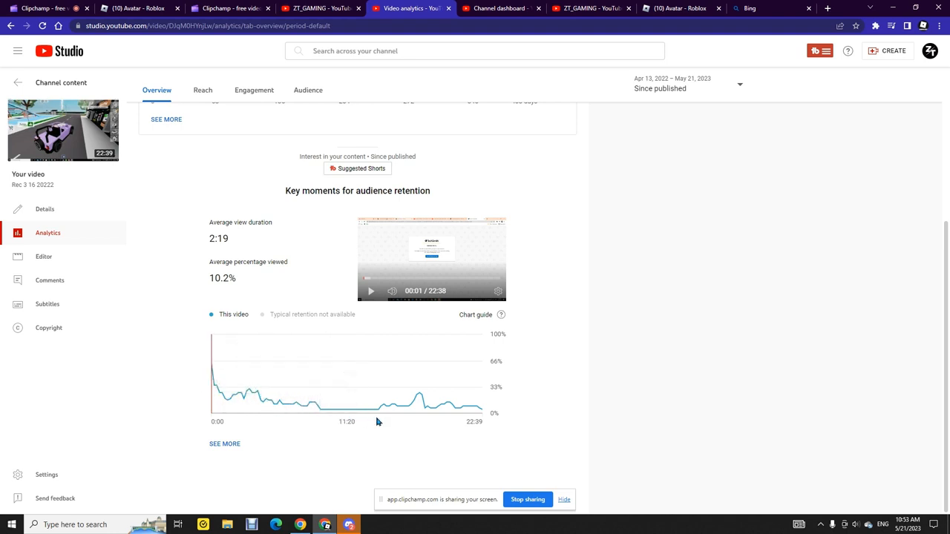
mouse_move(343, 411)
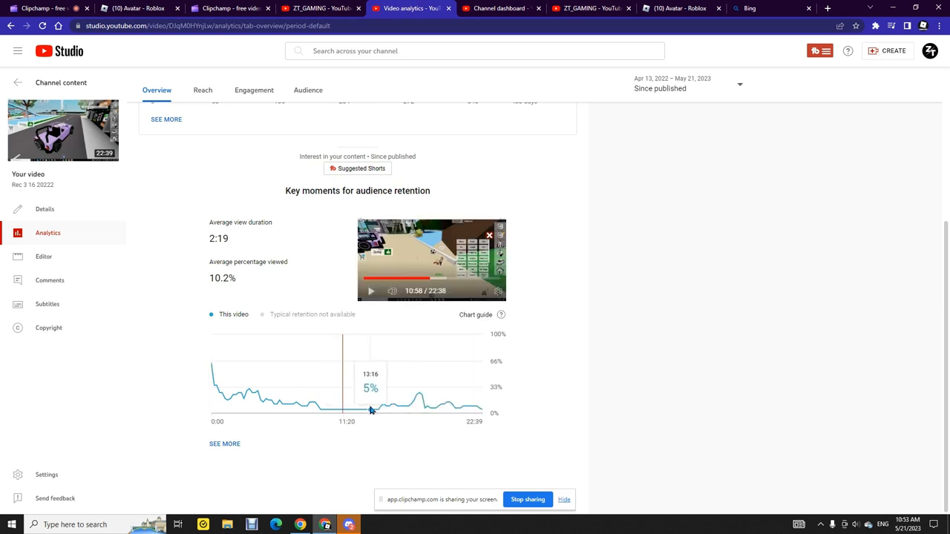
mouse_move(349, 411)
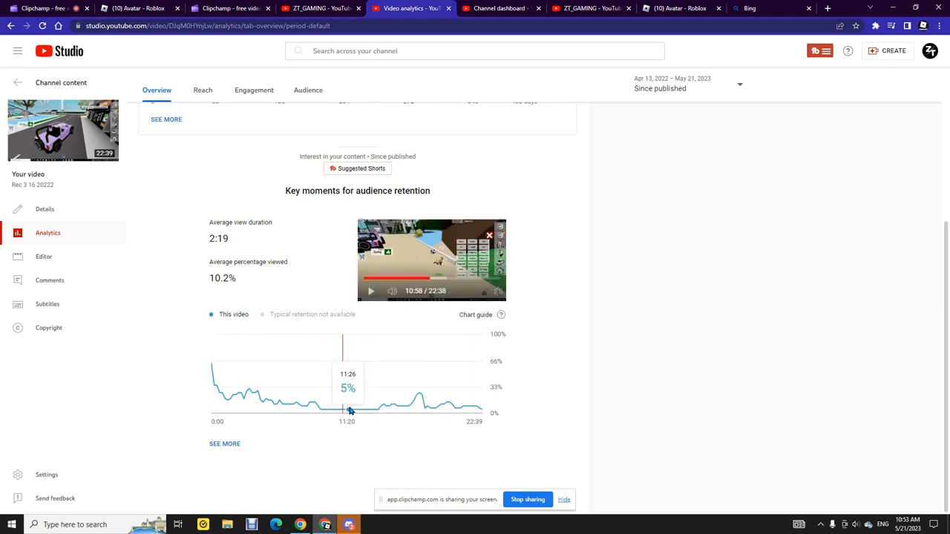
mouse_move(391, 405)
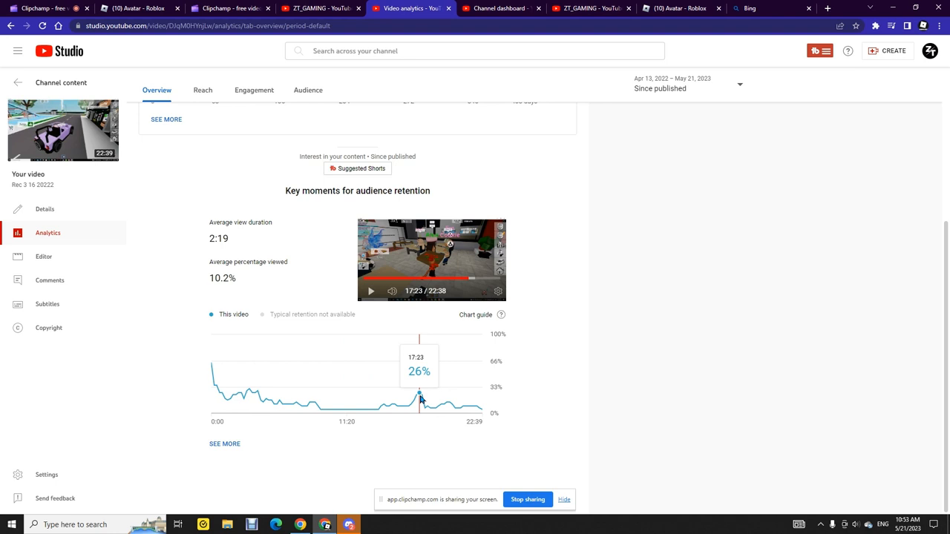
mouse_move(446, 404)
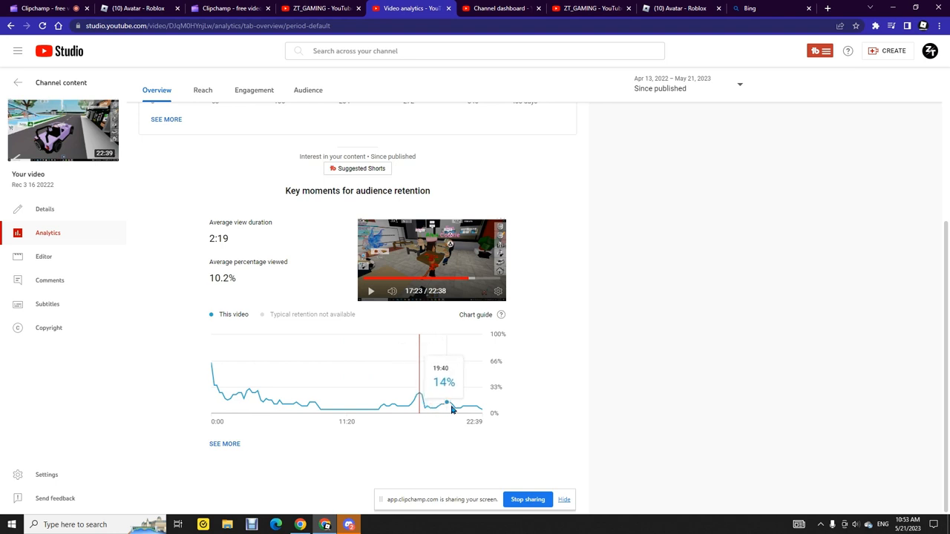
mouse_move(141, 214)
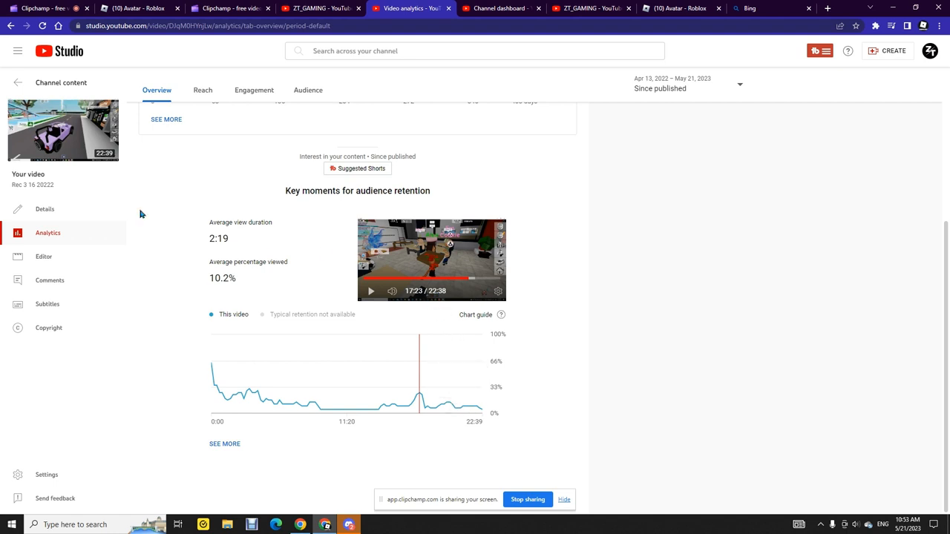
- Check the video's Editor page, then play Rec 3 16 20222 on its YouTube watch page
left_click(44, 256)
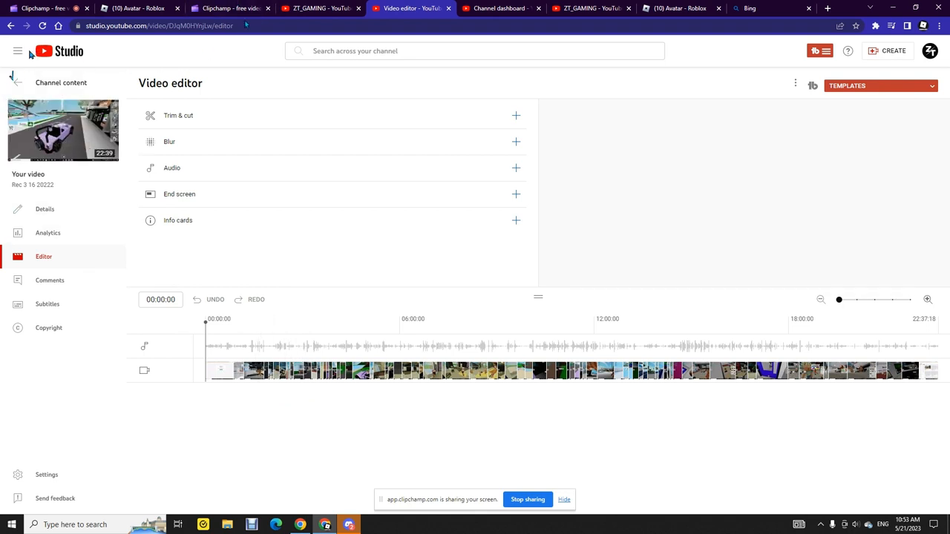
left_click(48, 232)
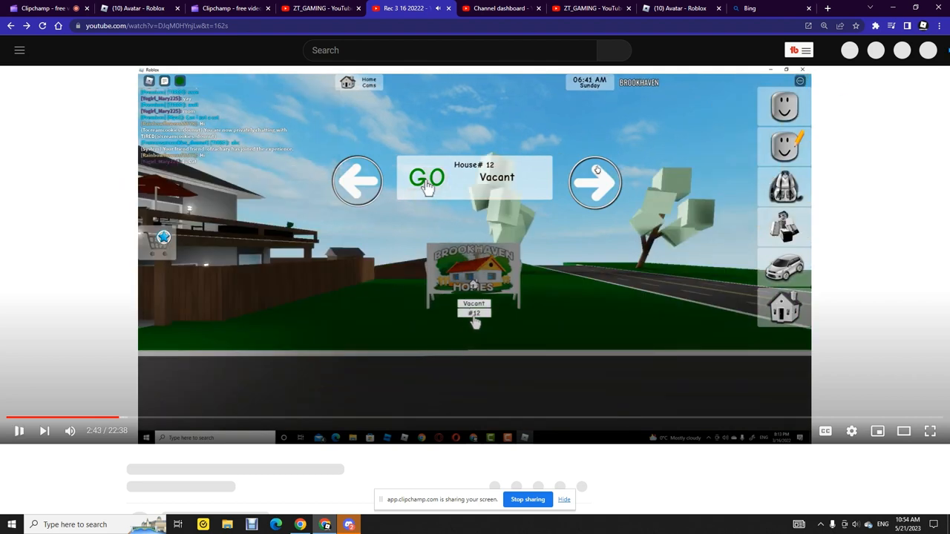
- Open the ZT_GAMING channel via Your channel and scroll its Home stats (504 lifetime views)
left_click(928, 50)
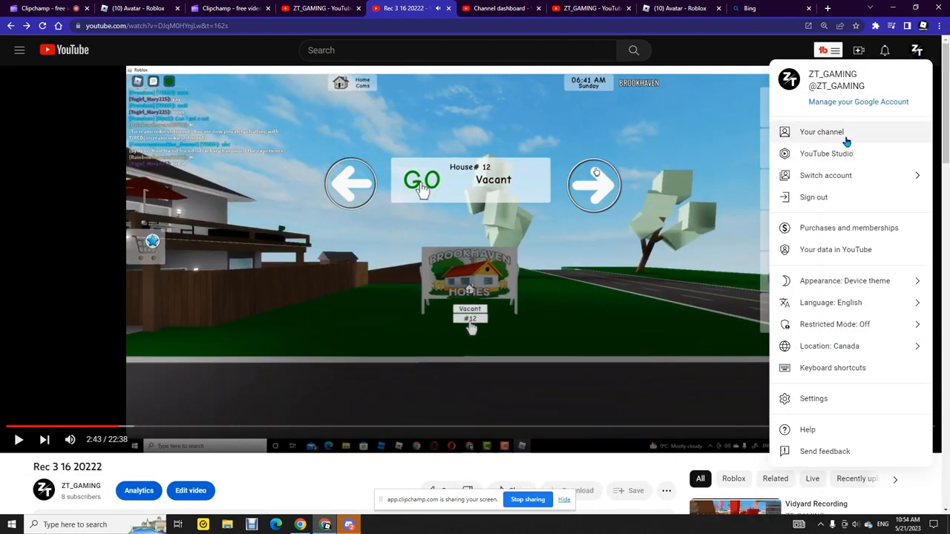
left_click(821, 132)
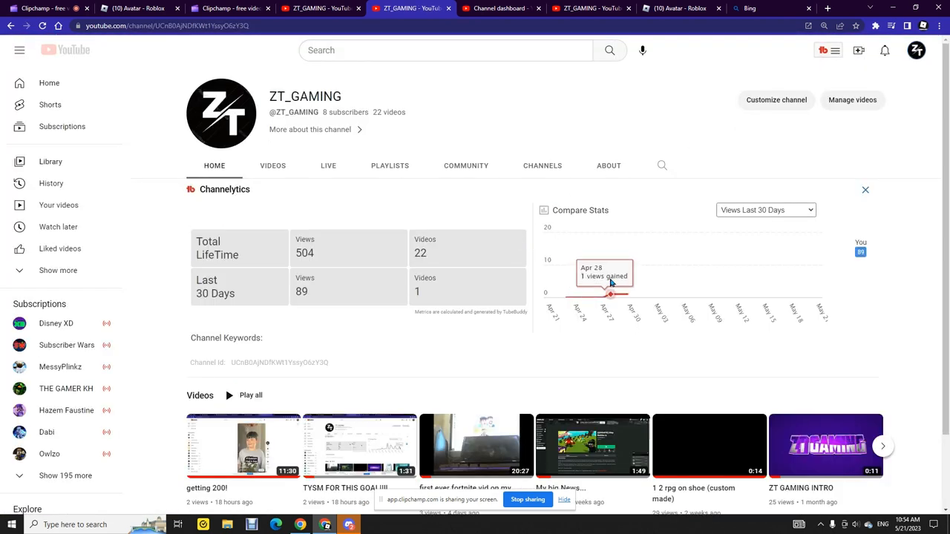
mouse_move(718, 348)
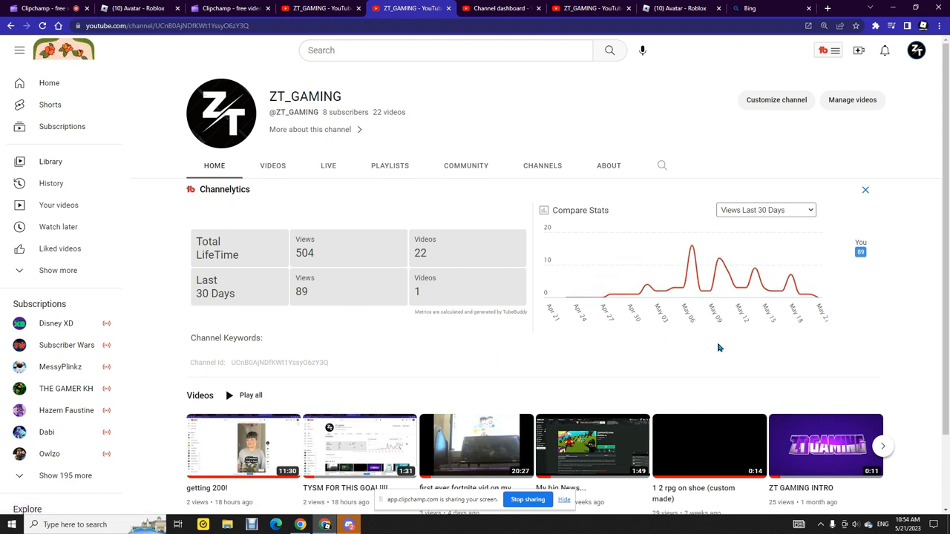
scroll("down", 3)
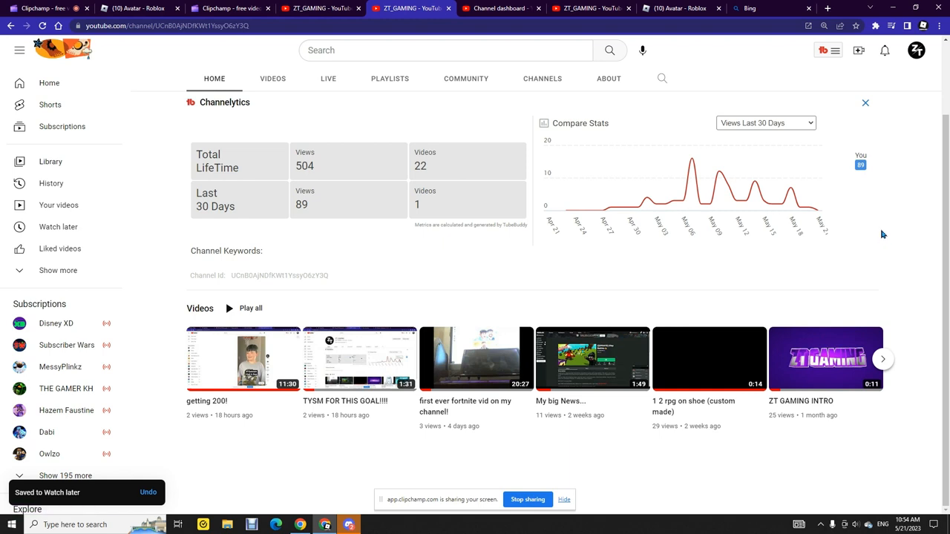
left_click(916, 49)
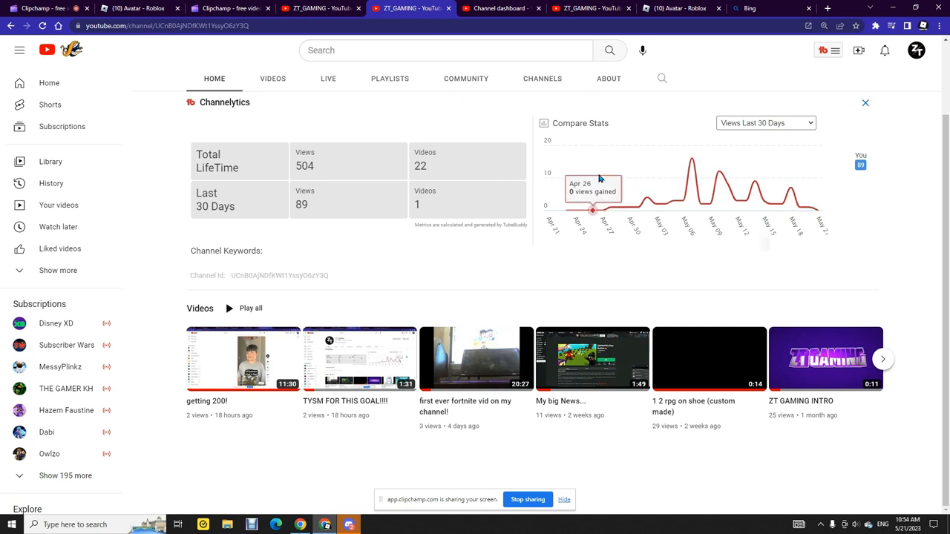
left_click(916, 50)
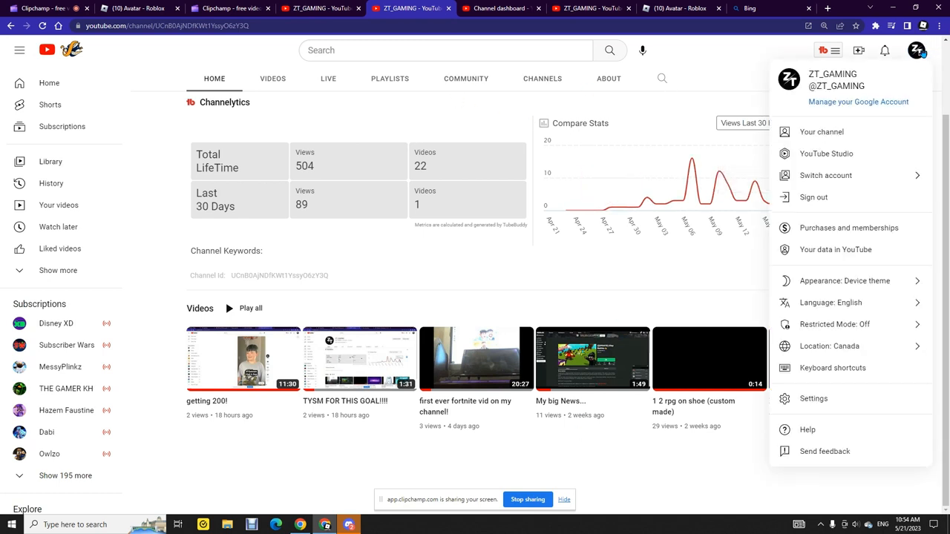
mouse_move(822, 133)
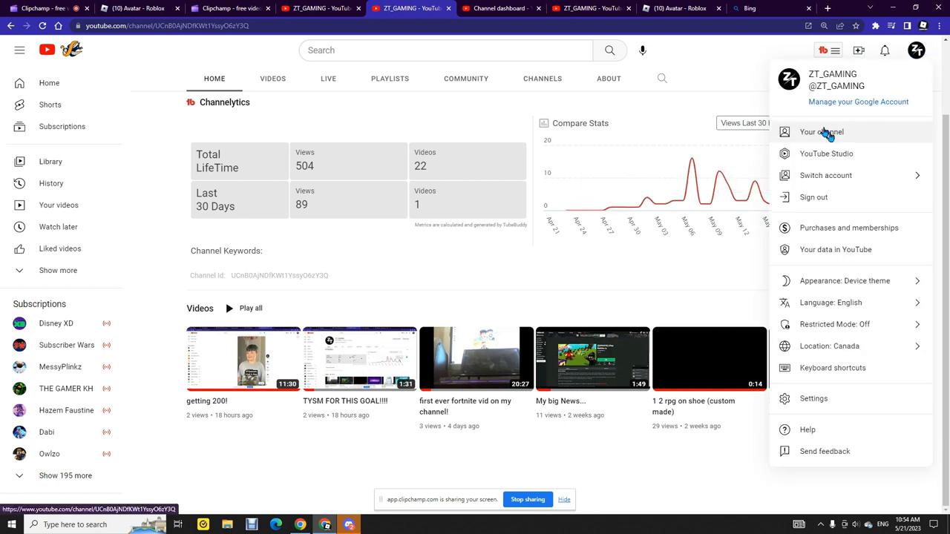
left_click(821, 132)
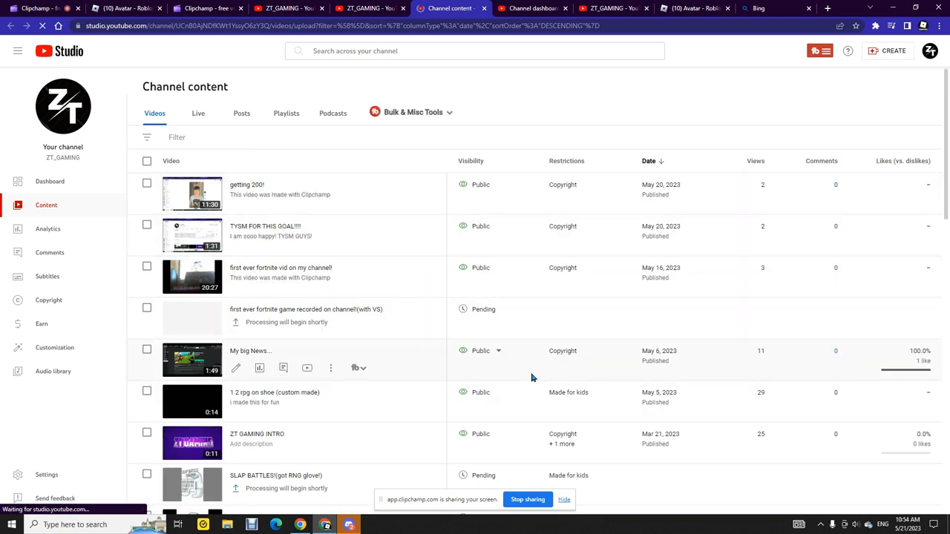
scroll("down", 3)
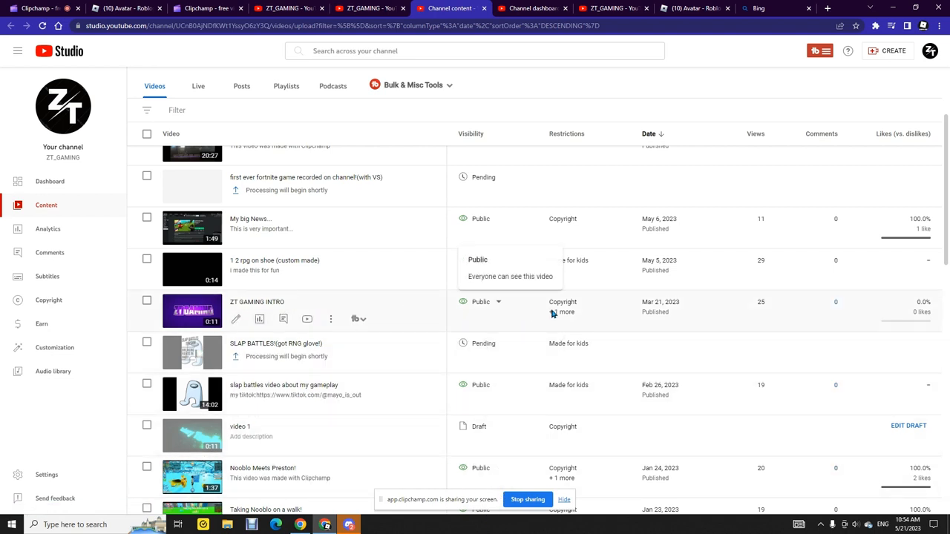
mouse_move(562, 311)
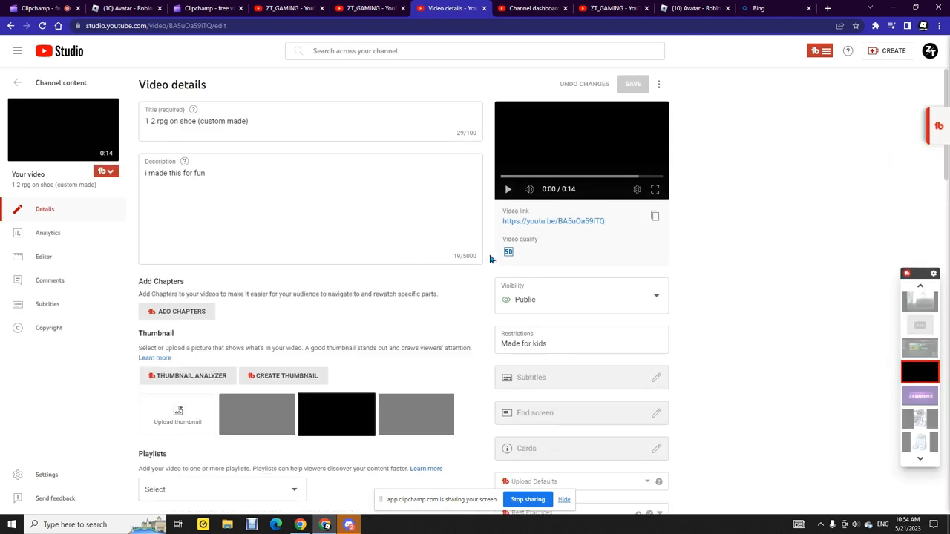
- Play the 1 2 rpg on shoe (custom made) preview to 0:12 of 0:14
left_click(508, 188)
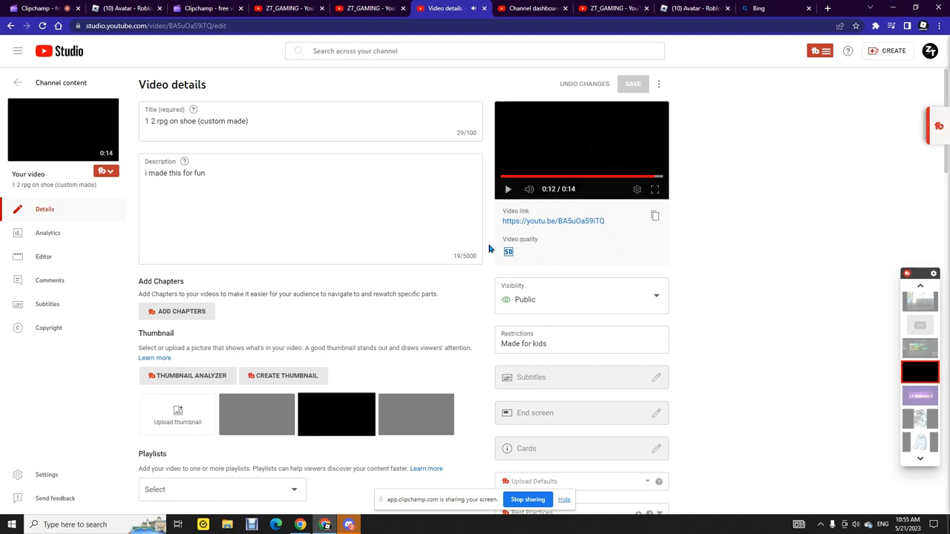
mouse_move(233, 342)
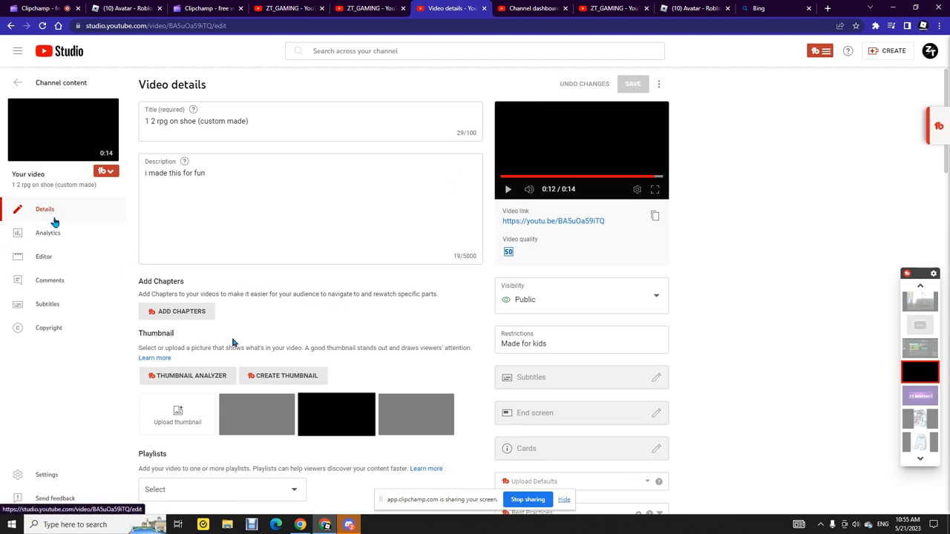
left_click(48, 232)
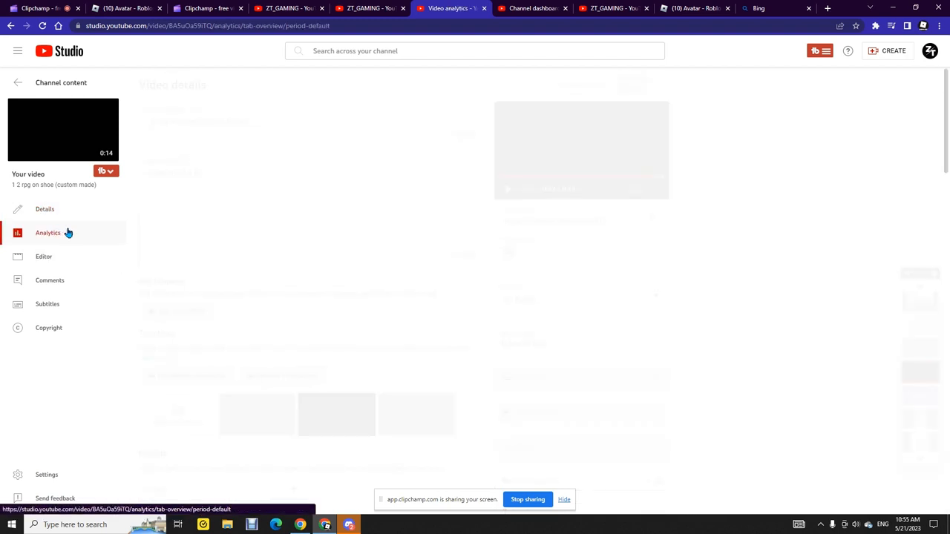
left_click(47, 233)
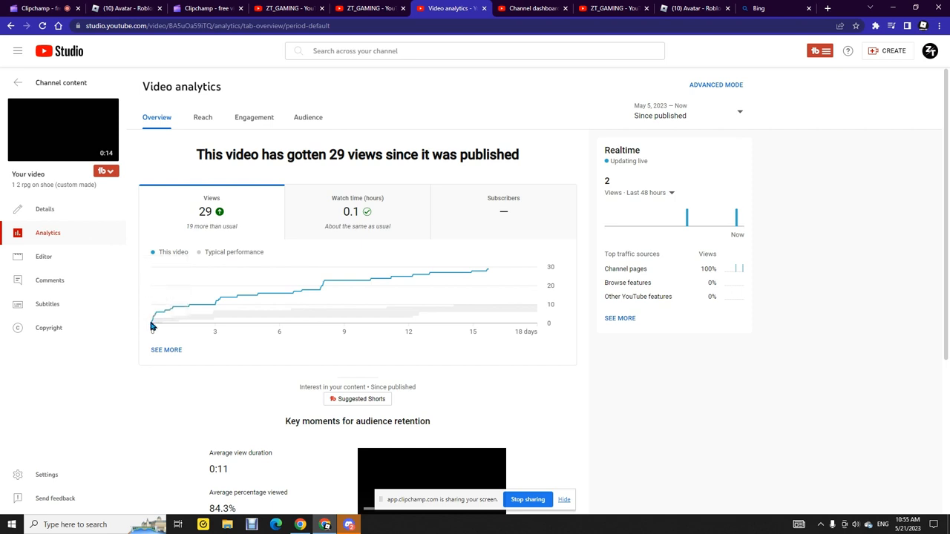
mouse_move(153, 323)
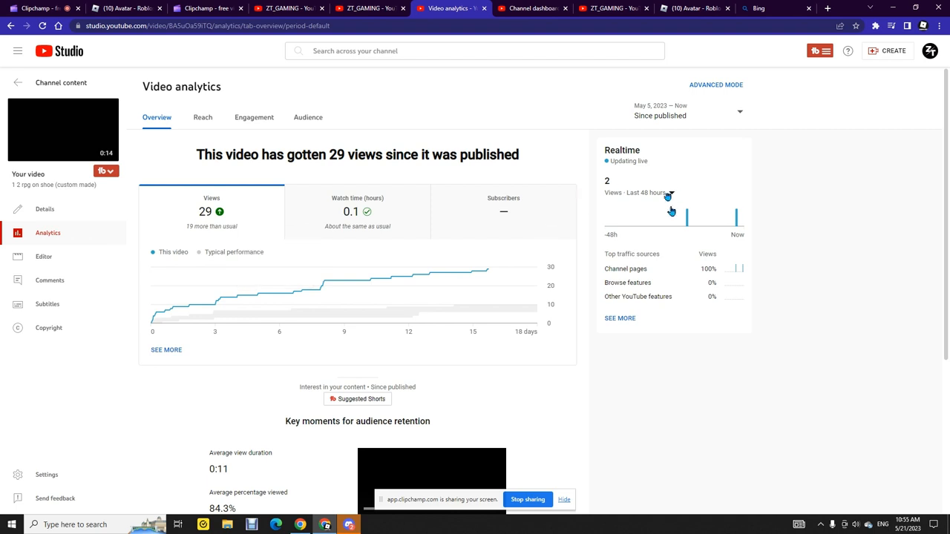
left_click(643, 192)
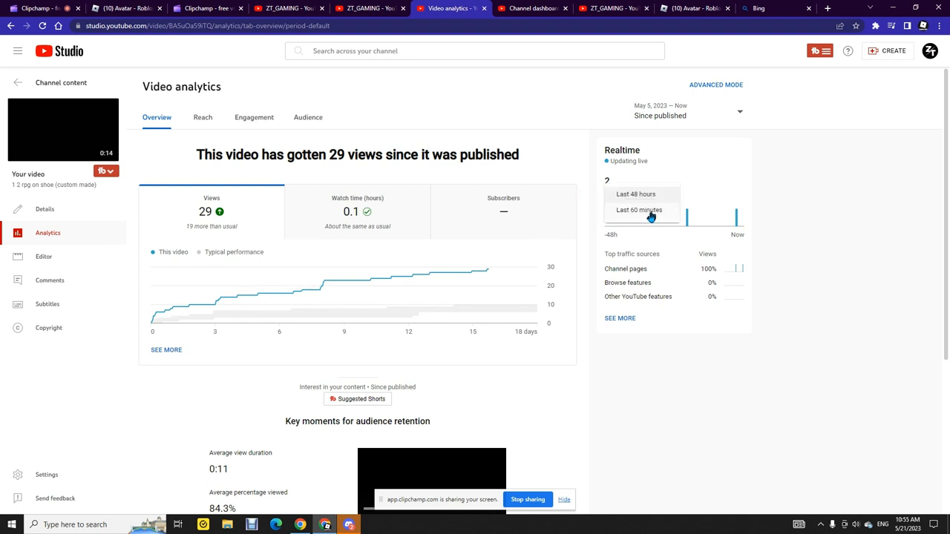
left_click(639, 210)
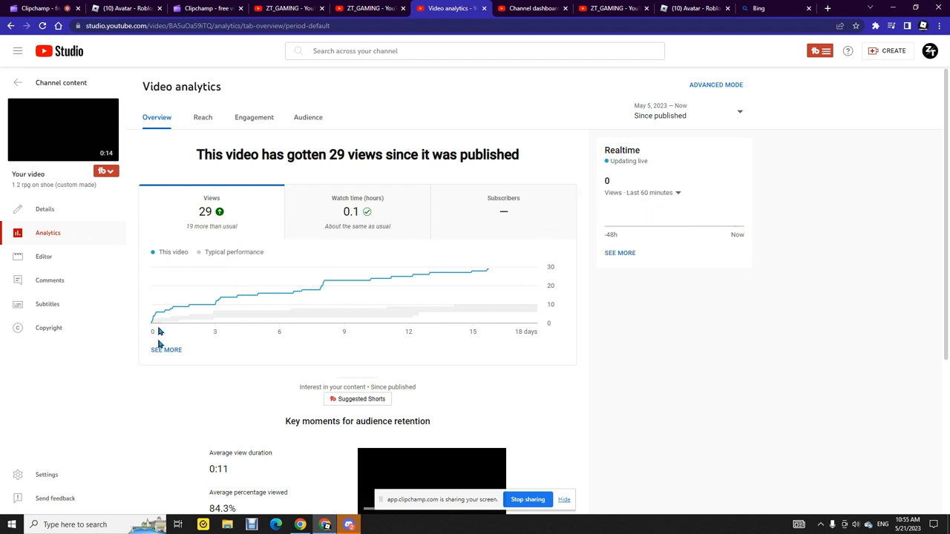
mouse_move(154, 321)
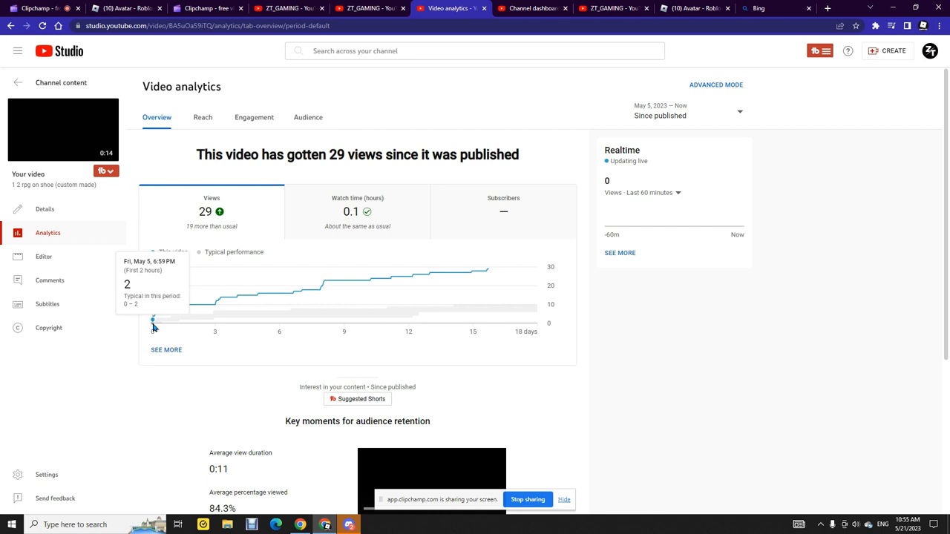
mouse_move(154, 329)
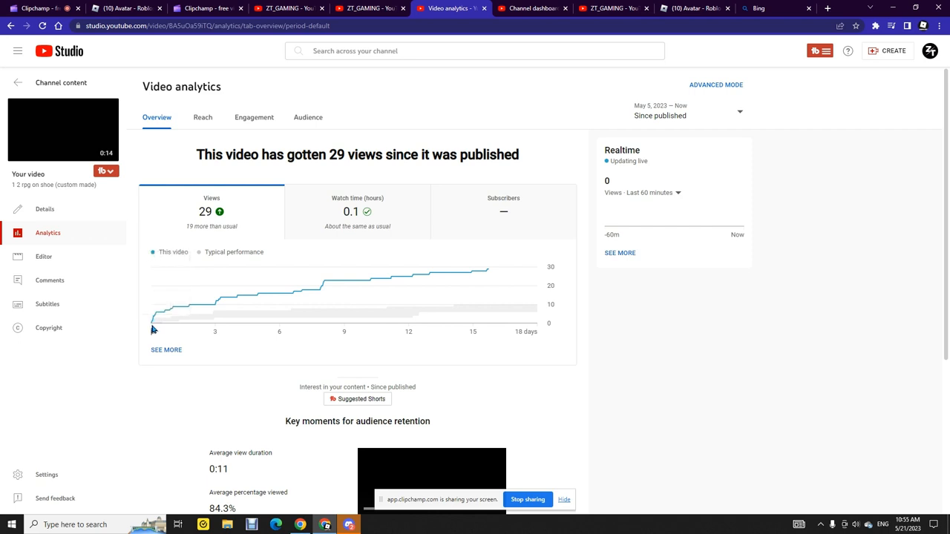
mouse_move(154, 317)
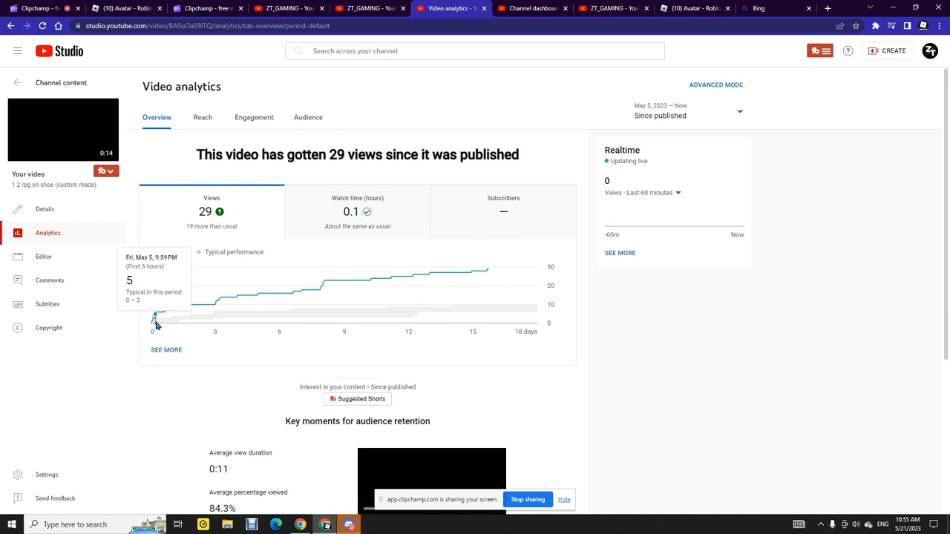
mouse_move(165, 323)
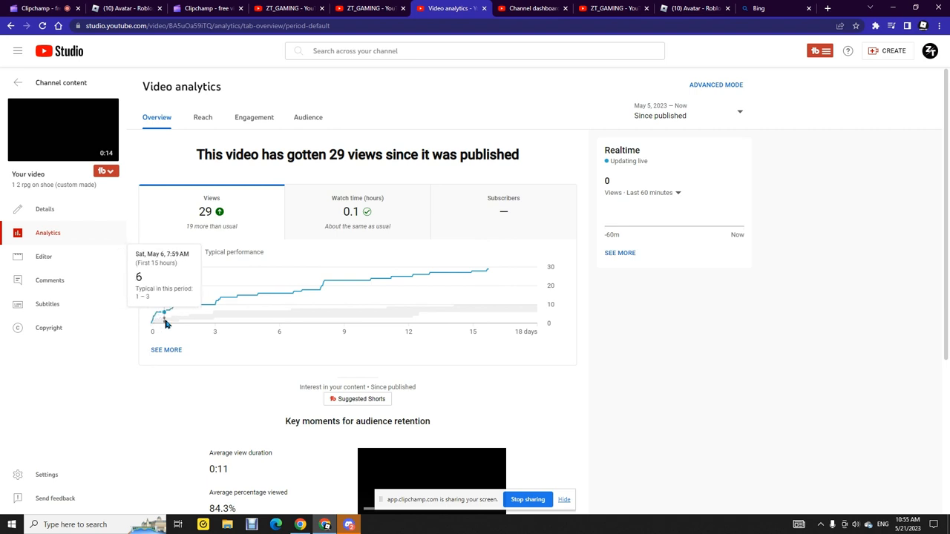
mouse_move(176, 308)
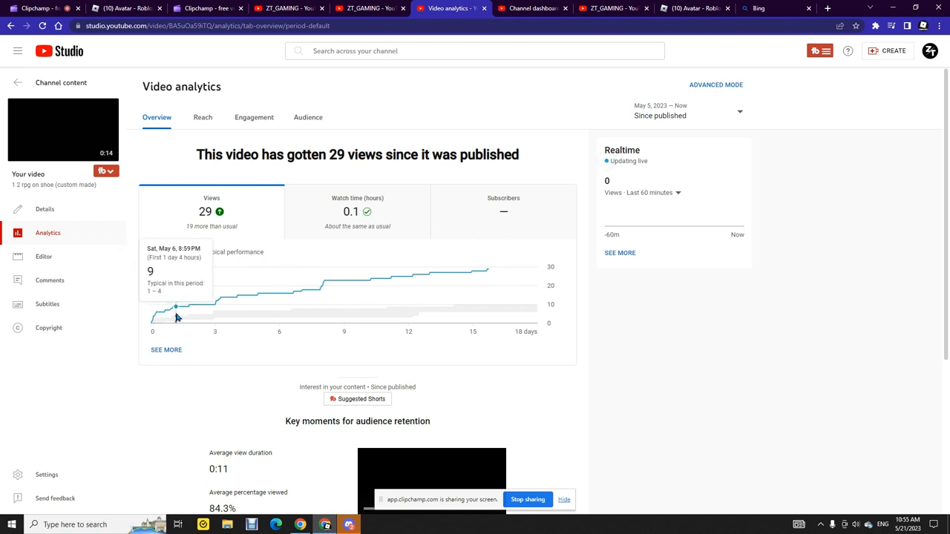
mouse_move(172, 310)
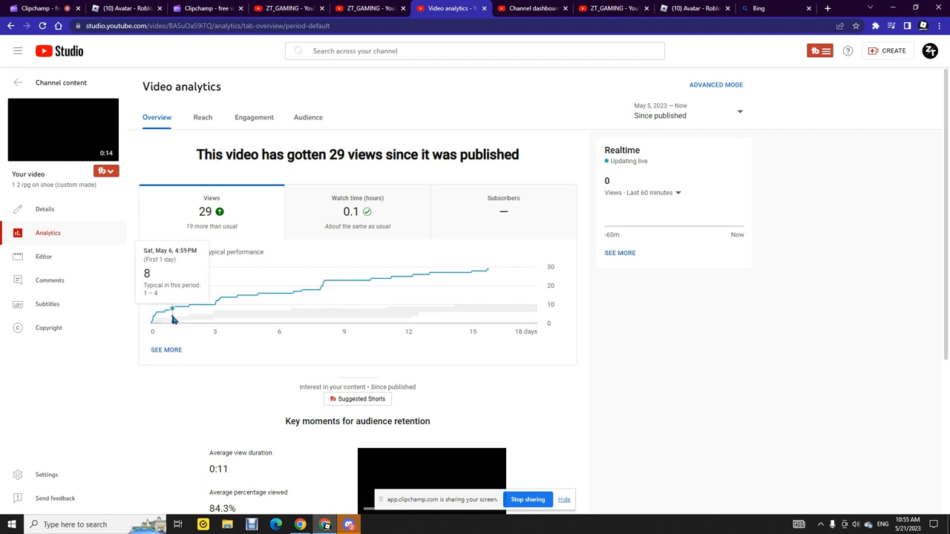
mouse_move(185, 321)
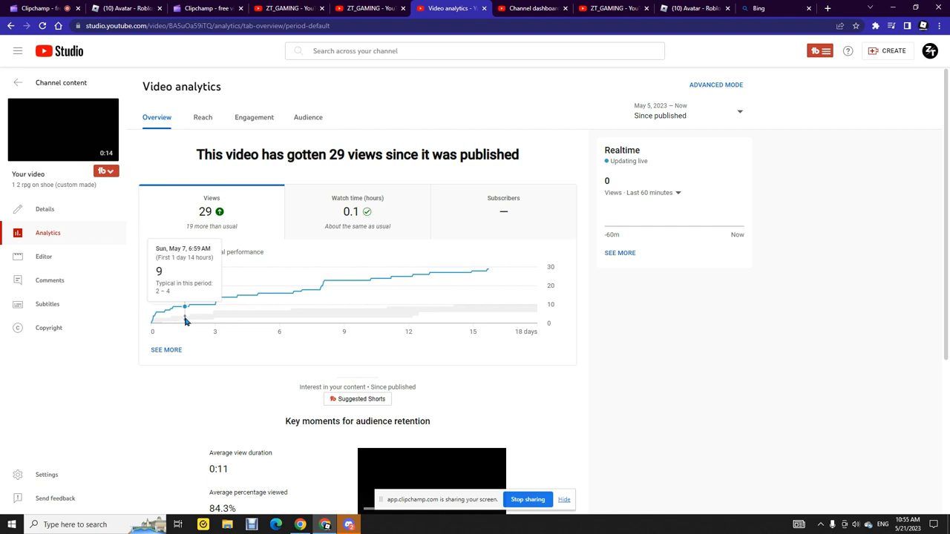
mouse_move(215, 321)
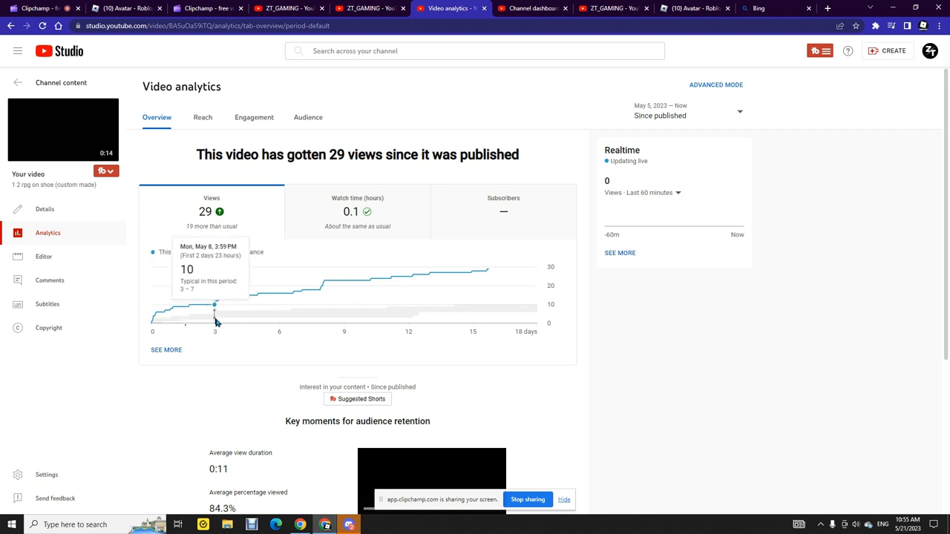
mouse_move(232, 321)
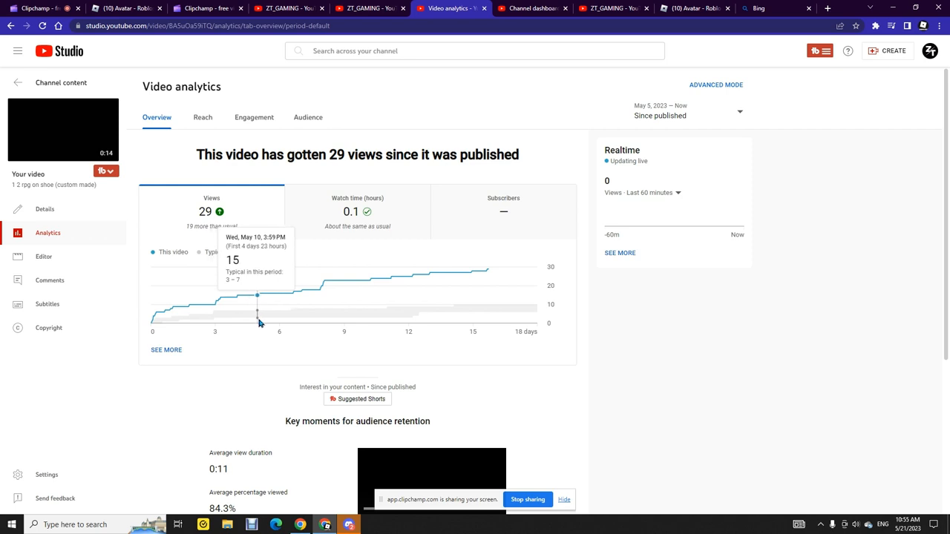
mouse_move(326, 293)
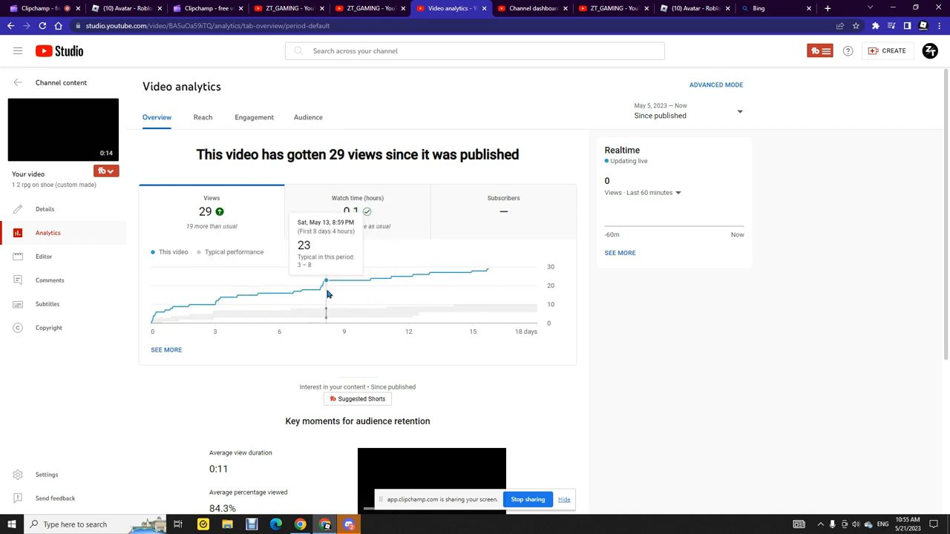
mouse_move(321, 304)
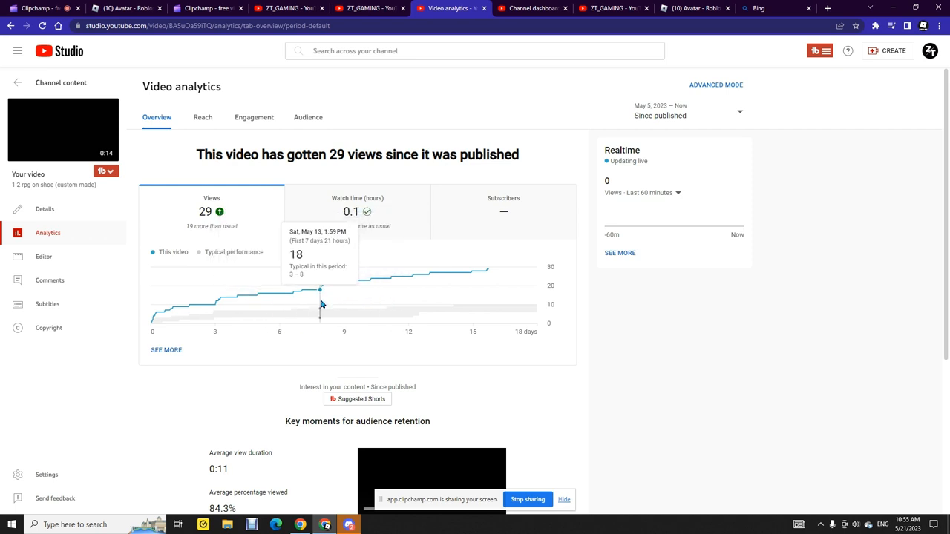
mouse_move(327, 298)
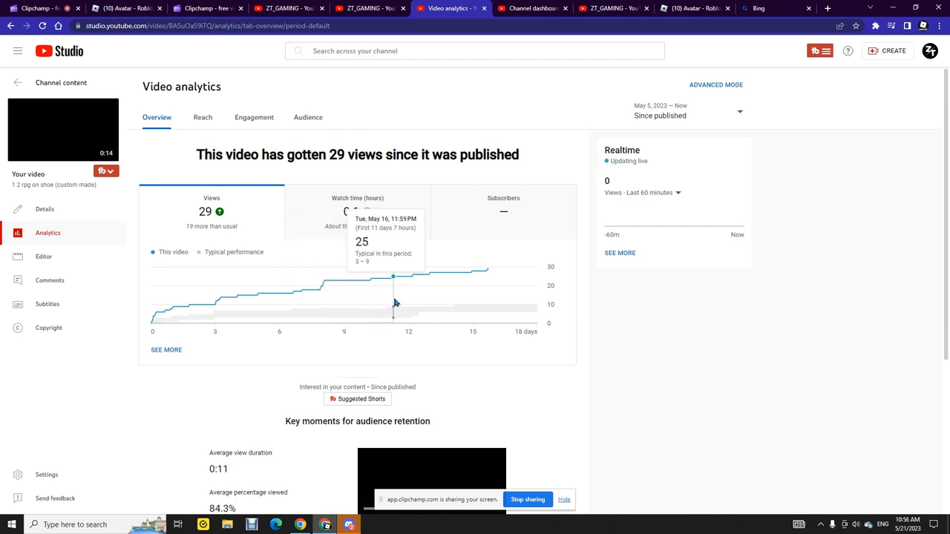
mouse_move(439, 304)
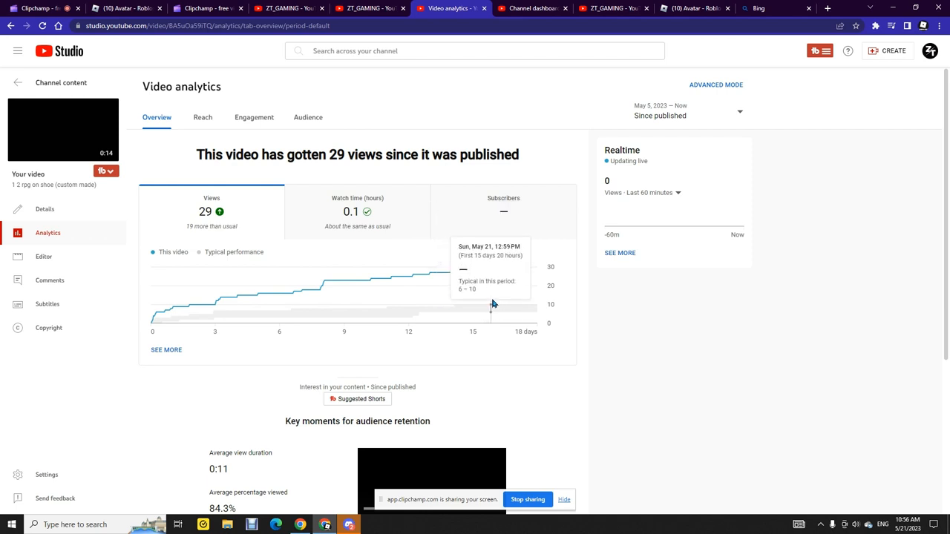
mouse_move(486, 286)
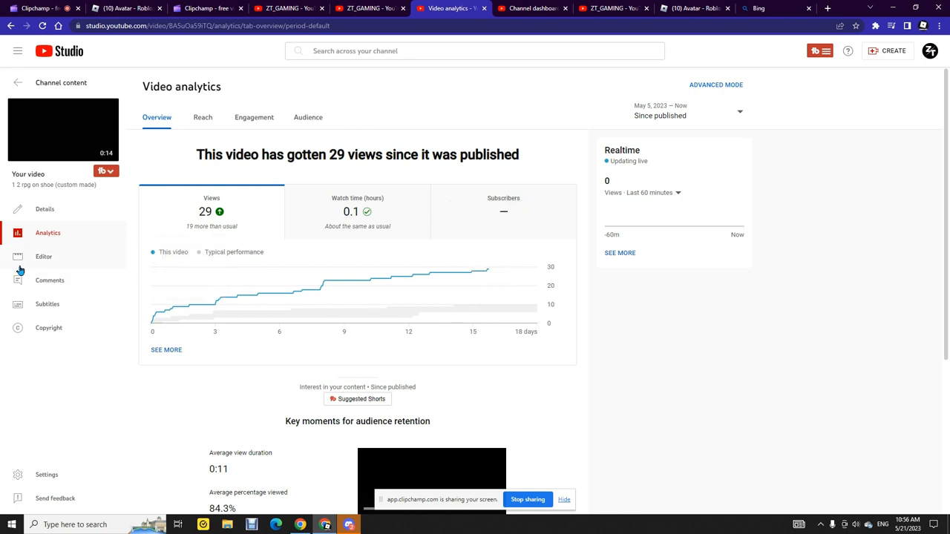
mouse_move(181, 452)
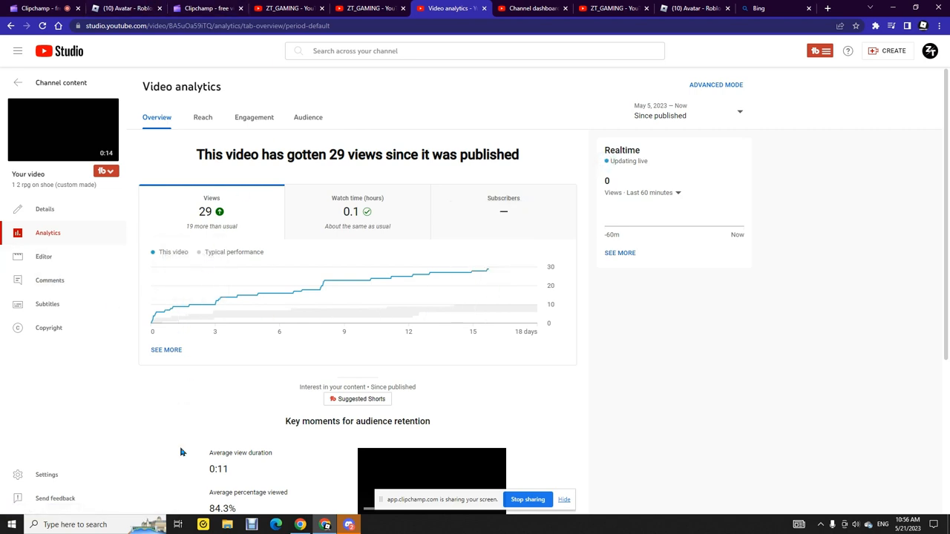
- Scroll the short's analytics and details, then view the ZT_GAMING dashboard (8 subscribers, 101 views)
scroll("down", 3)
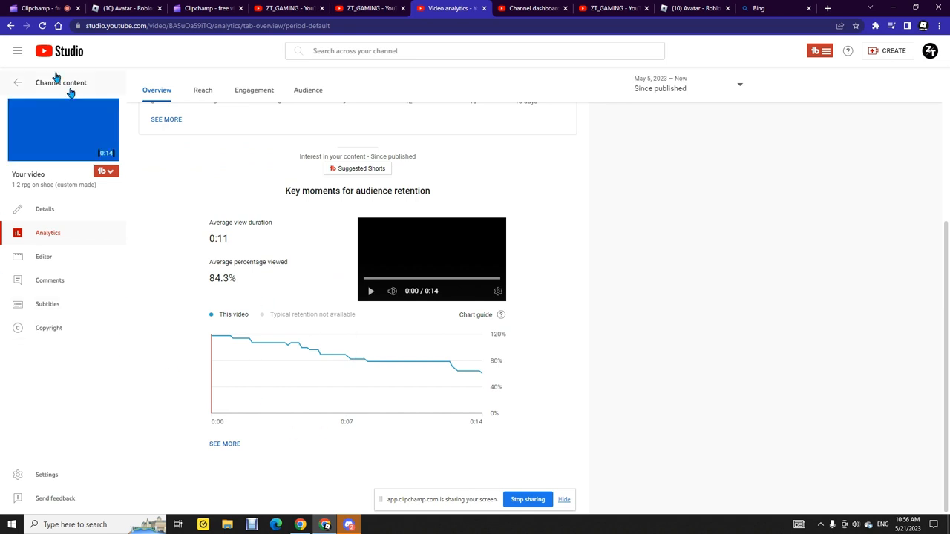
left_click(45, 208)
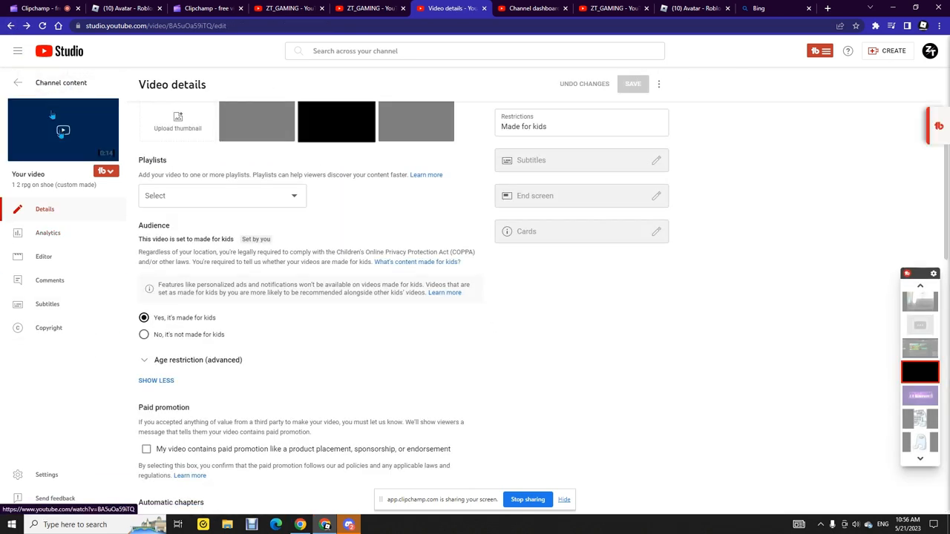
scroll("down", 3)
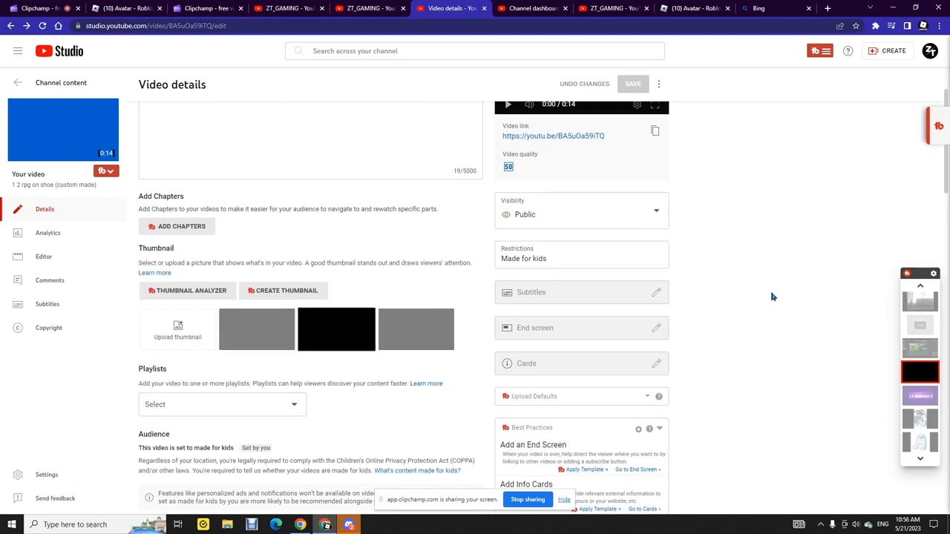
left_click(613, 8)
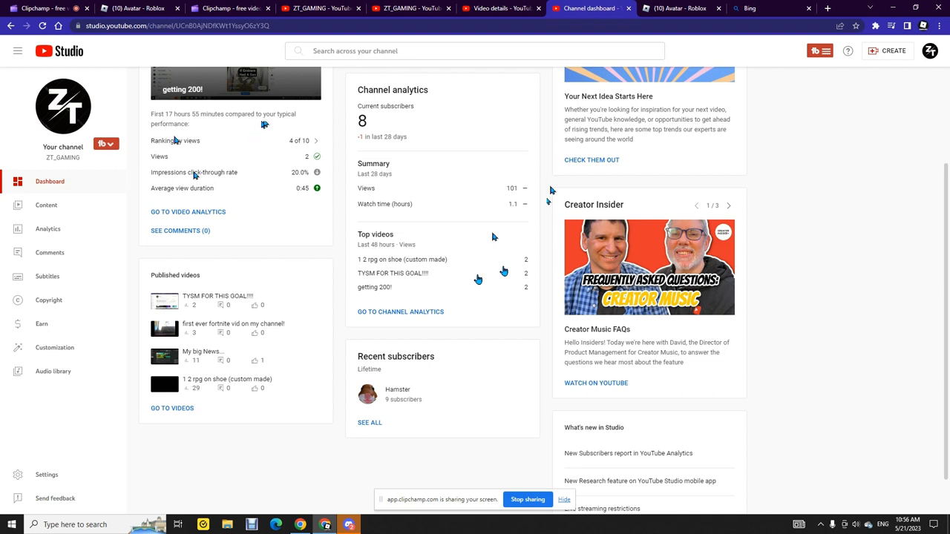
- Open ZT_GAMING's public channel page and scroll through the uploaded videos
left_click(930, 50)
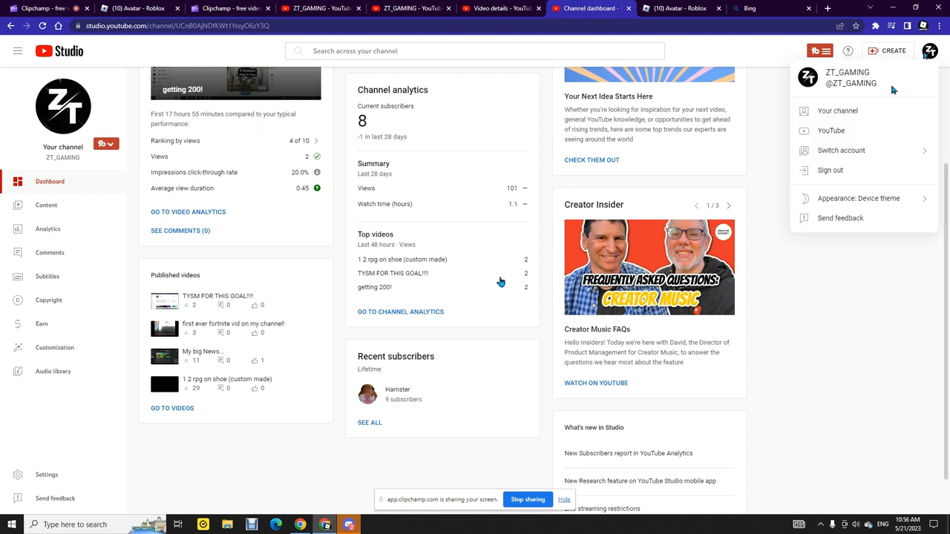
left_click(838, 110)
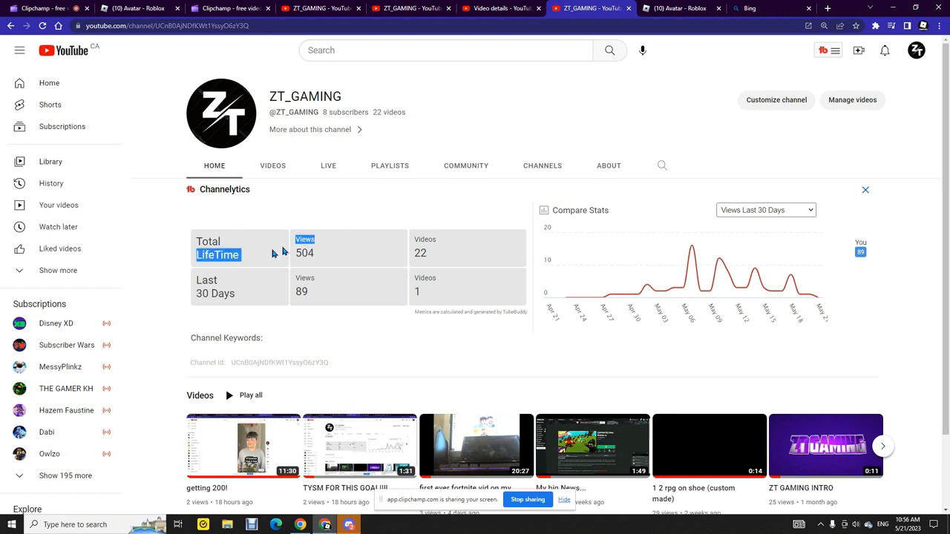
scroll("down", 3)
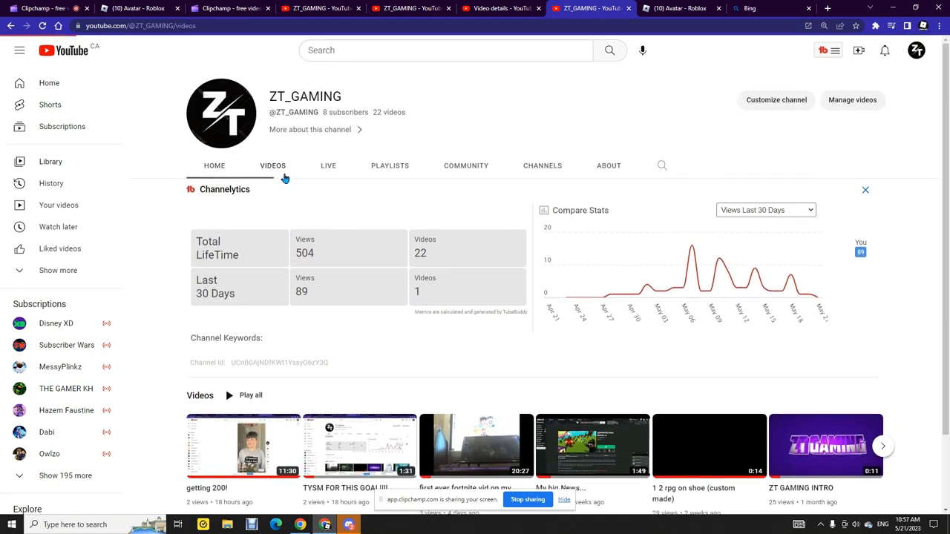
scroll("down", 3)
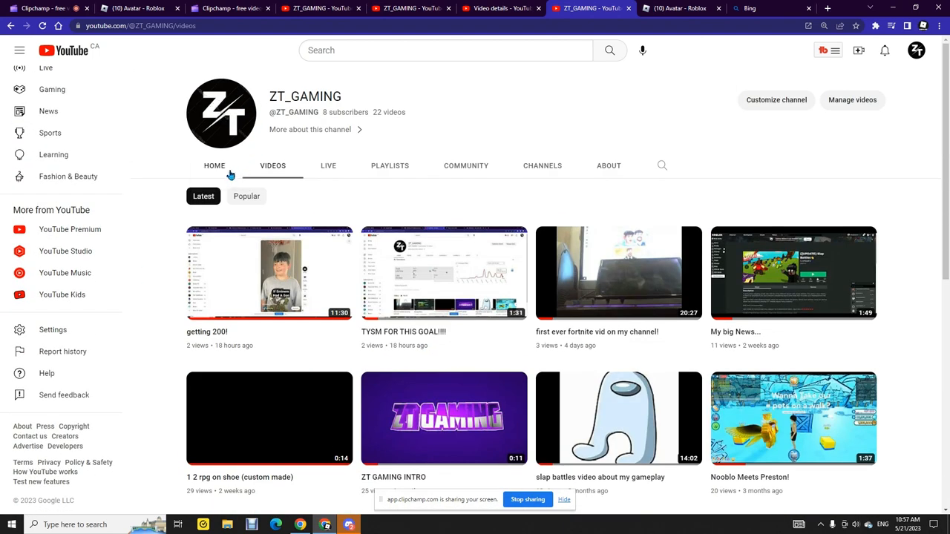
- Visit the channel's Home, Community, Live and Playlists tabs in turn
left_click(214, 166)
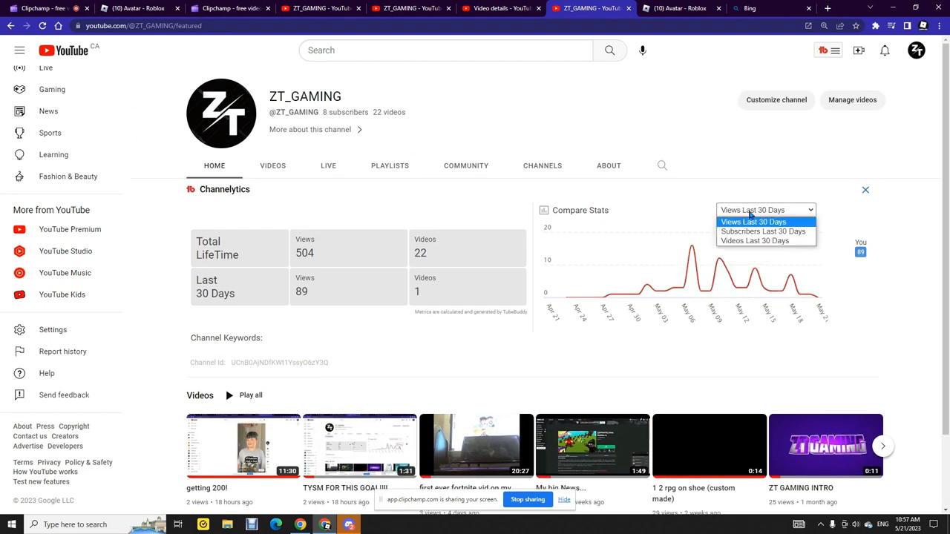
left_click(466, 166)
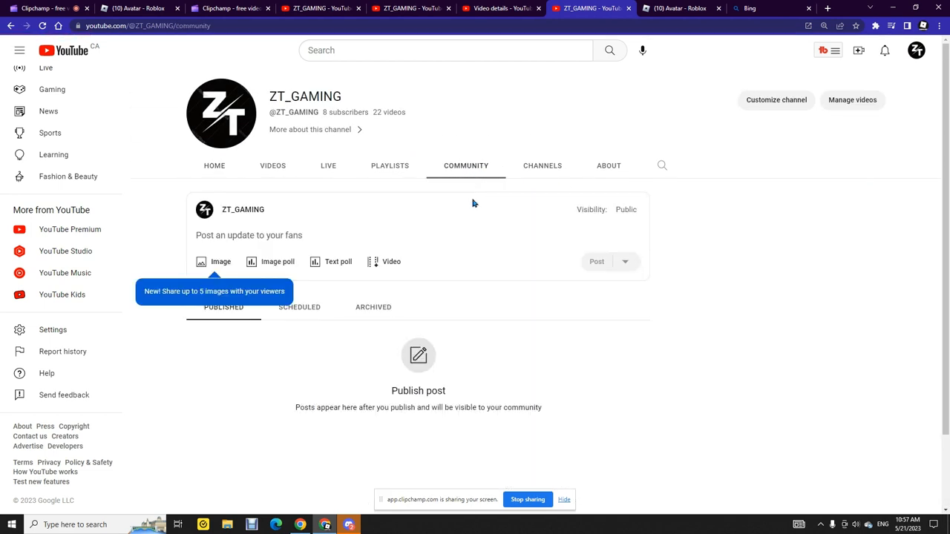
left_click(328, 165)
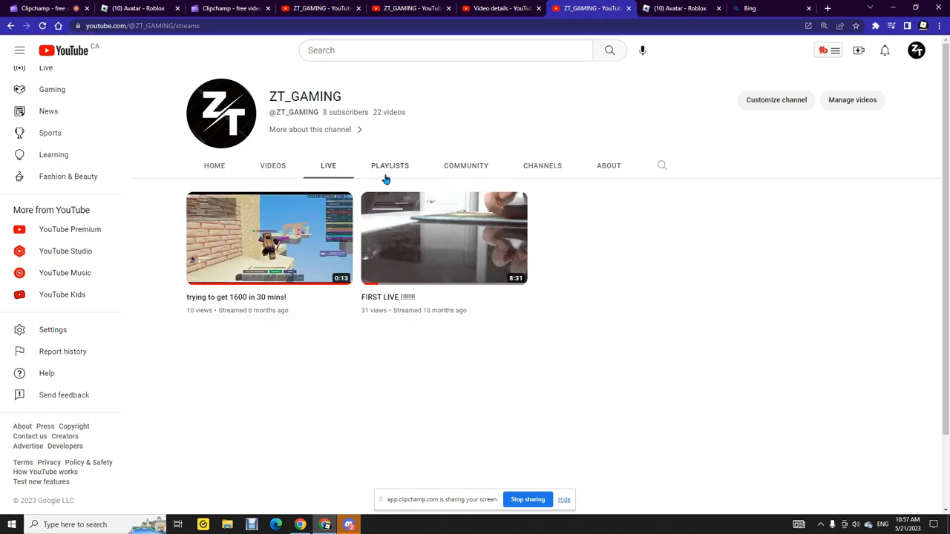
left_click(389, 166)
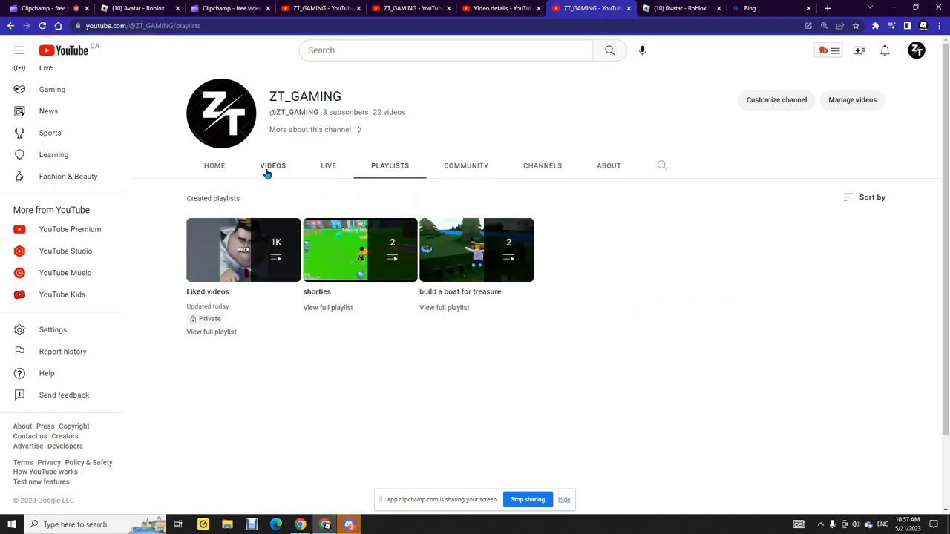
- Sort the Videos tab by Popular, then view the About and Channels tabs
left_click(273, 165)
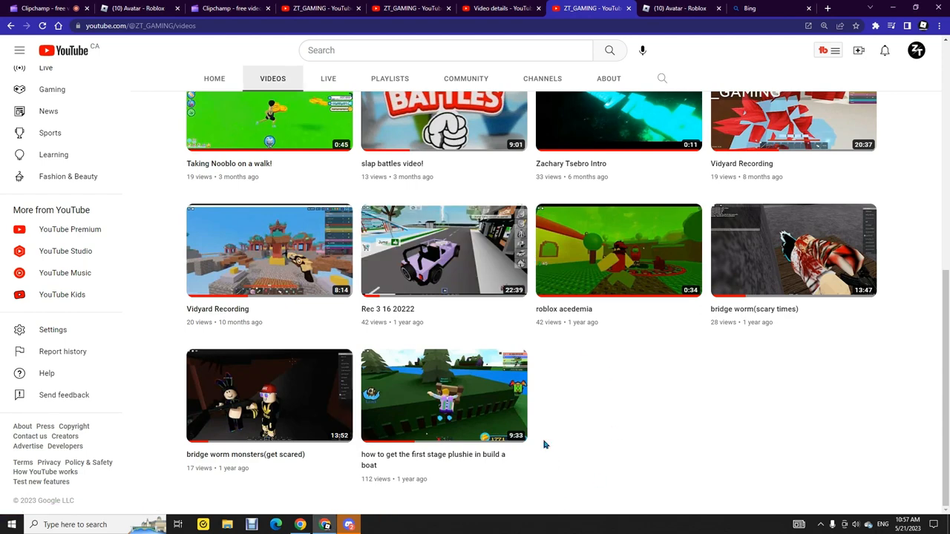
left_click(247, 196)
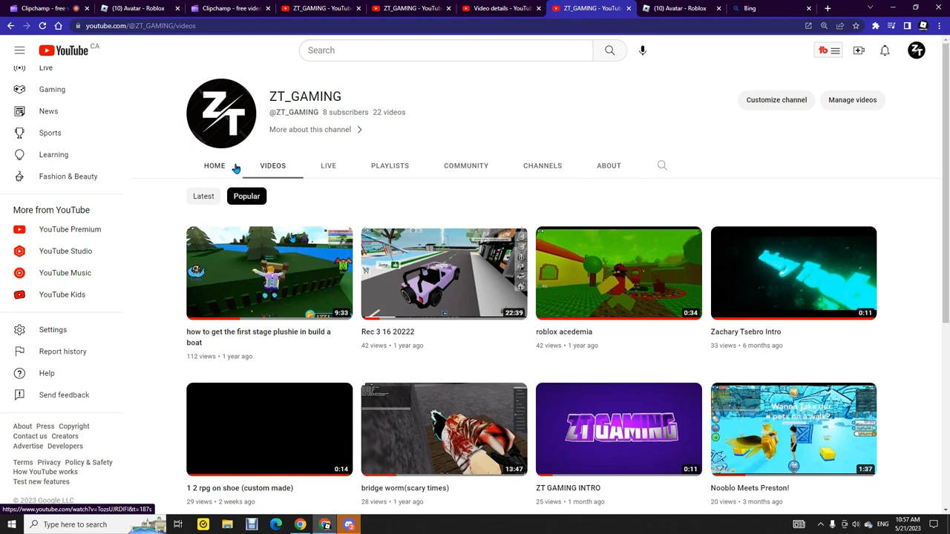
left_click(215, 165)
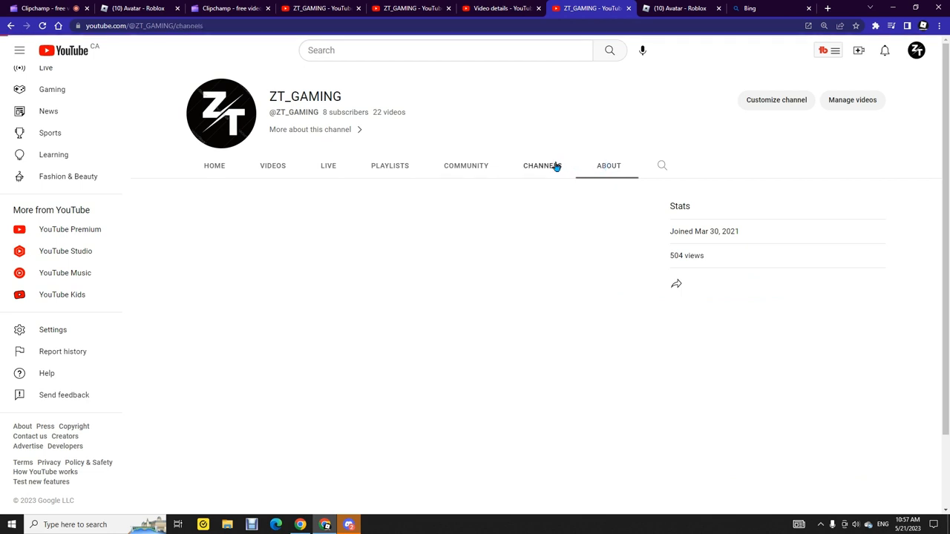
left_click(465, 166)
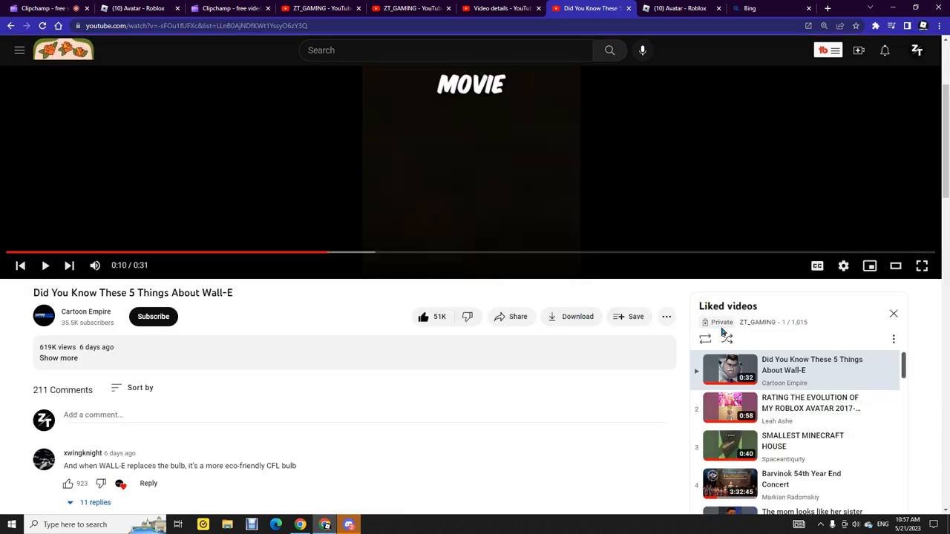
- Scroll the Liked videos playlist watch page, then return to the Clipchamp editor
scroll("down", 3)
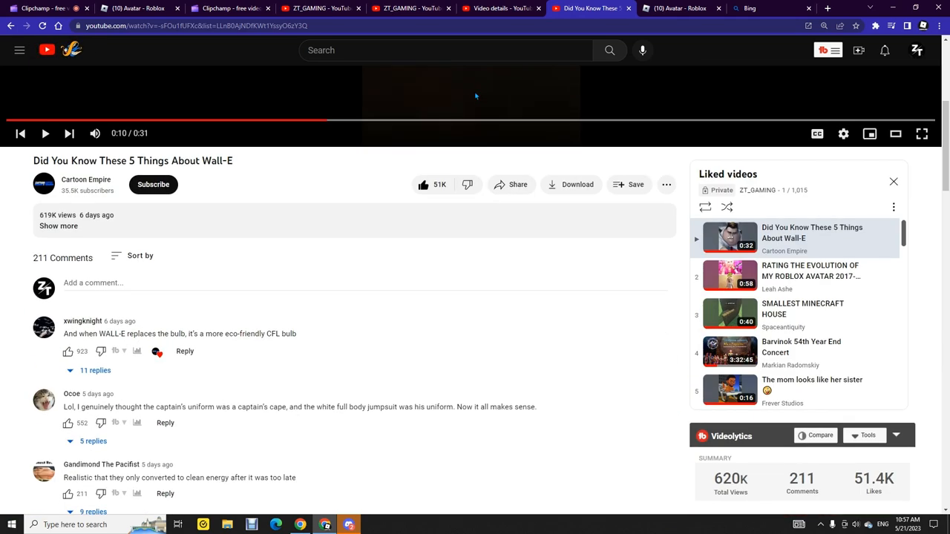
left_click(41, 8)
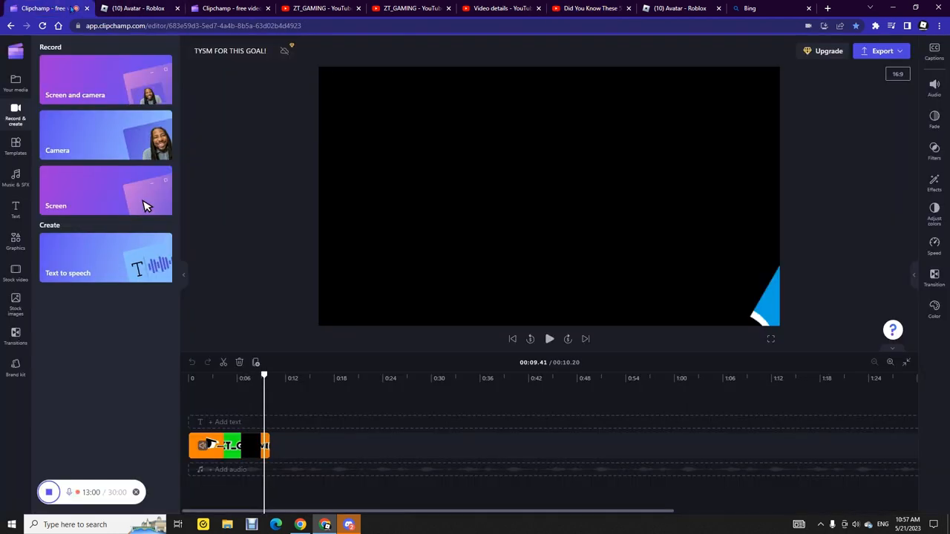